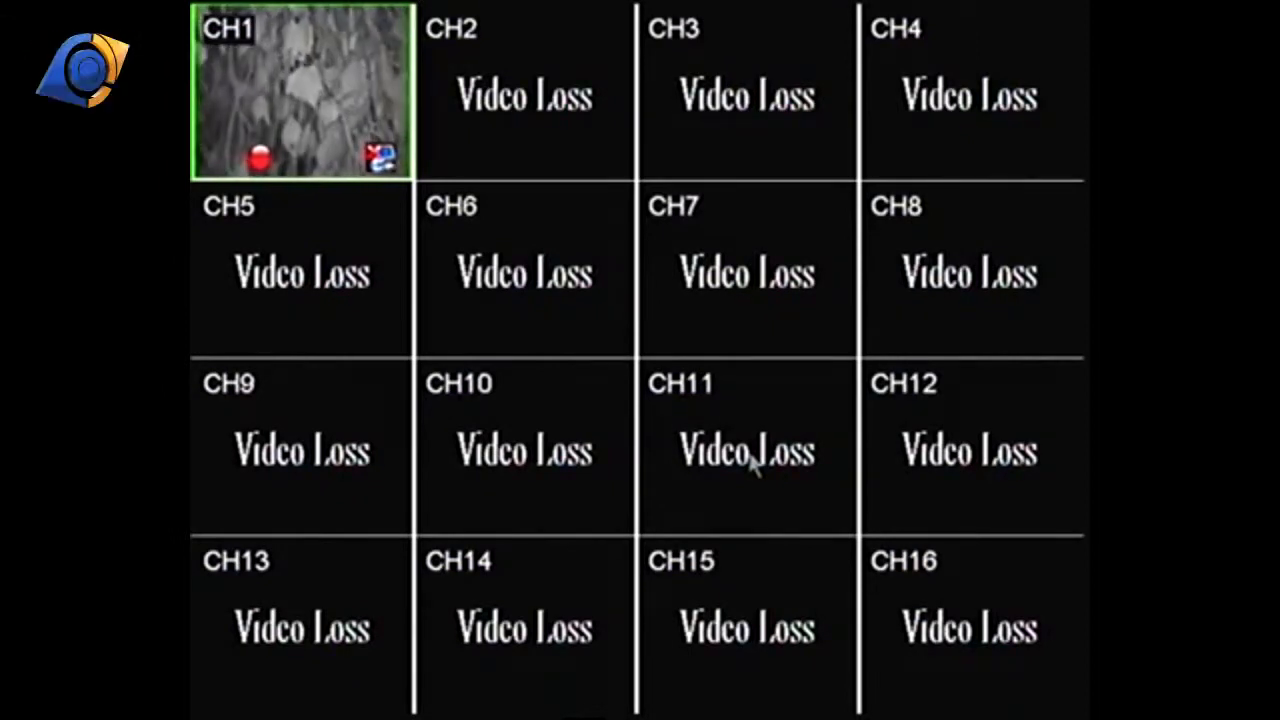
mouse_move(522, 233)
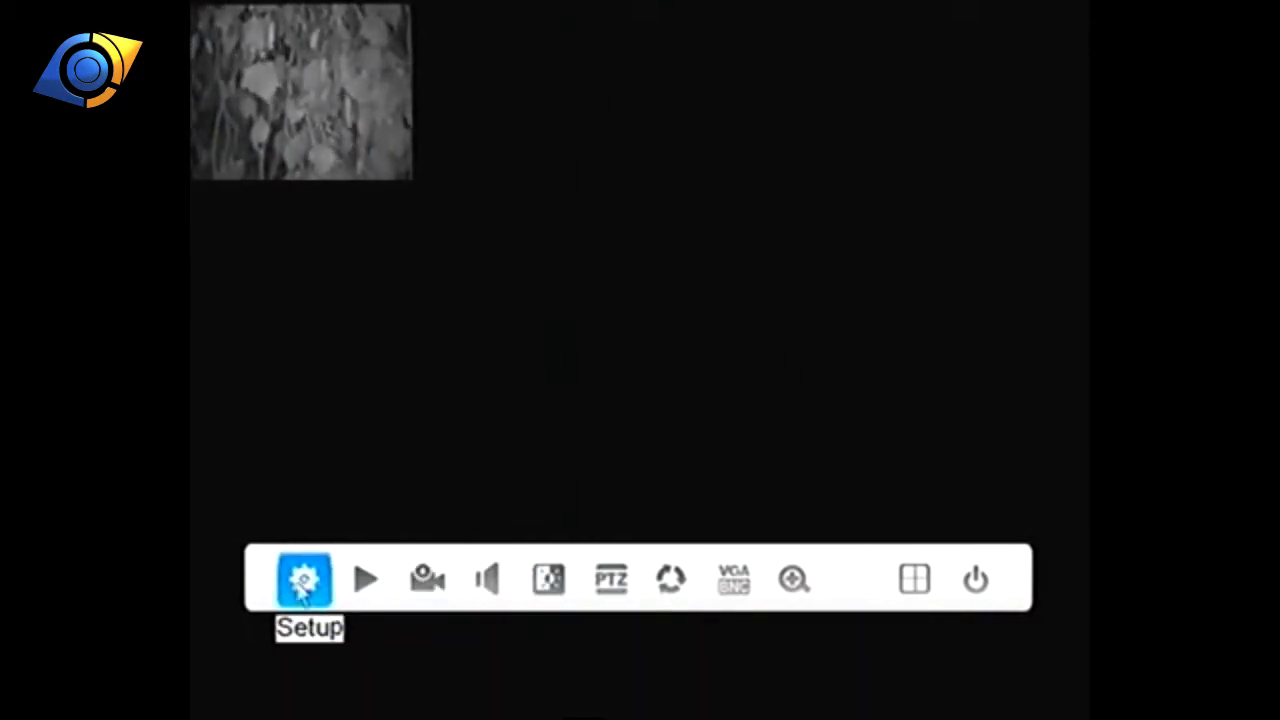
- Set the whole-recorder Record mode to Schedule record and return to the Configuration menu
left_click(301, 580)
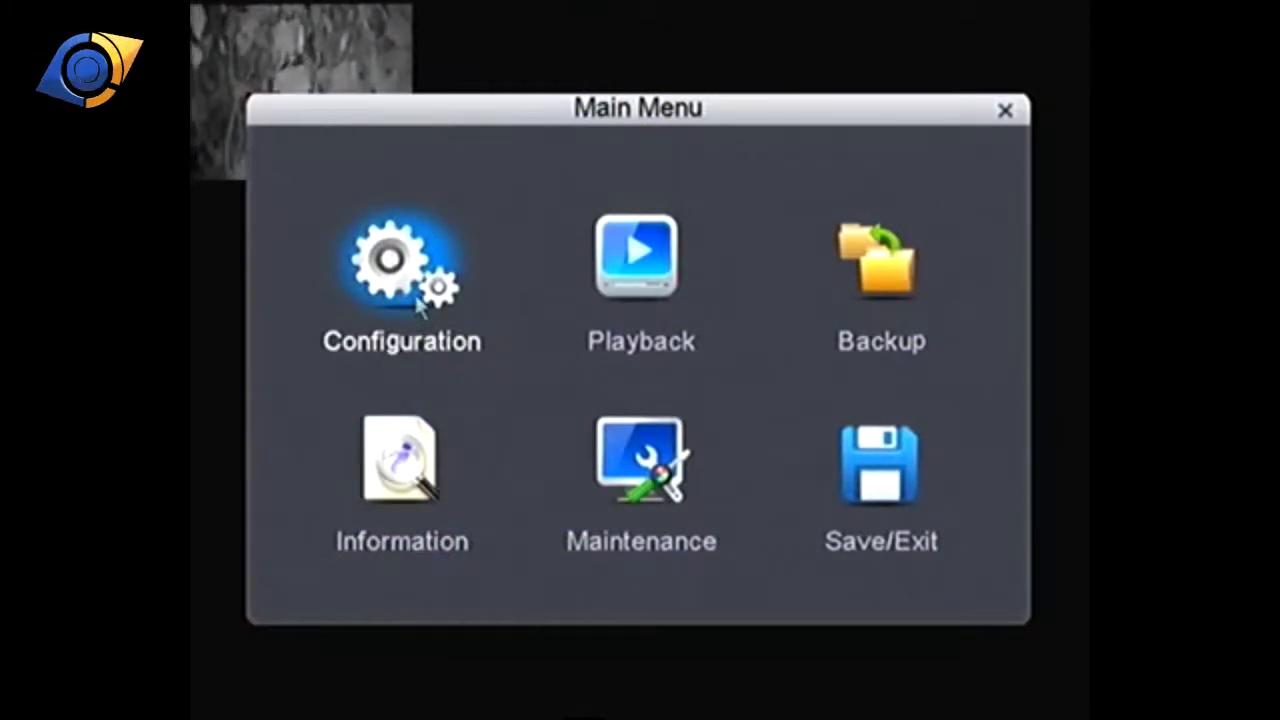
left_click(391, 265)
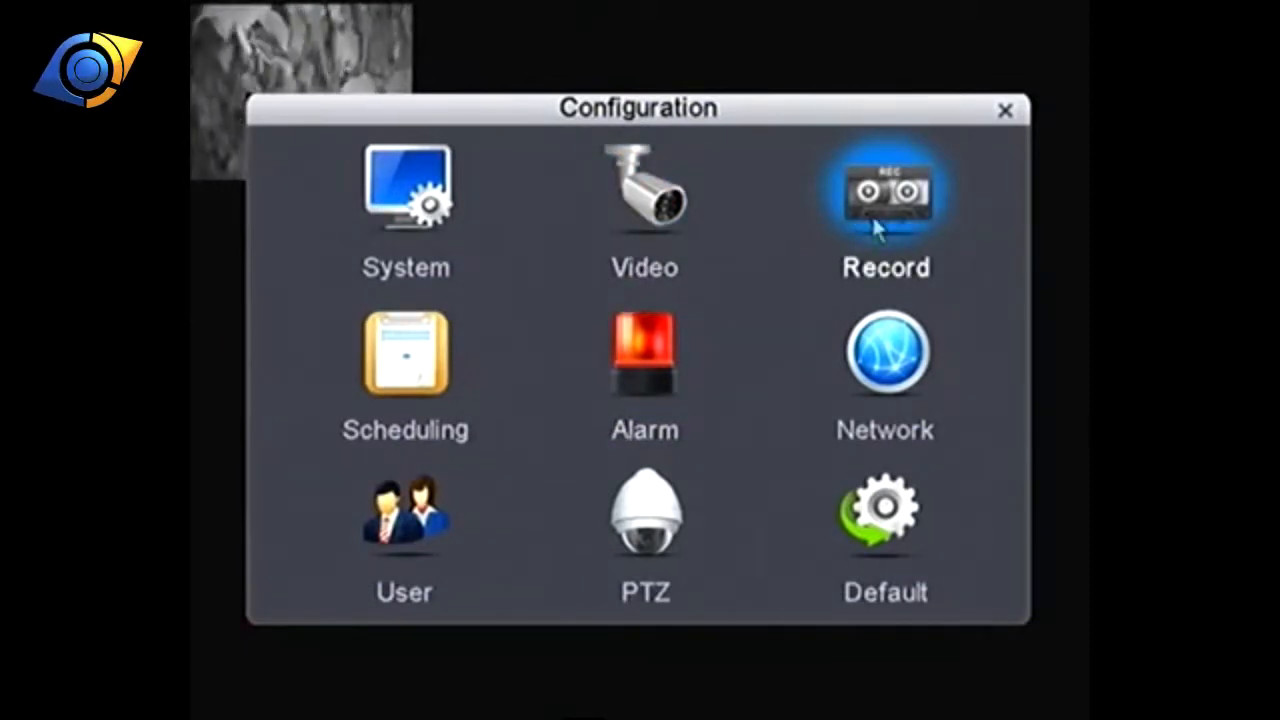
left_click(884, 195)
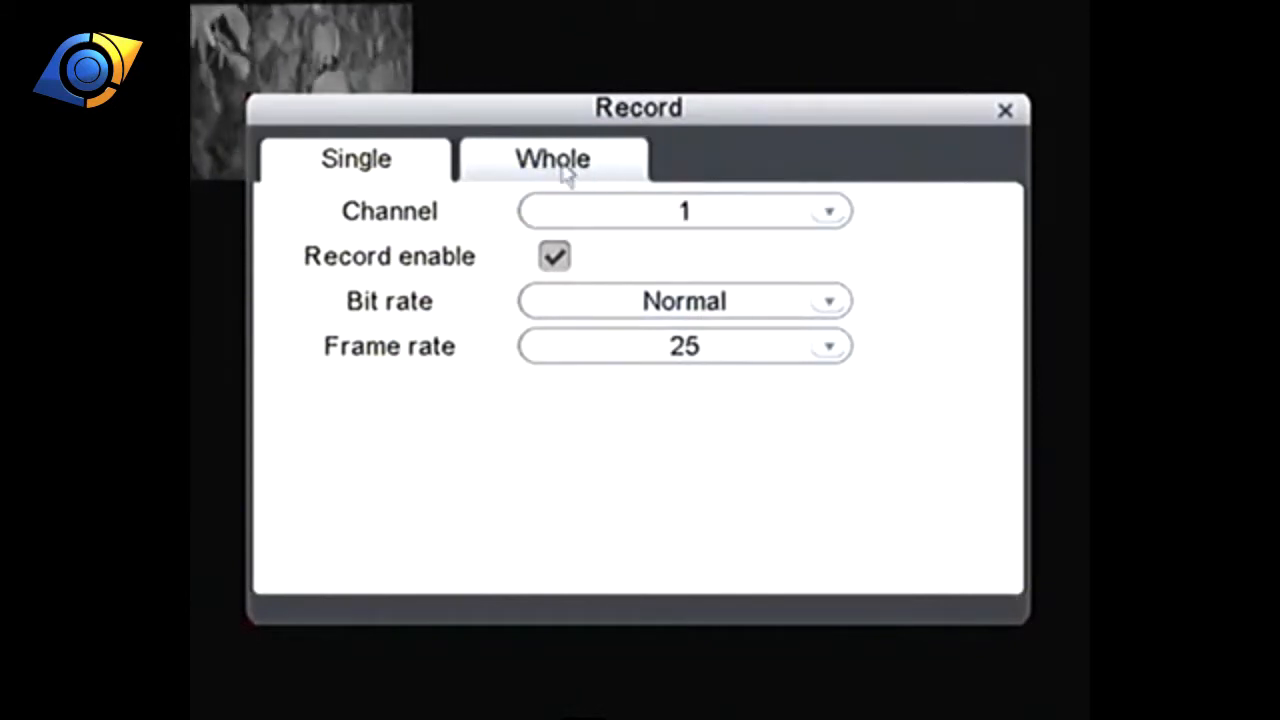
left_click(552, 158)
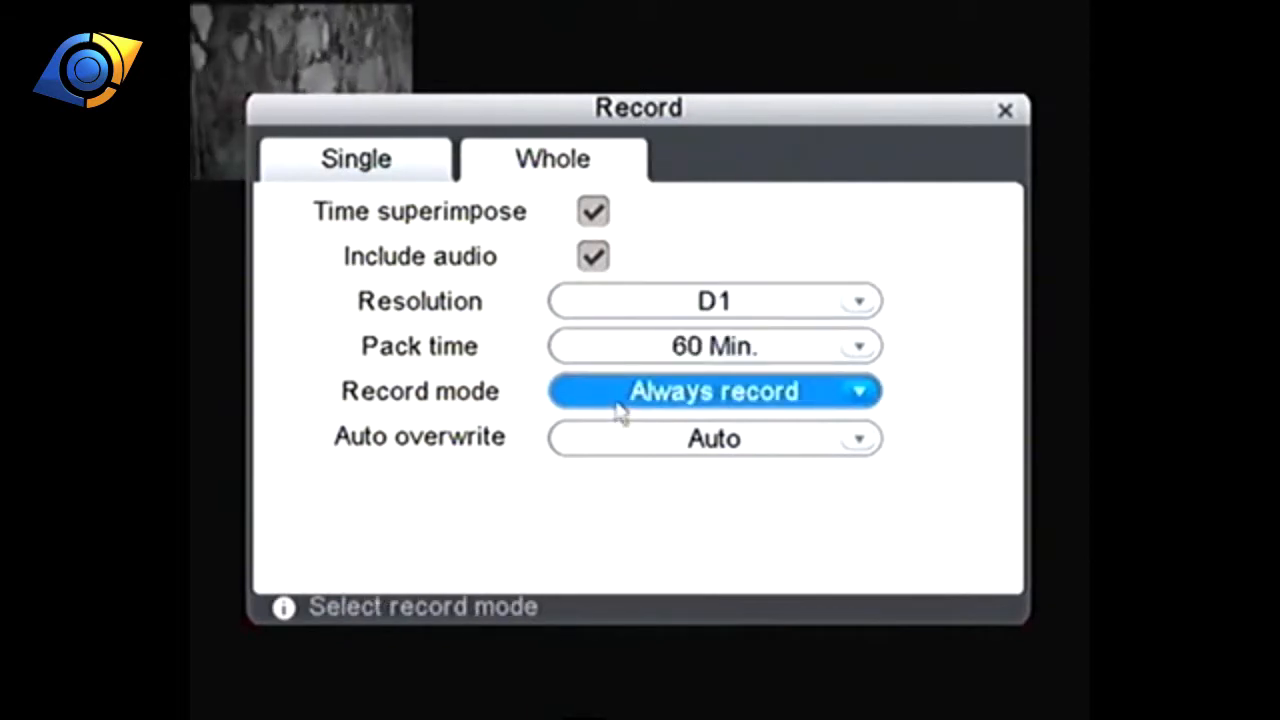
left_click(714, 390)
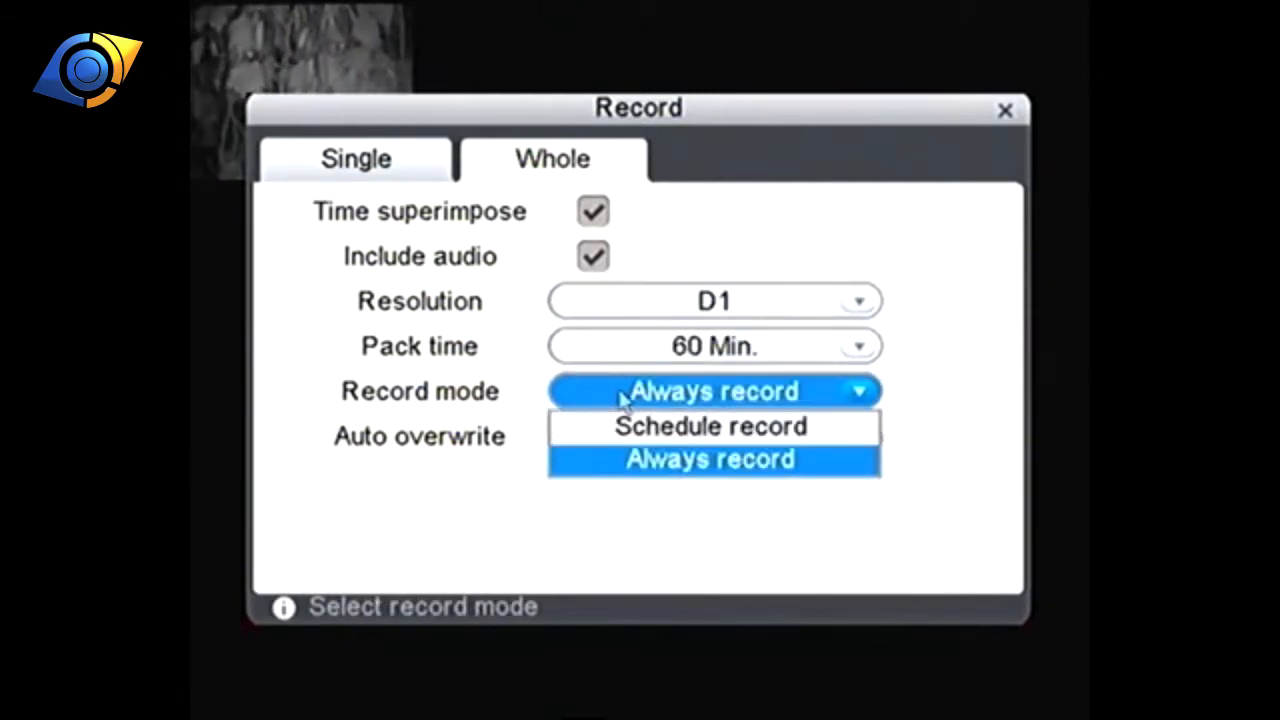
mouse_move(712, 427)
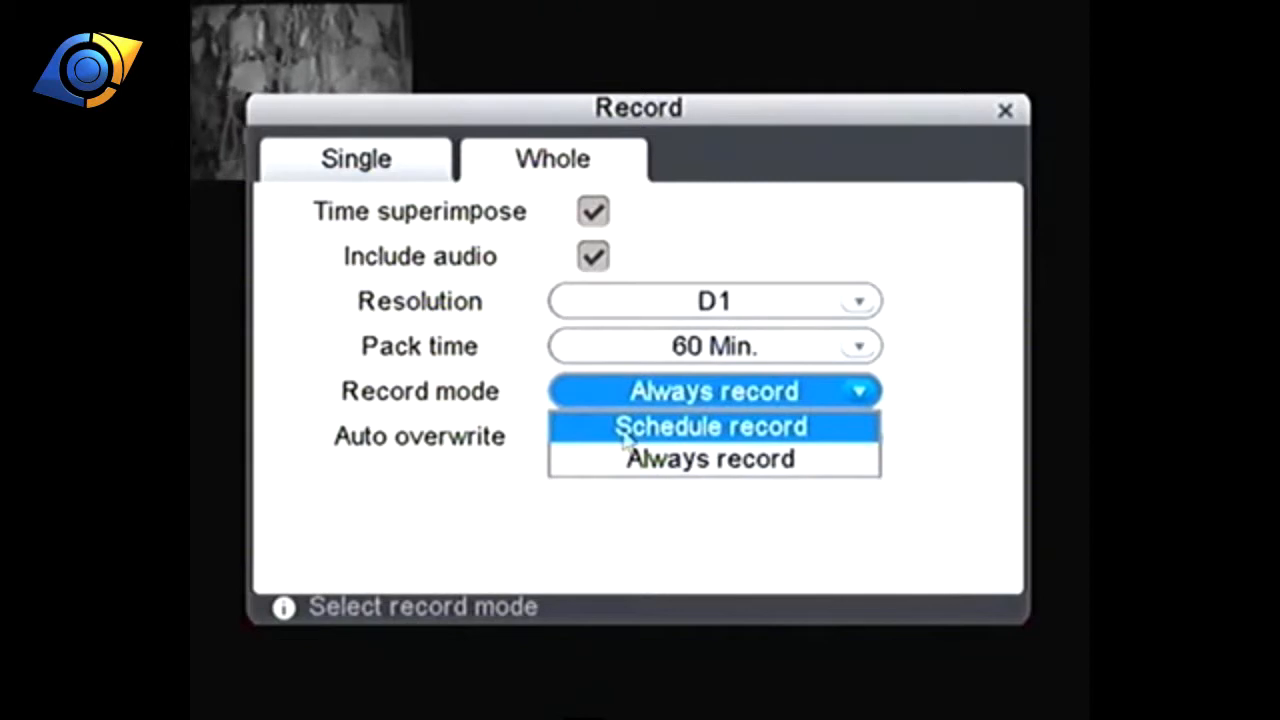
left_click(712, 426)
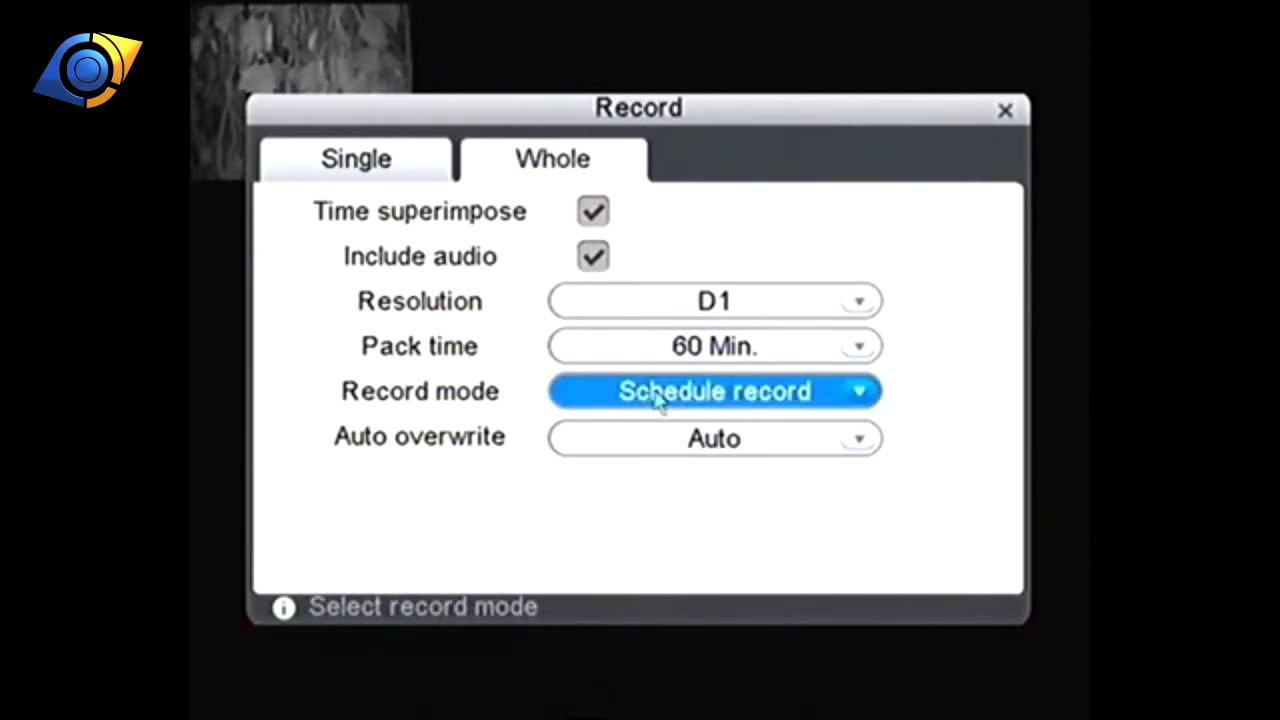
mouse_move(682, 403)
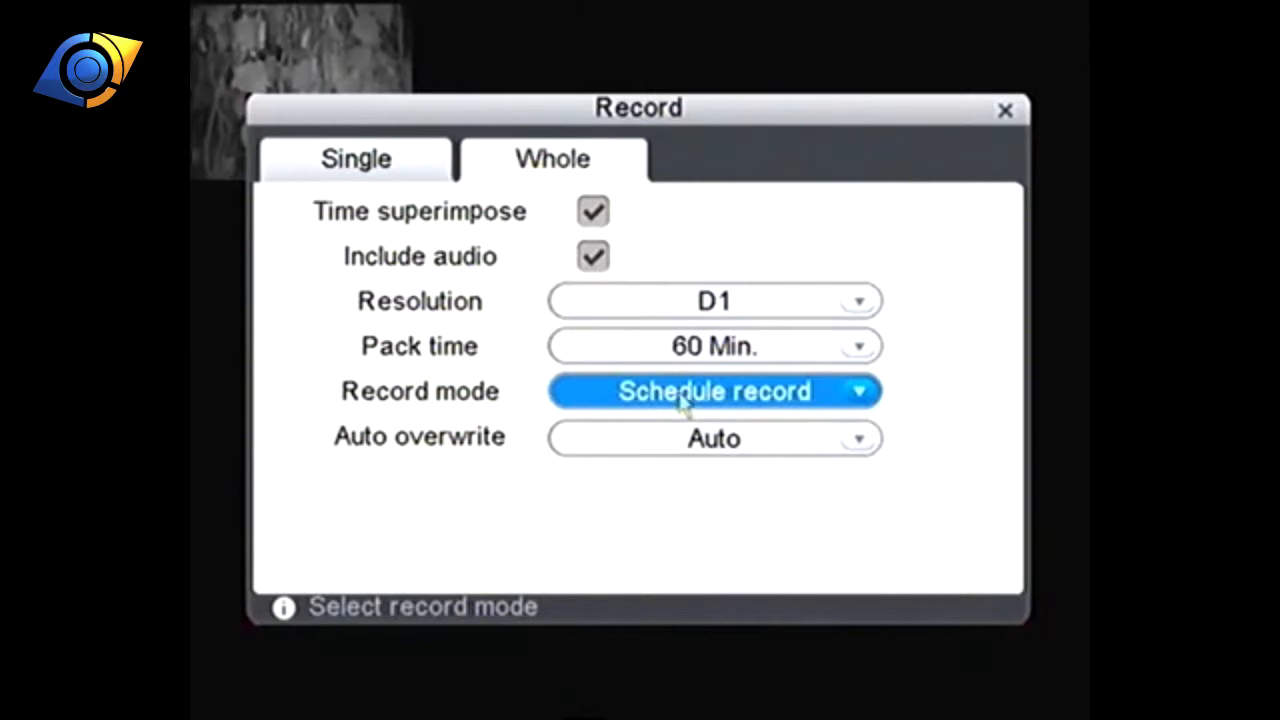
mouse_move(615, 425)
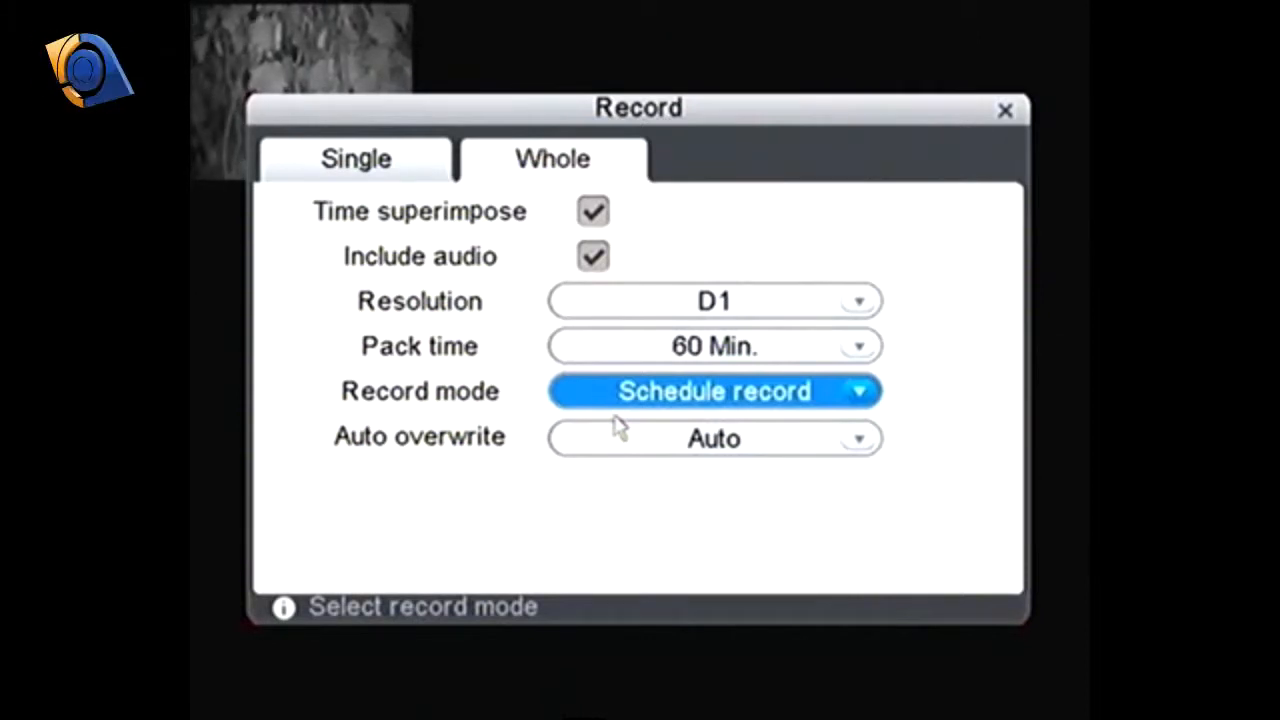
left_click(1002, 107)
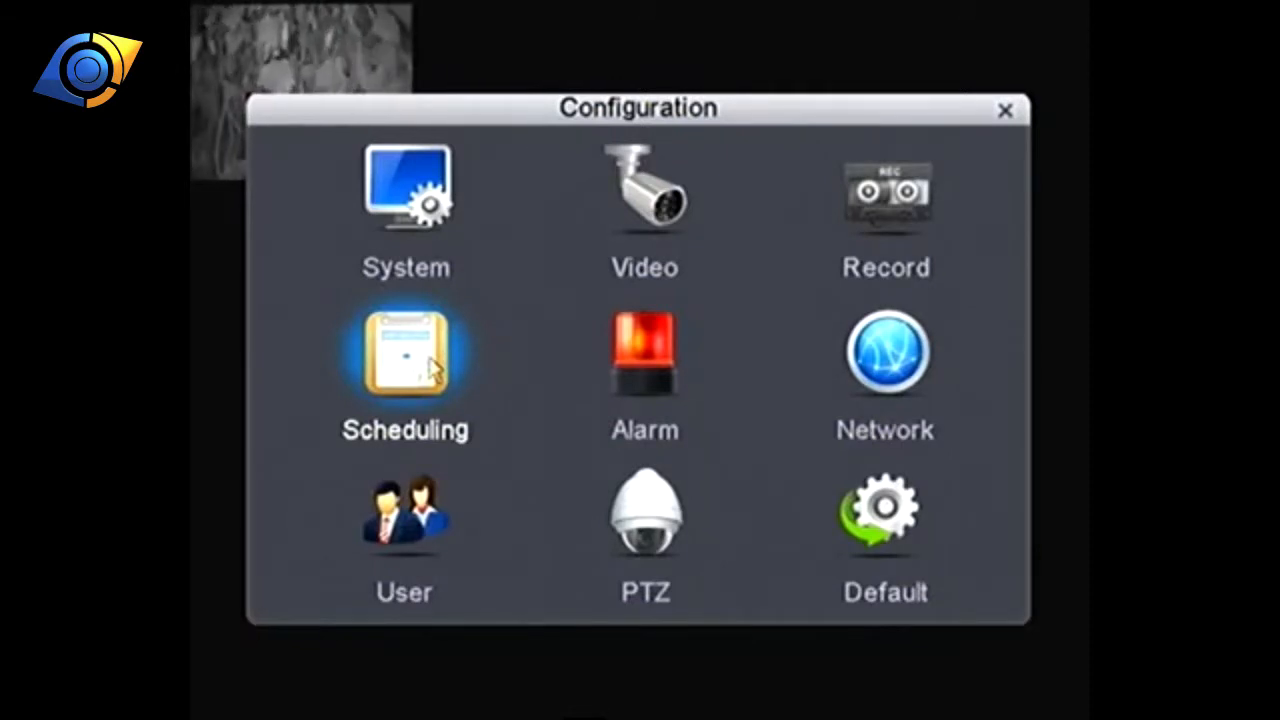
- Open Scheduling and mark Monday hours 00 through 23 as MD (motion-detection) recording
left_click(405, 355)
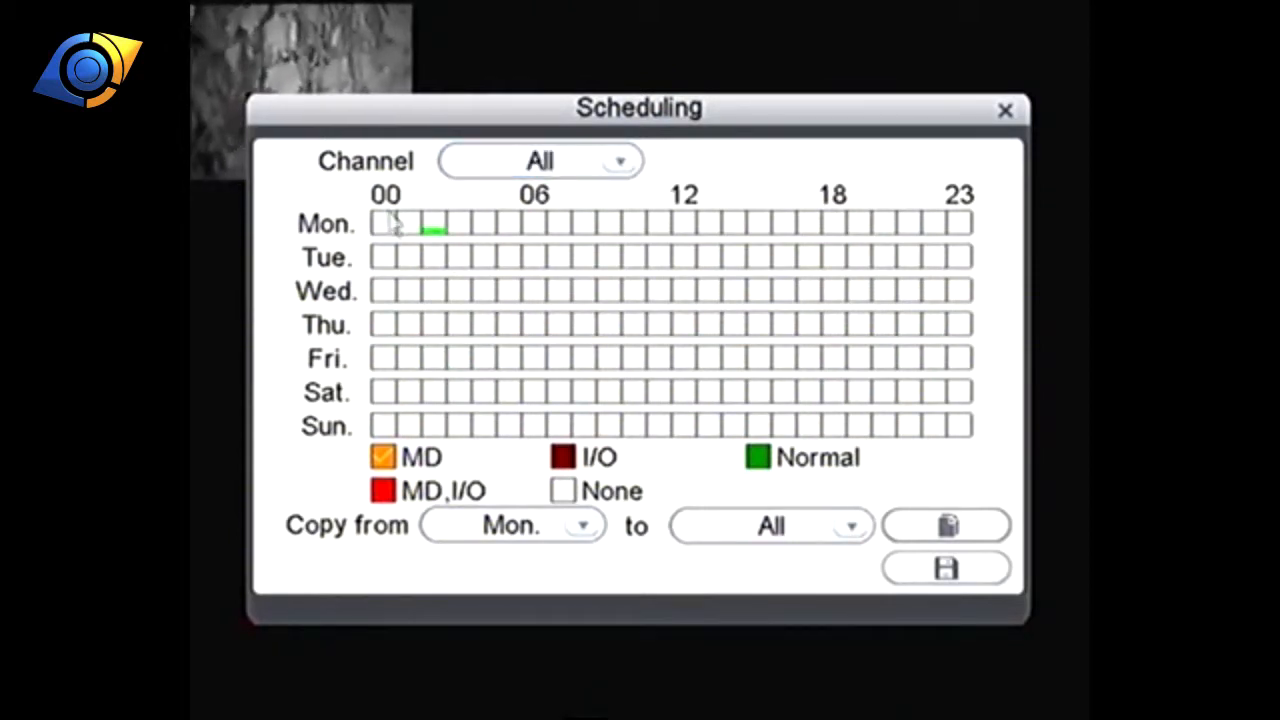
left_click(564, 491)
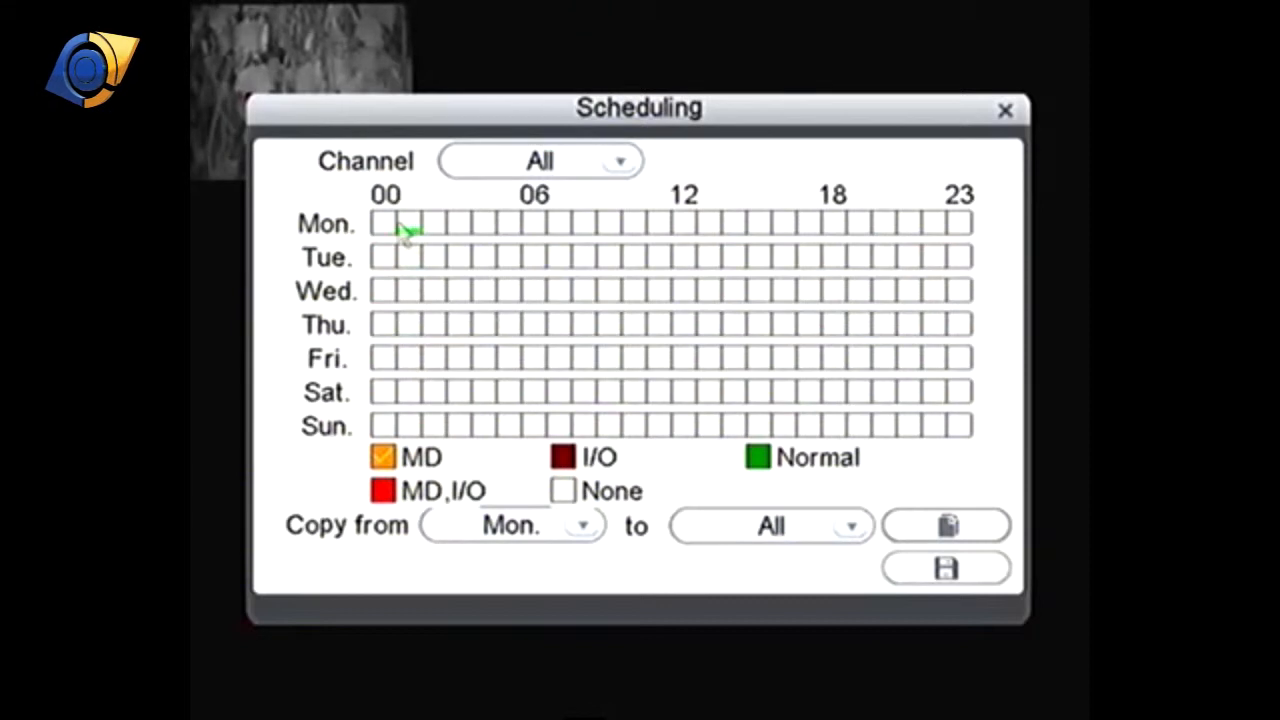
left_click(380, 223)
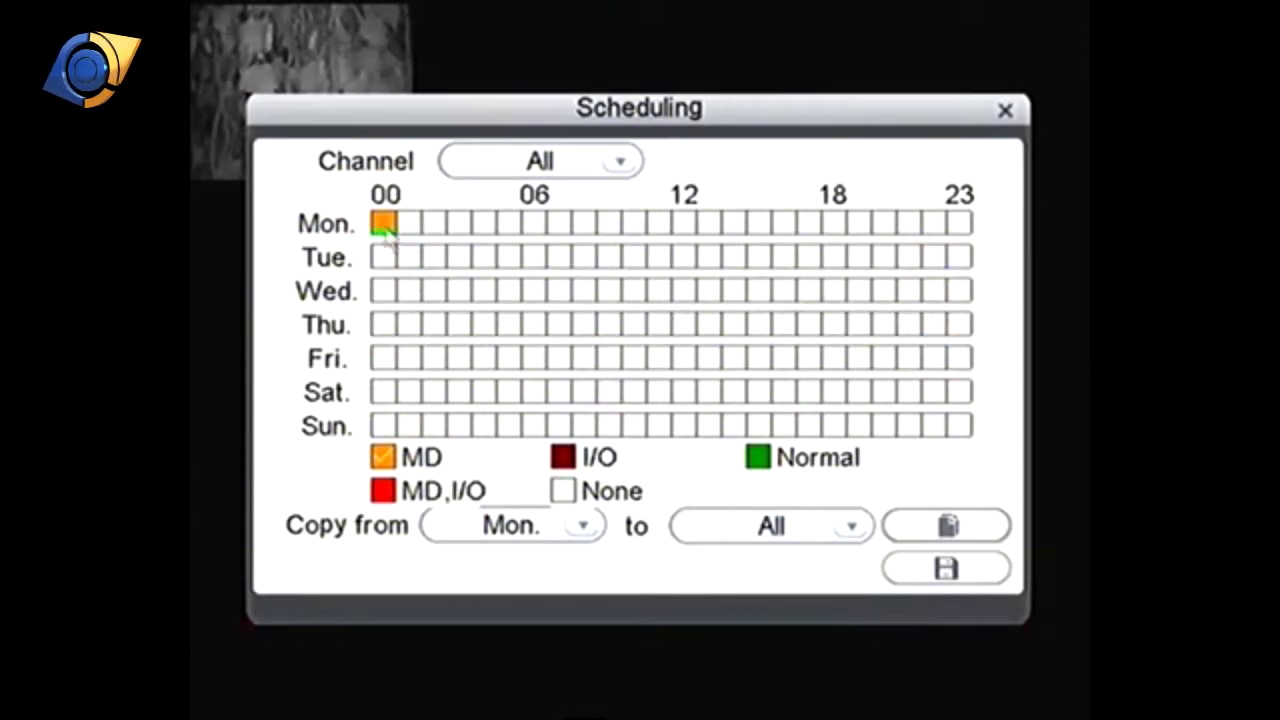
left_click_drag(385, 224, 465, 224)
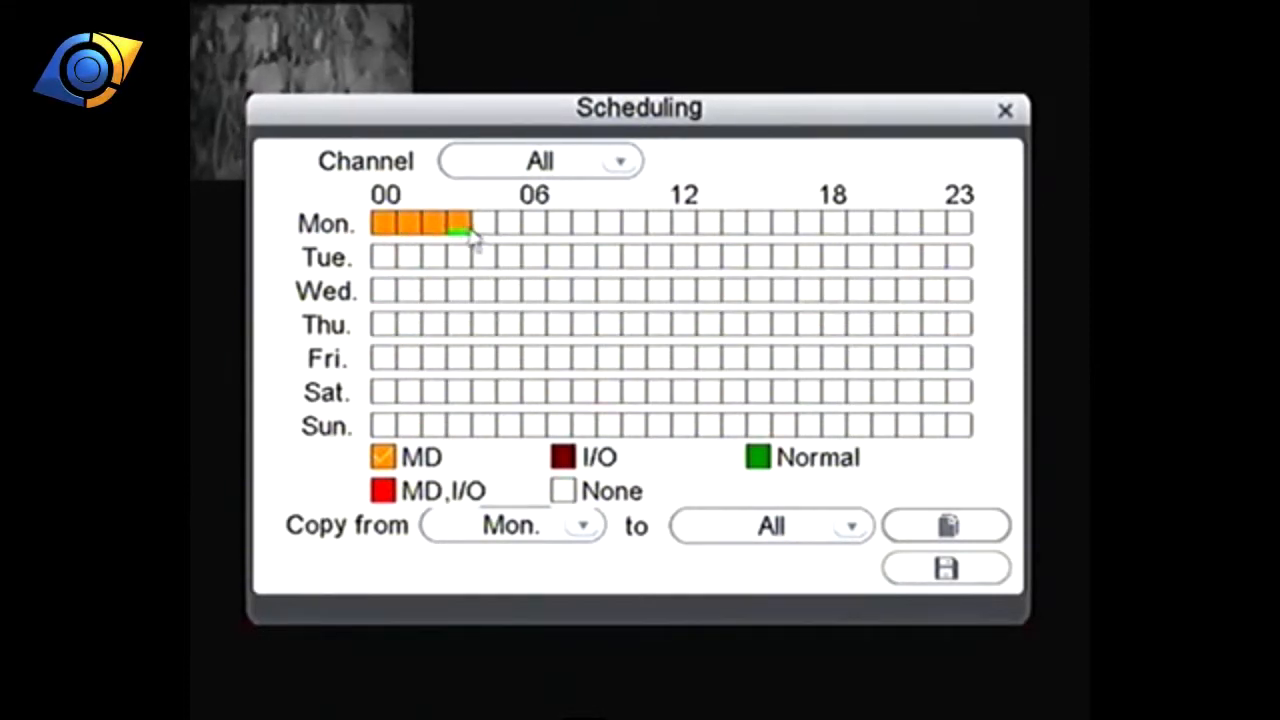
left_click_drag(465, 224, 615, 224)
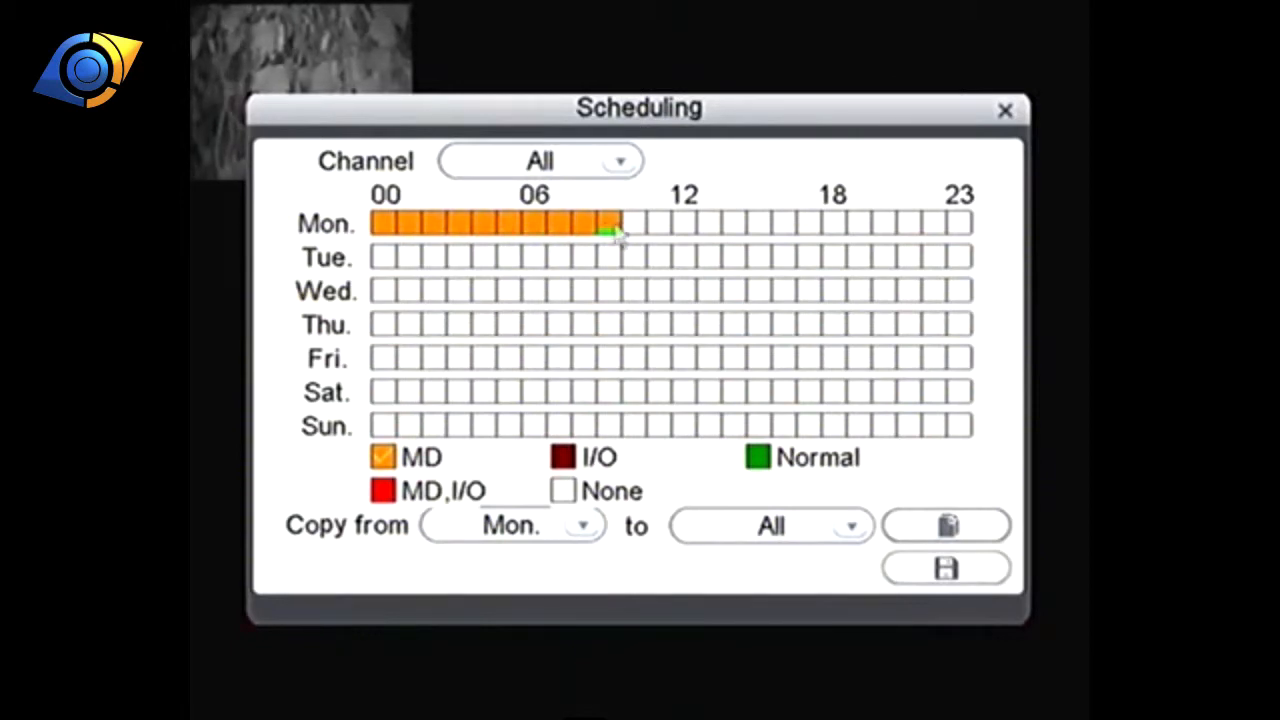
left_click_drag(615, 224, 818, 224)
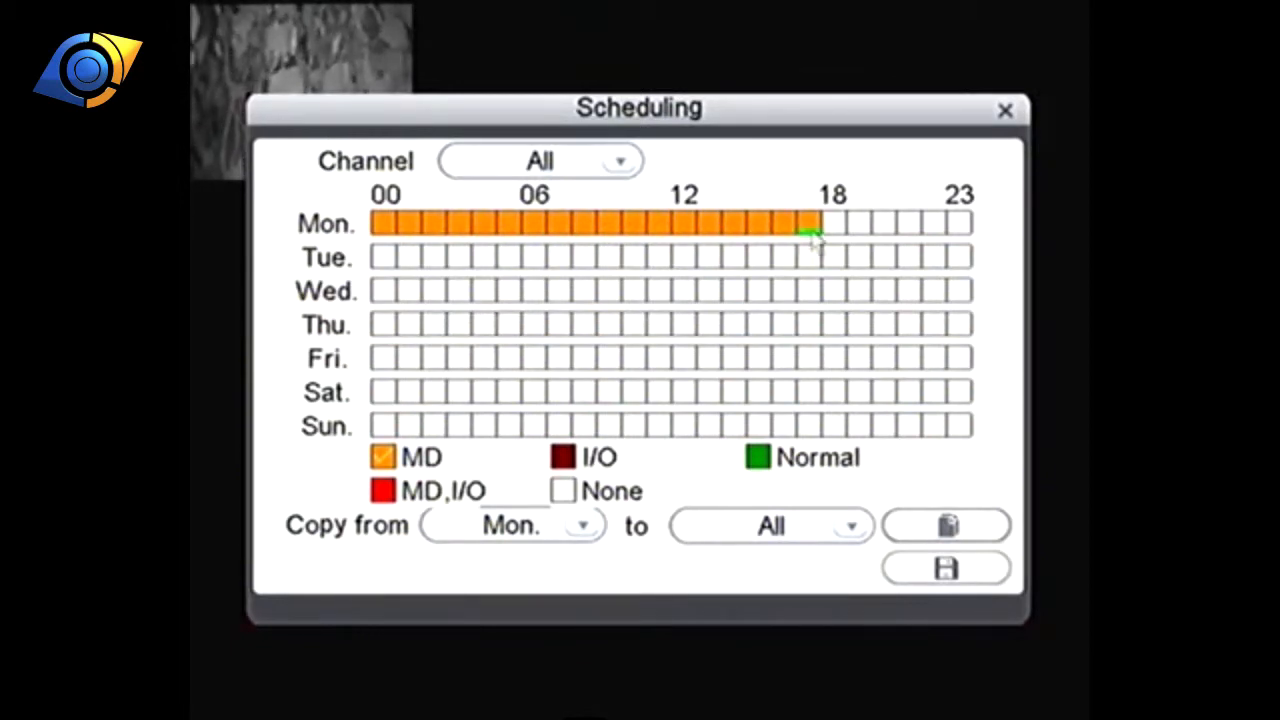
left_click_drag(815, 223, 965, 223)
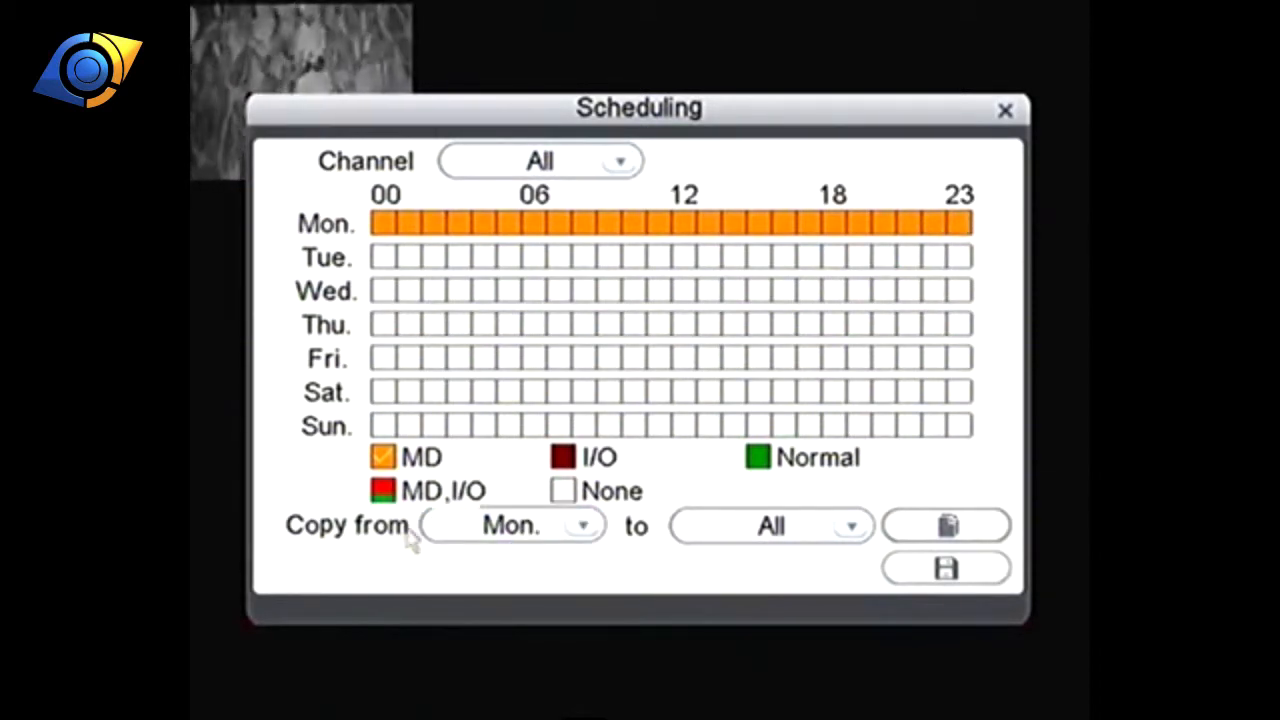
- Copy Monday's all-day motion-detection schedule to All days
left_click(770, 526)
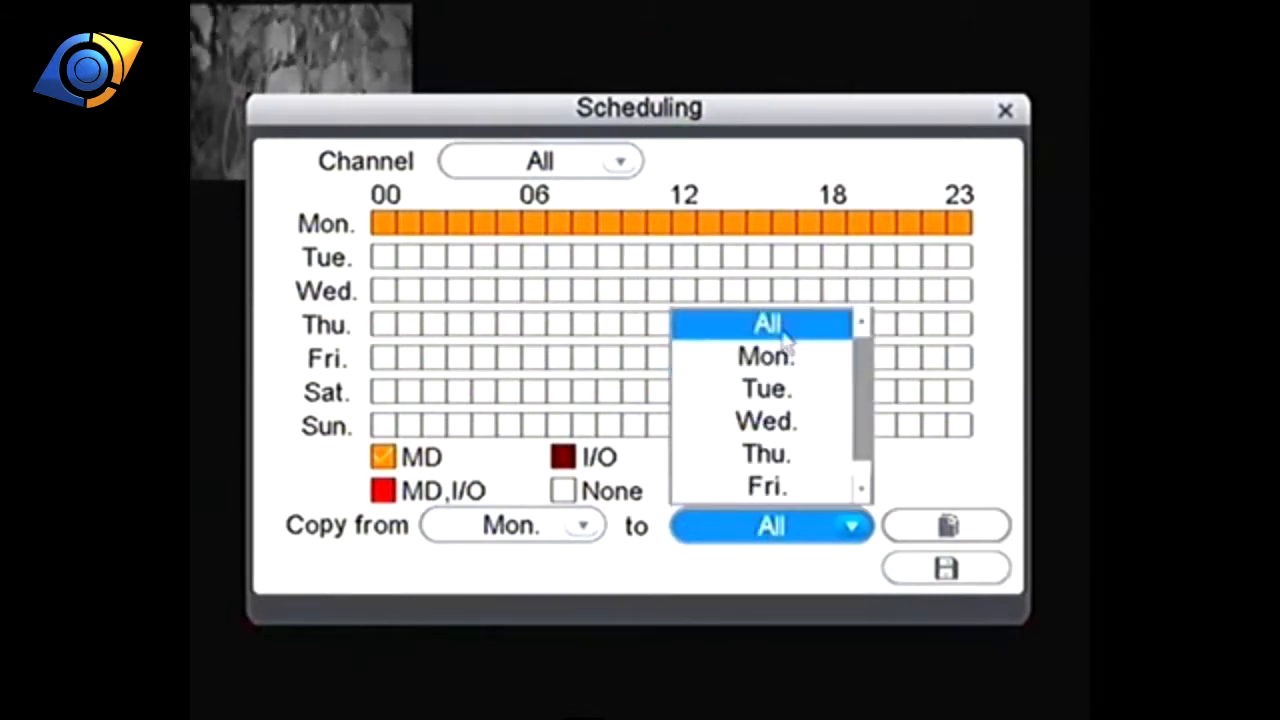
left_click(946, 526)
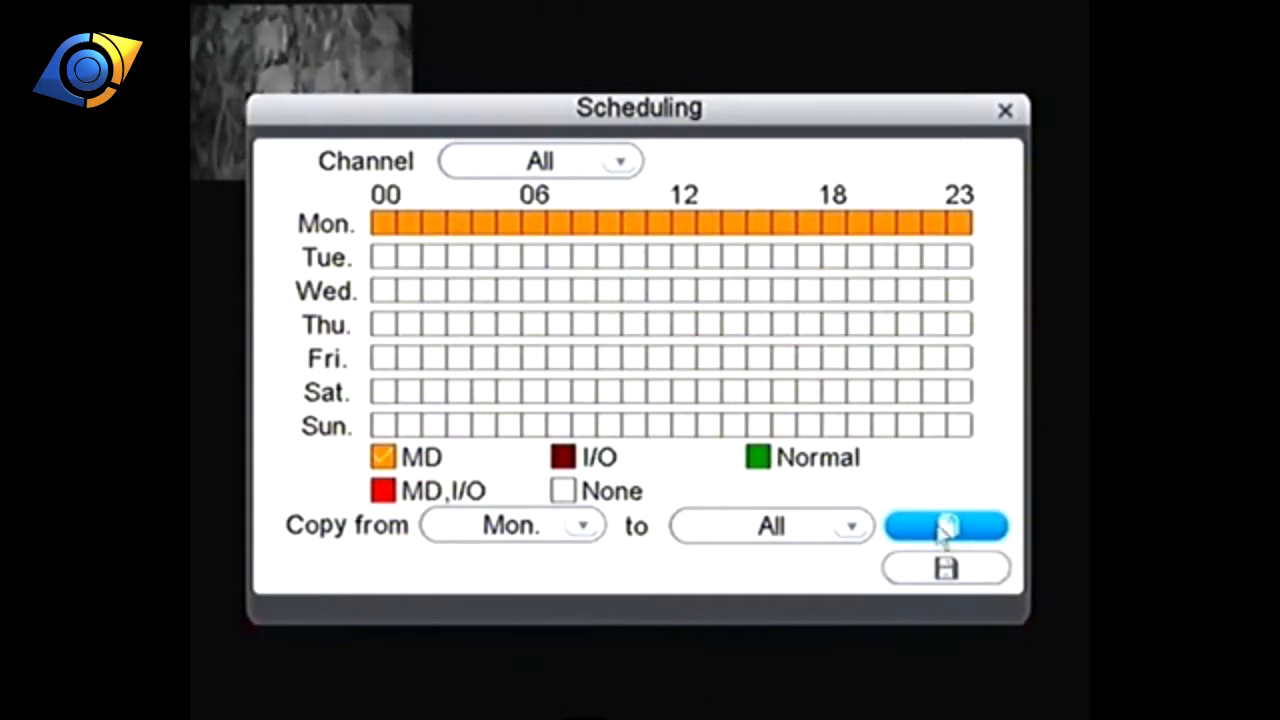
left_click(945, 525)
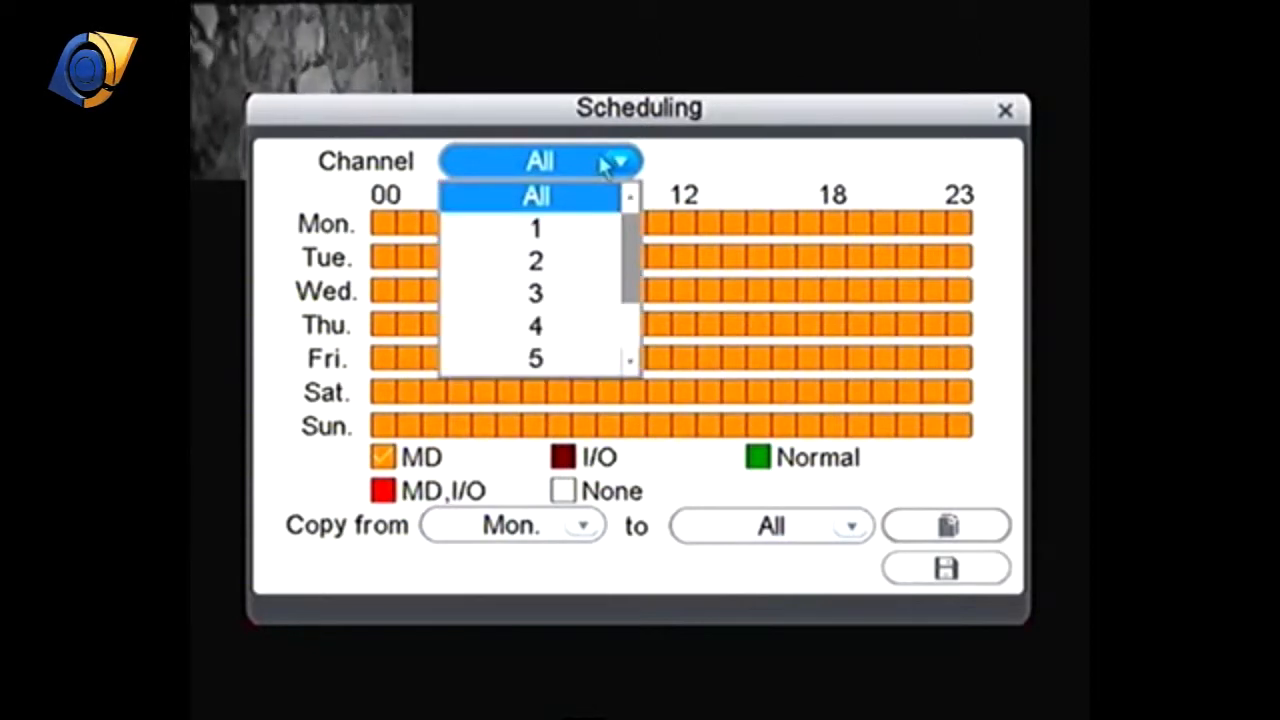
mouse_move(580, 210)
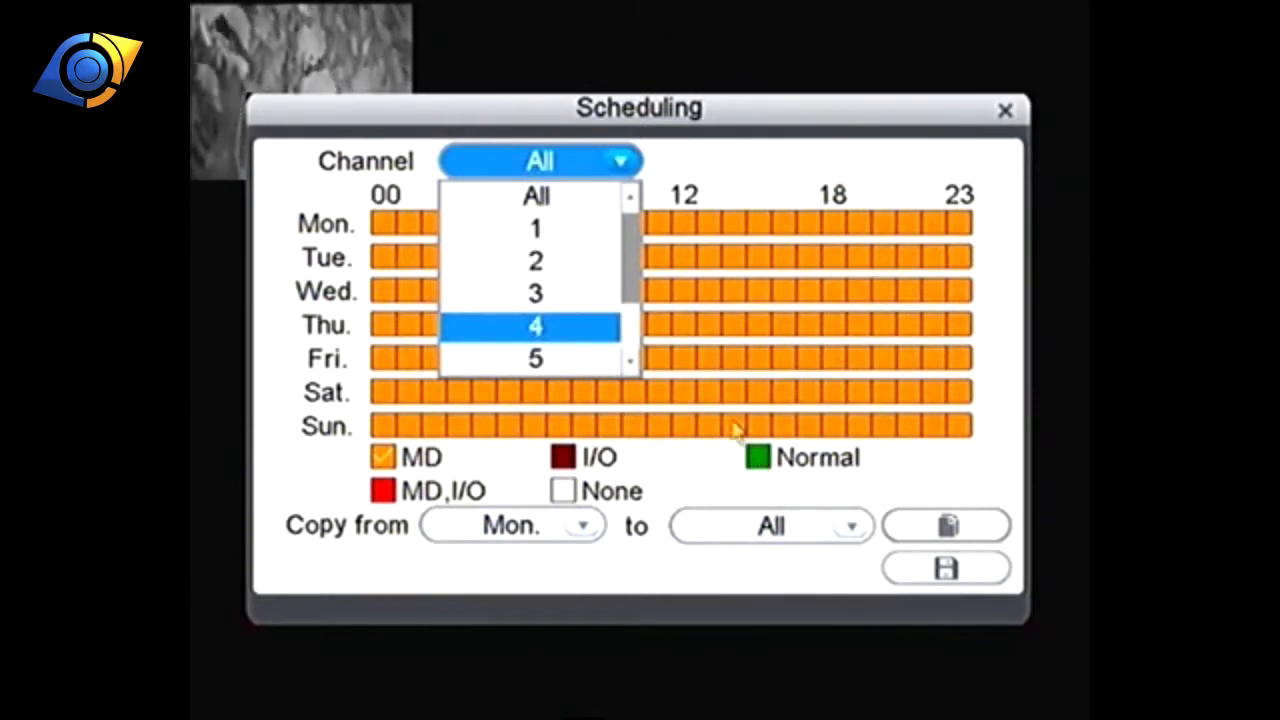
- Check channel 2, set Channel back to All, and save the schedule, confirming success
left_click(535, 260)
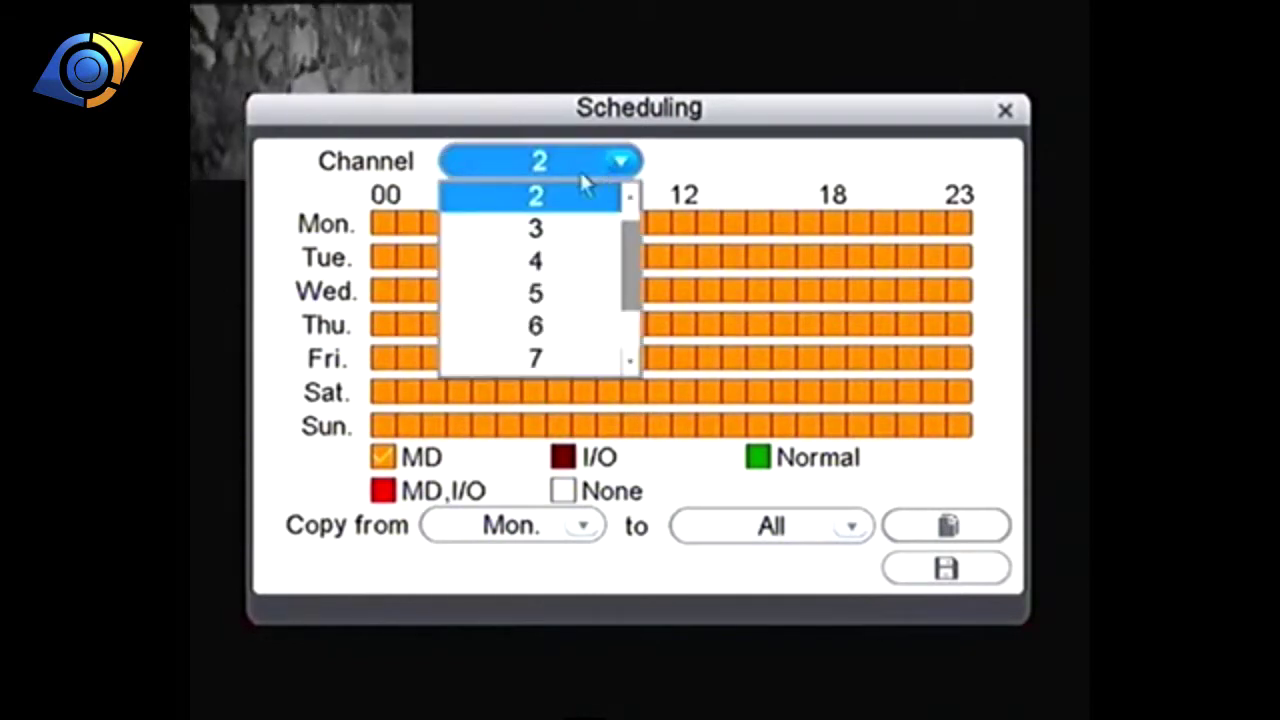
mouse_move(535, 228)
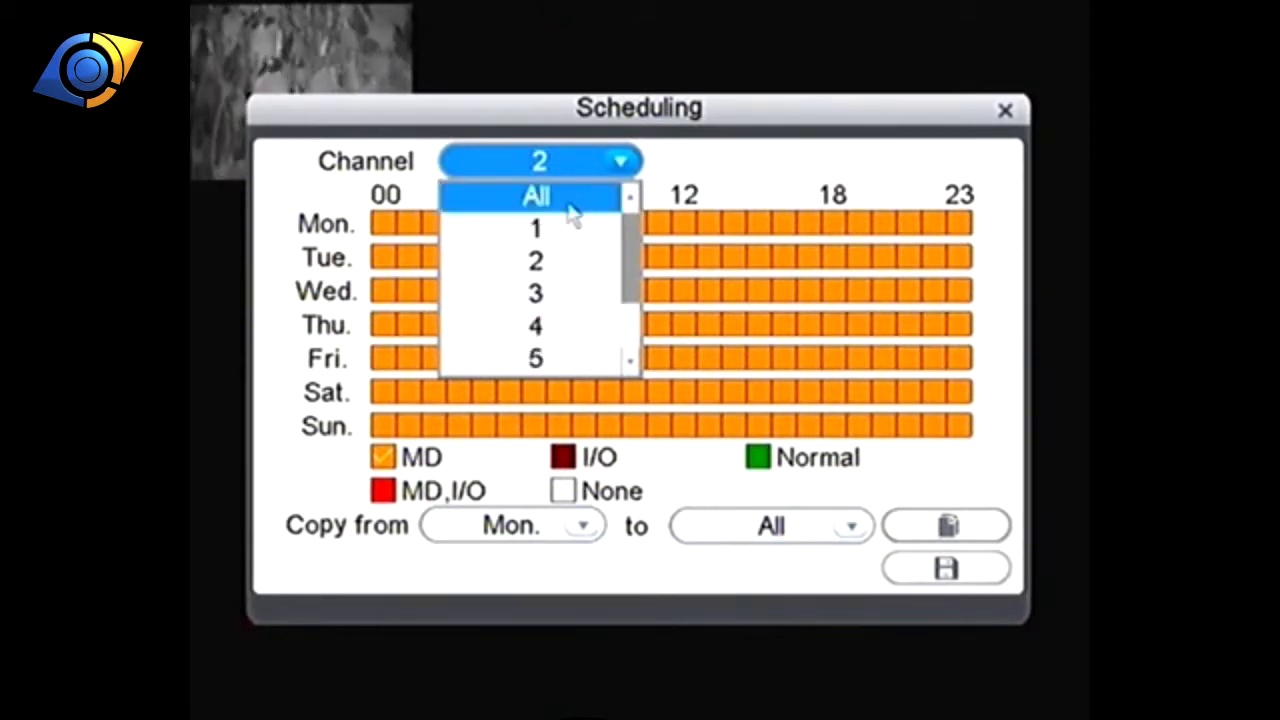
left_click(535, 195)
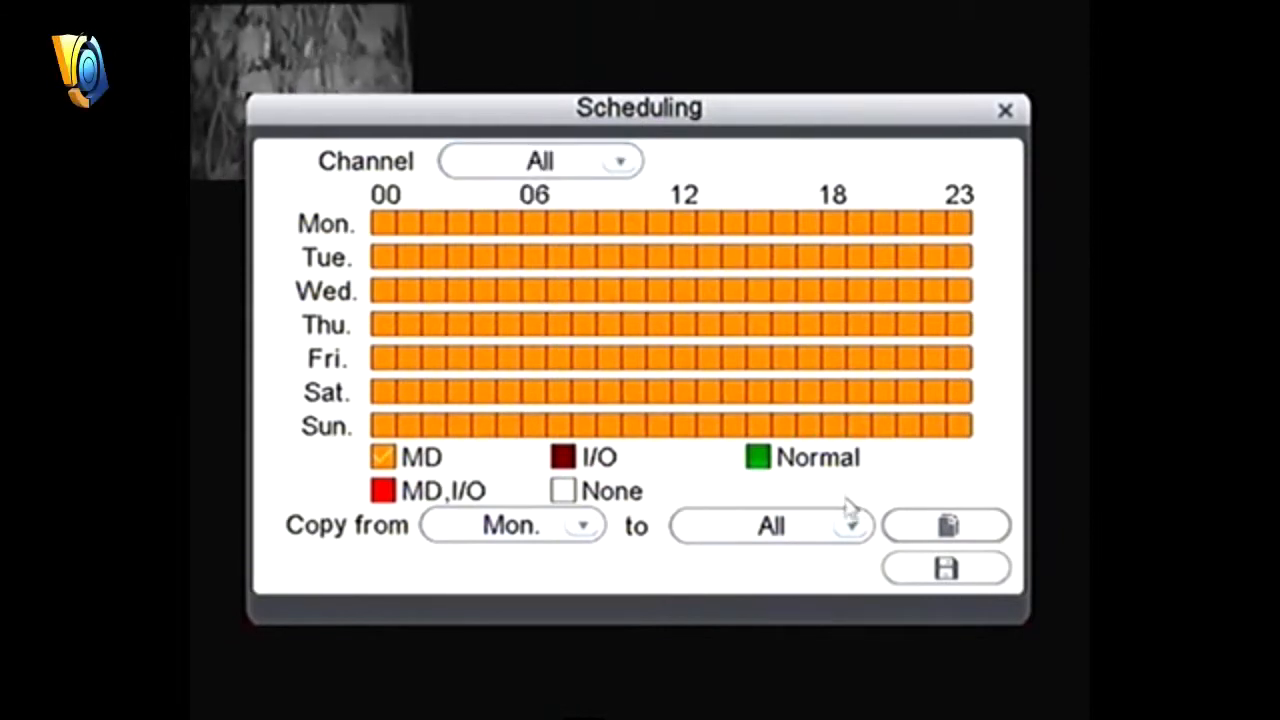
mouse_move(715, 300)
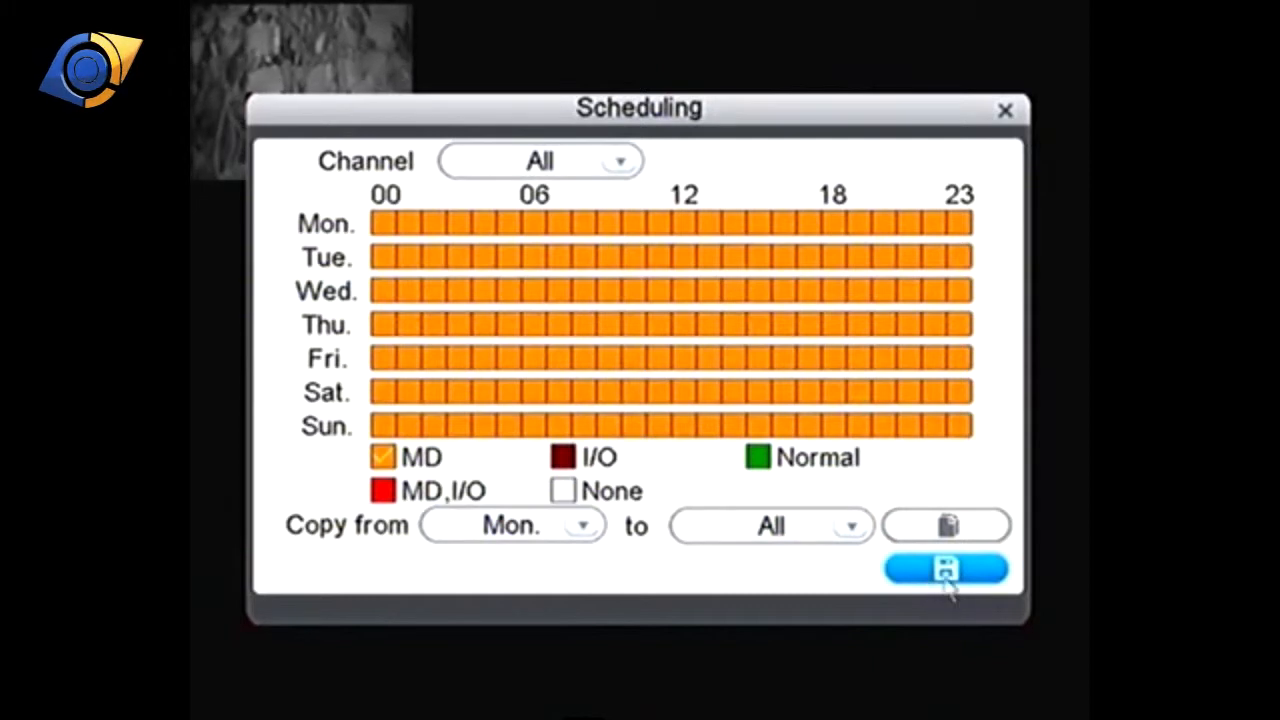
left_click(945, 568)
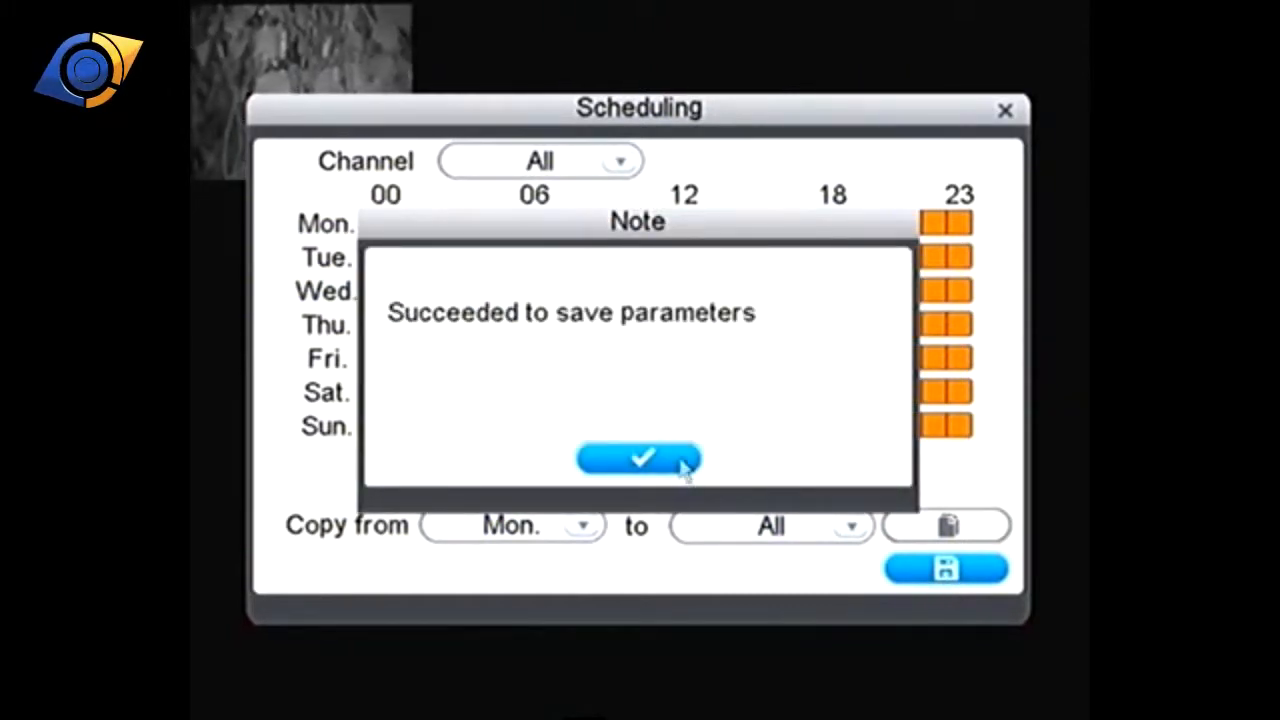
left_click(638, 458)
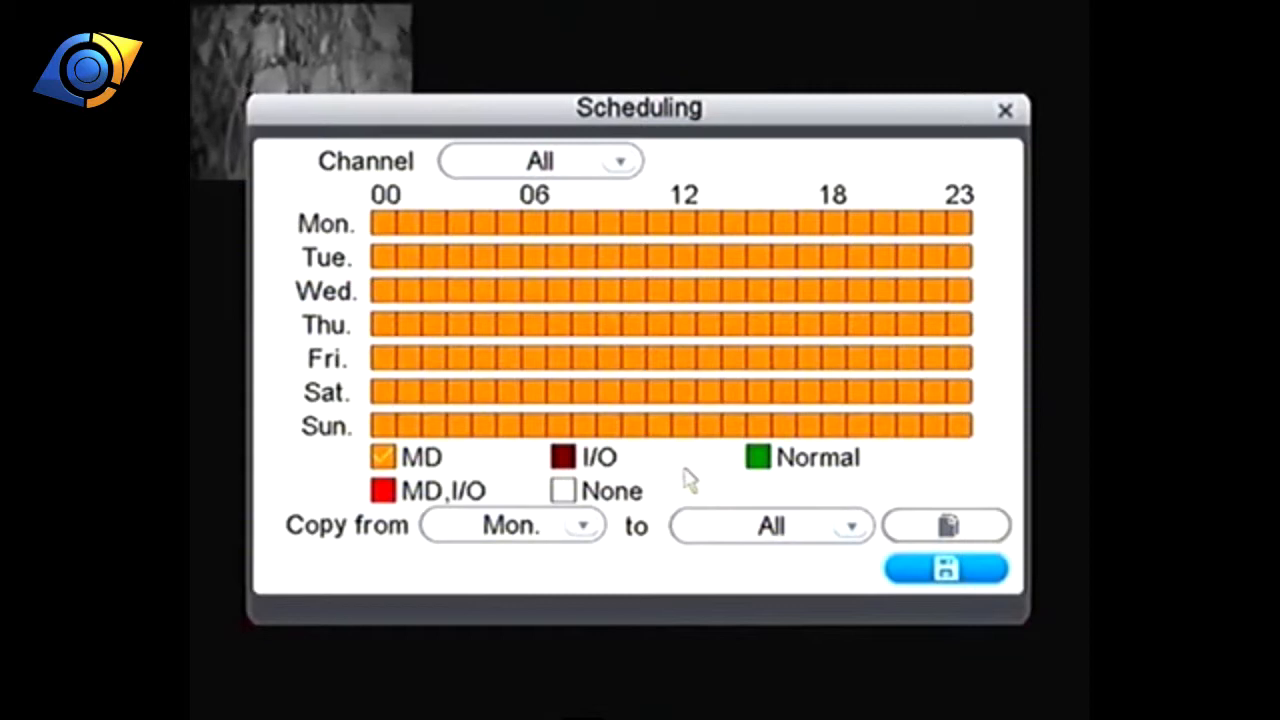
- Close the schedule and open the Alarm settings from Configuration
left_click(1005, 108)
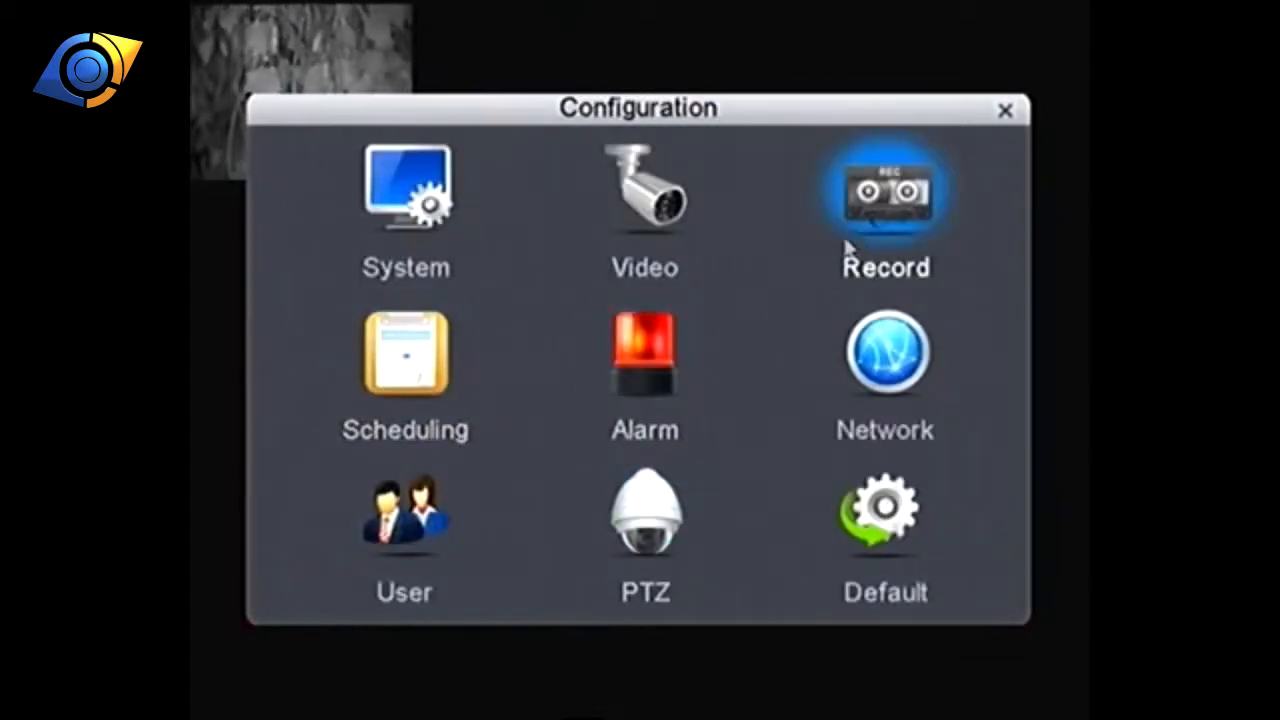
mouse_move(885, 232)
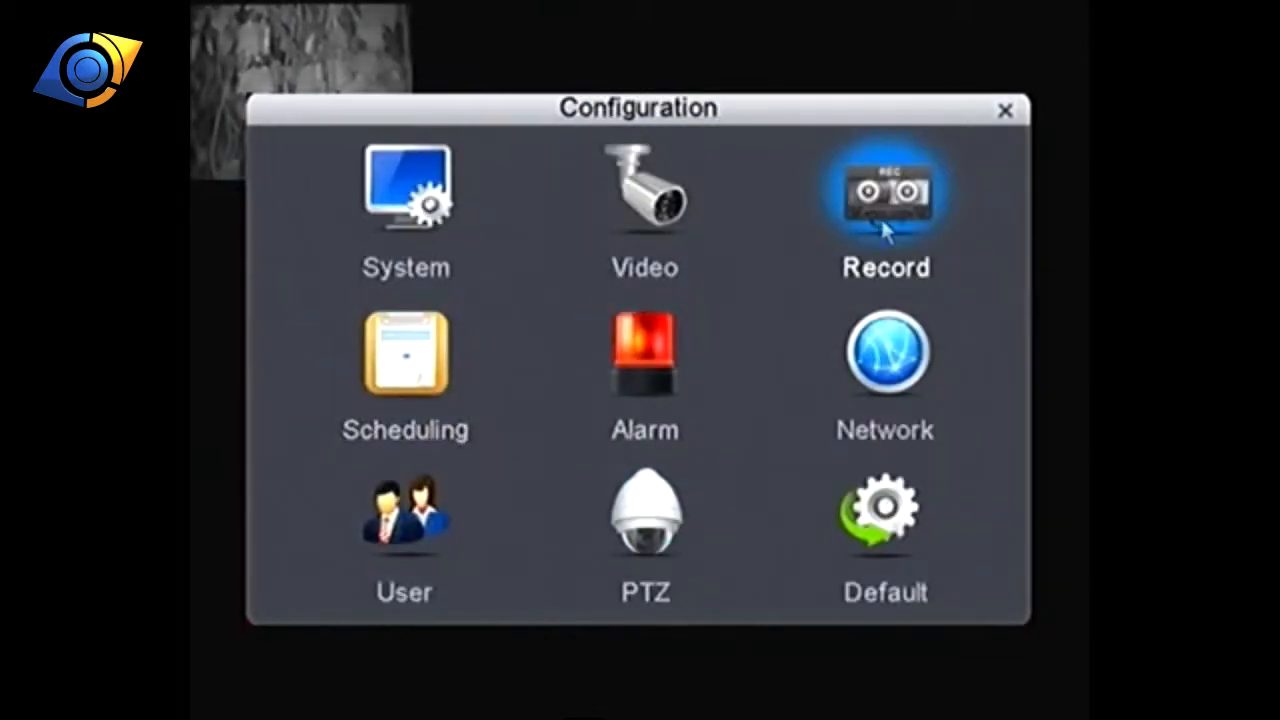
mouse_move(485, 378)
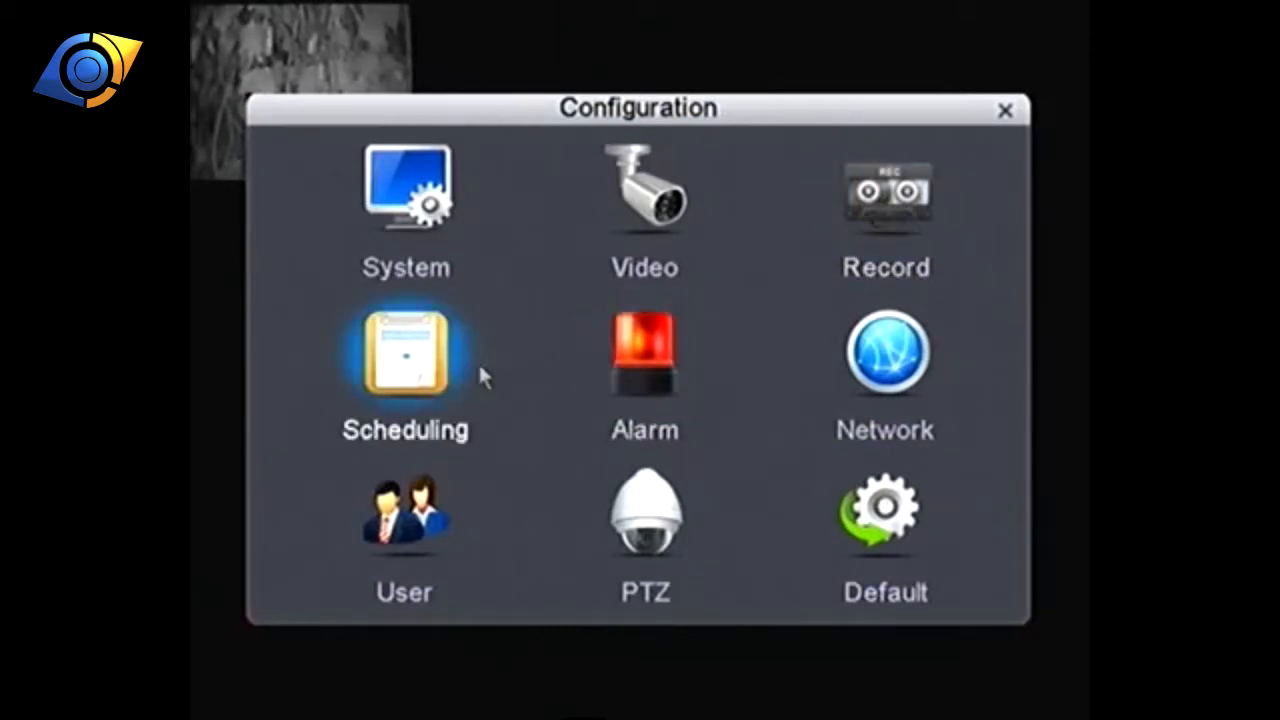
mouse_move(412, 400)
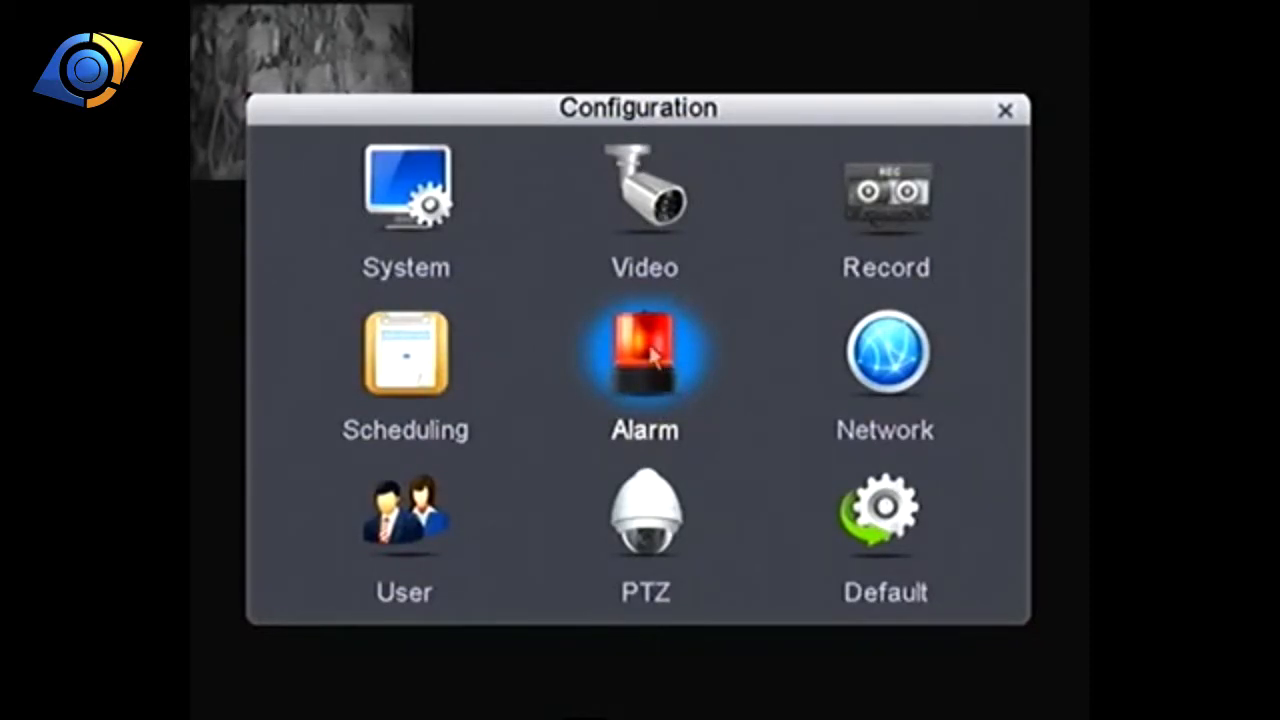
mouse_move(618, 373)
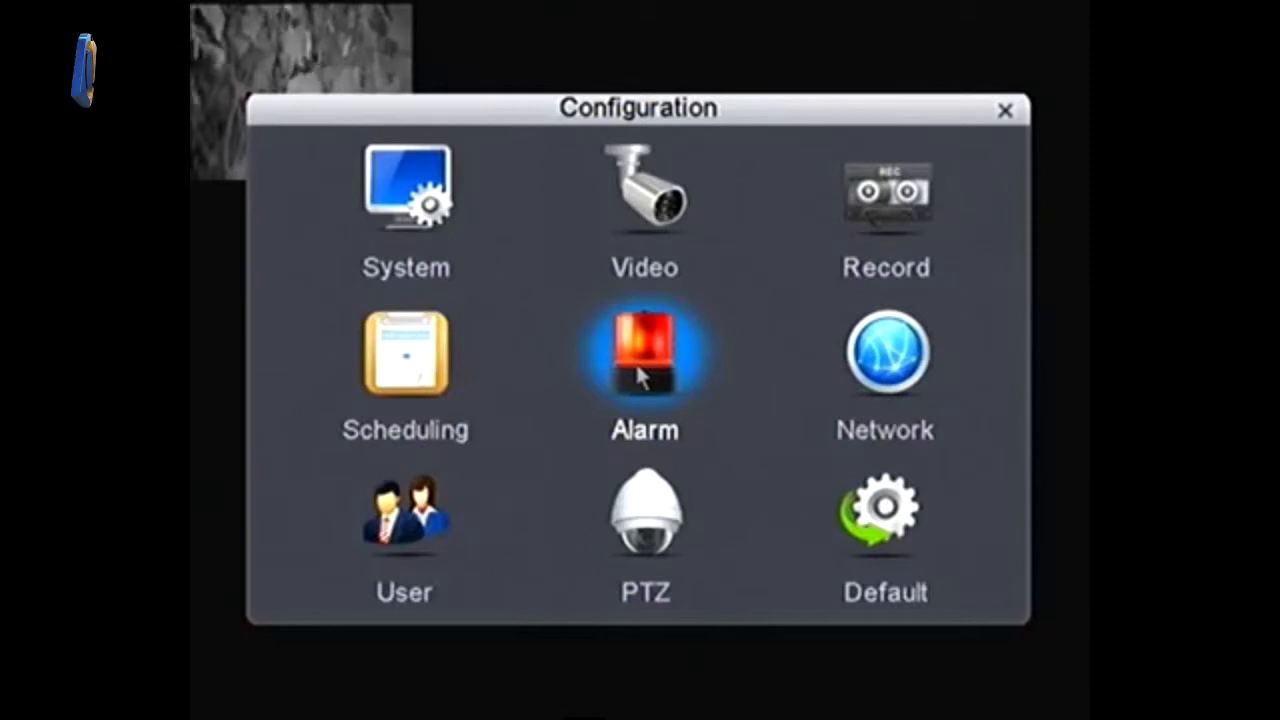
left_click(644, 360)
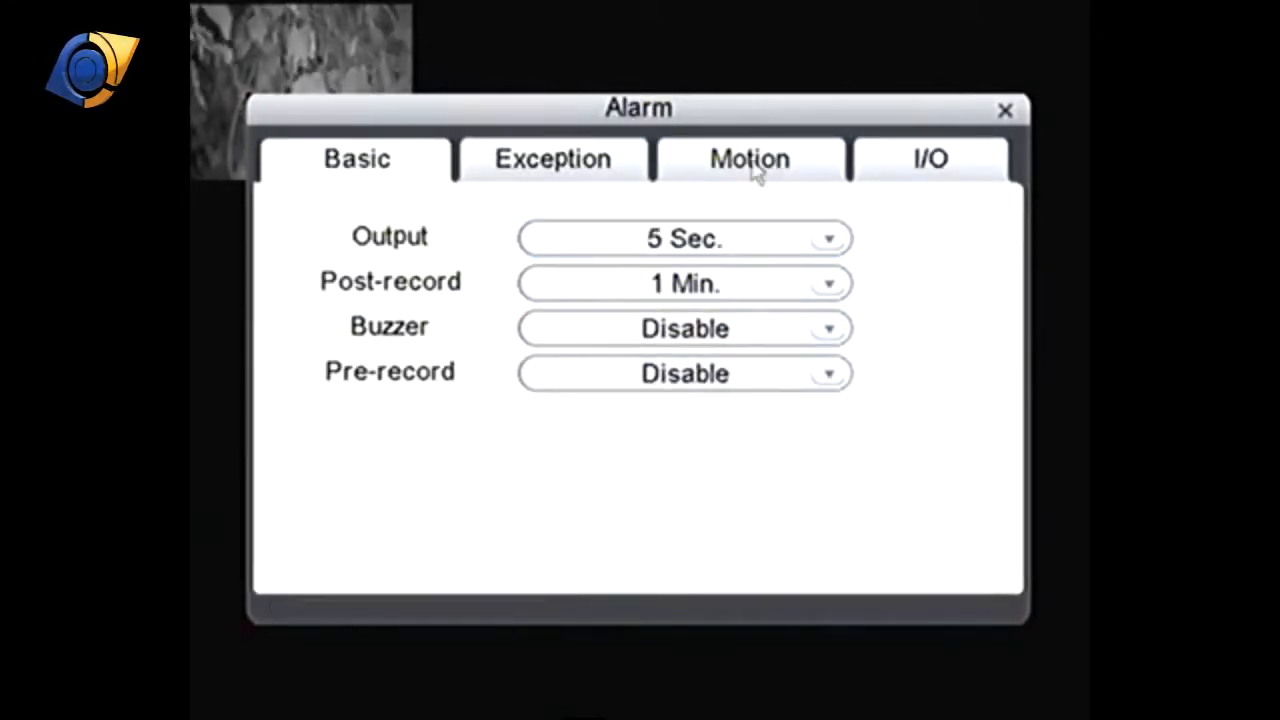
- Switch to the Motion alarm tab and select channel 1
left_click(748, 159)
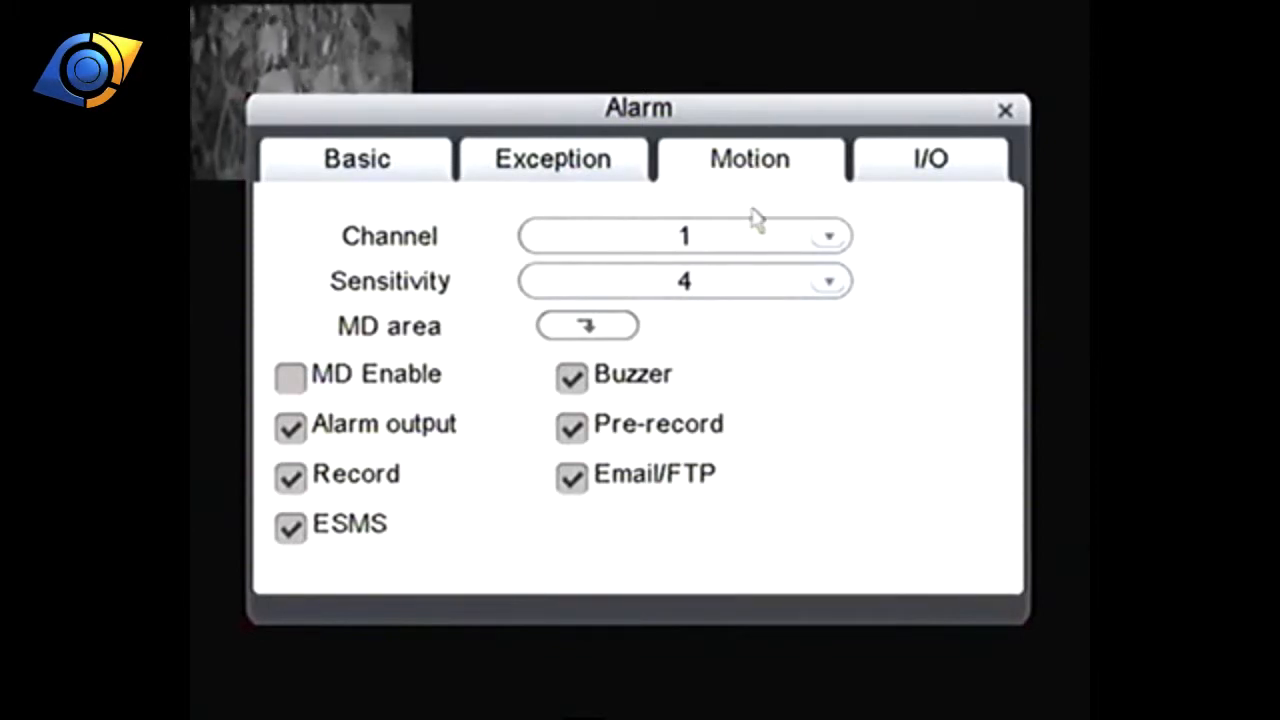
left_click(685, 236)
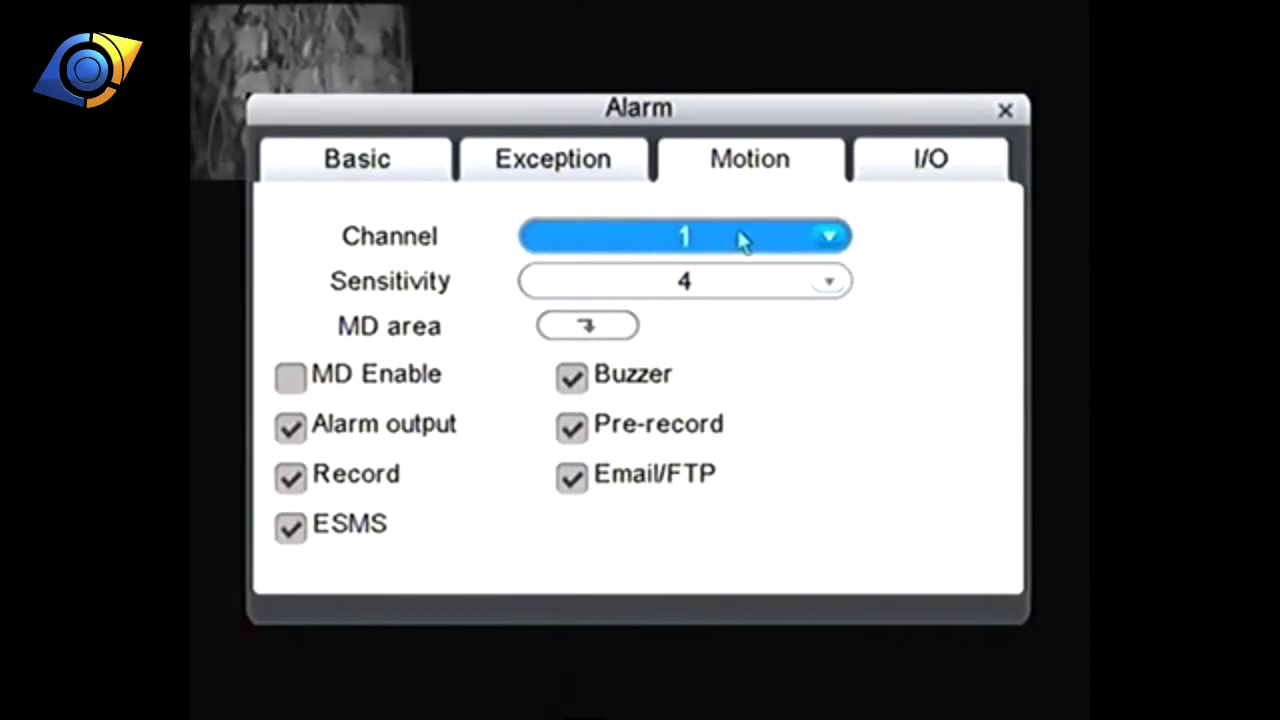
left_click(685, 281)
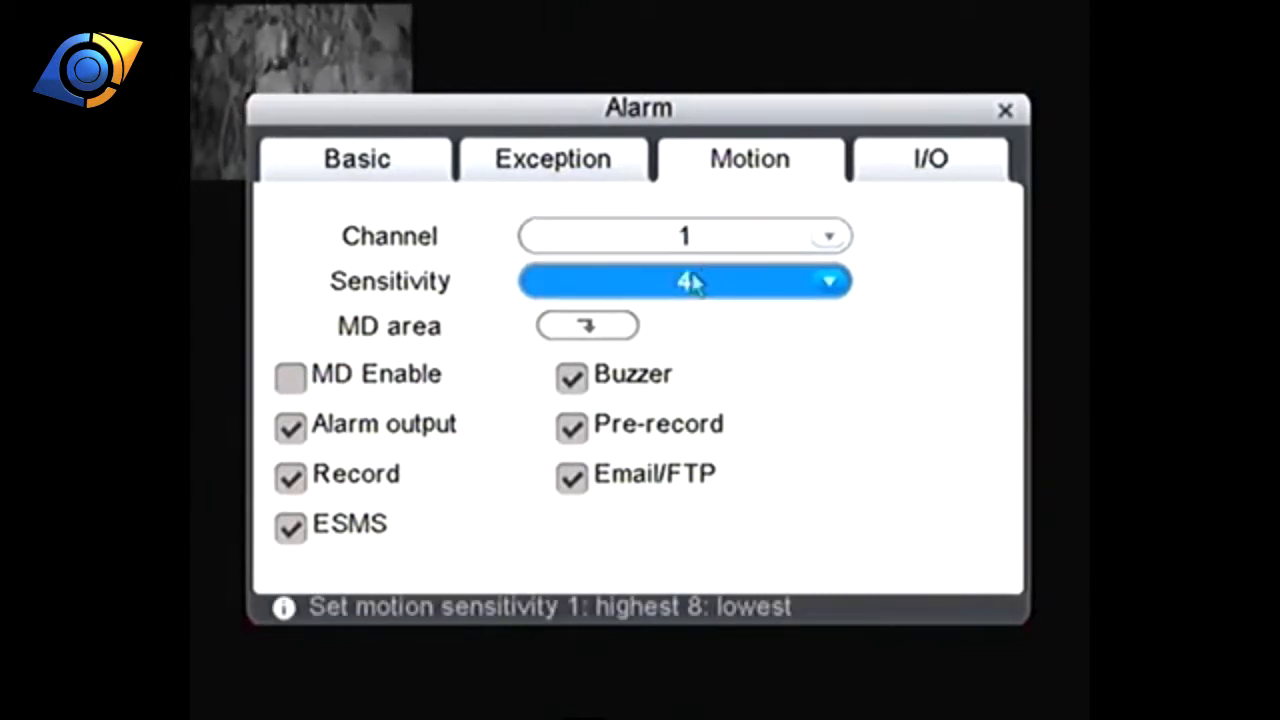
mouse_move(648, 315)
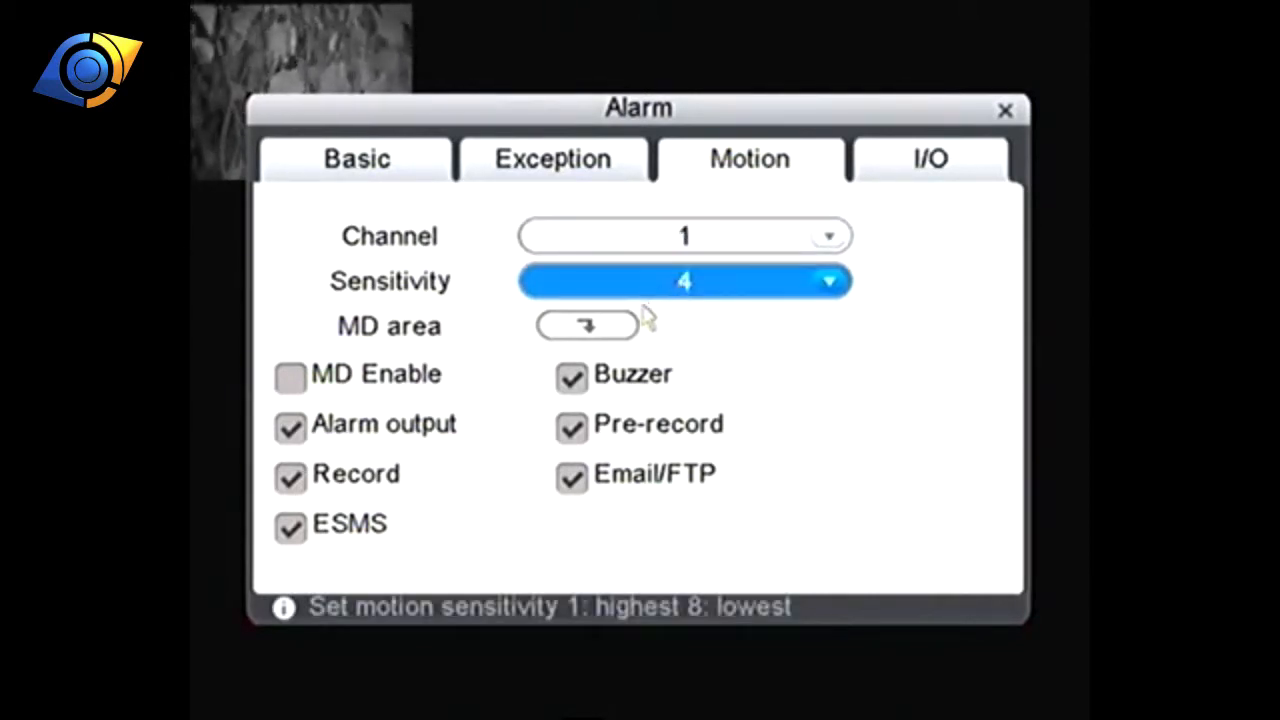
mouse_move(662, 280)
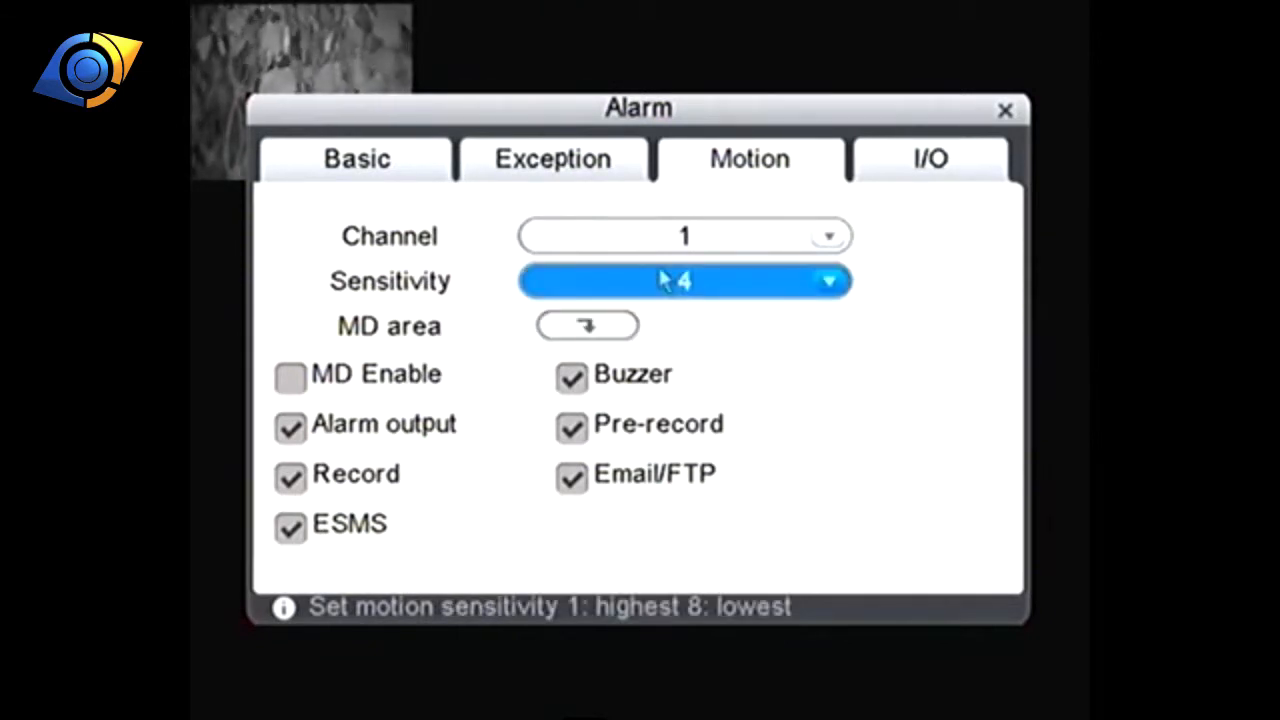
left_click(684, 236)
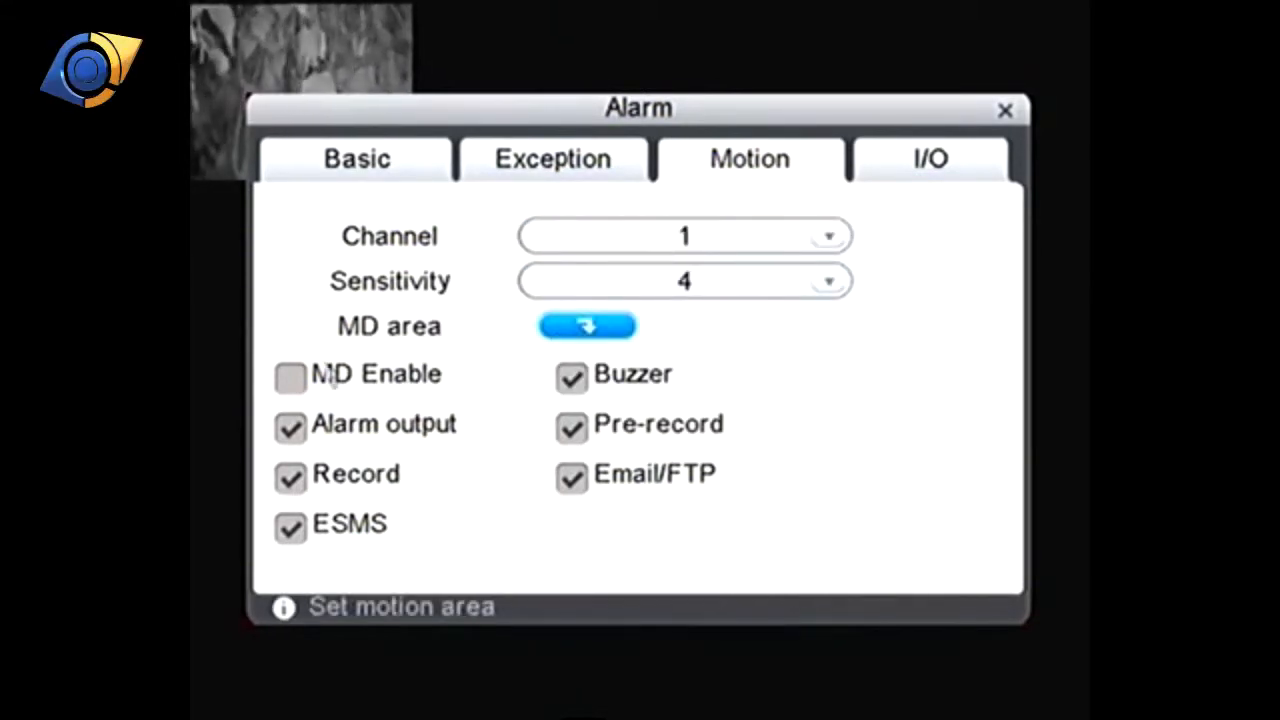
- Enable MD for channel 1; turn off Buzzer, Email/FTP, ESMS and alarm output
left_click(290, 376)
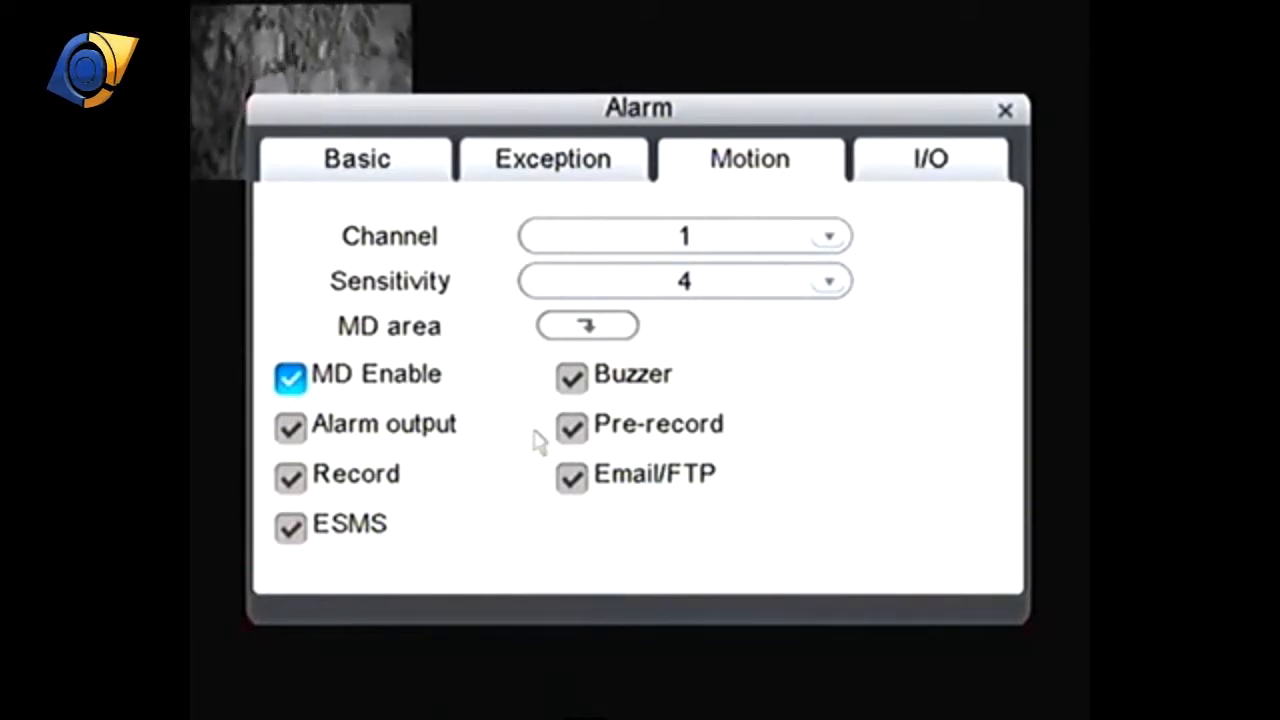
mouse_move(515, 407)
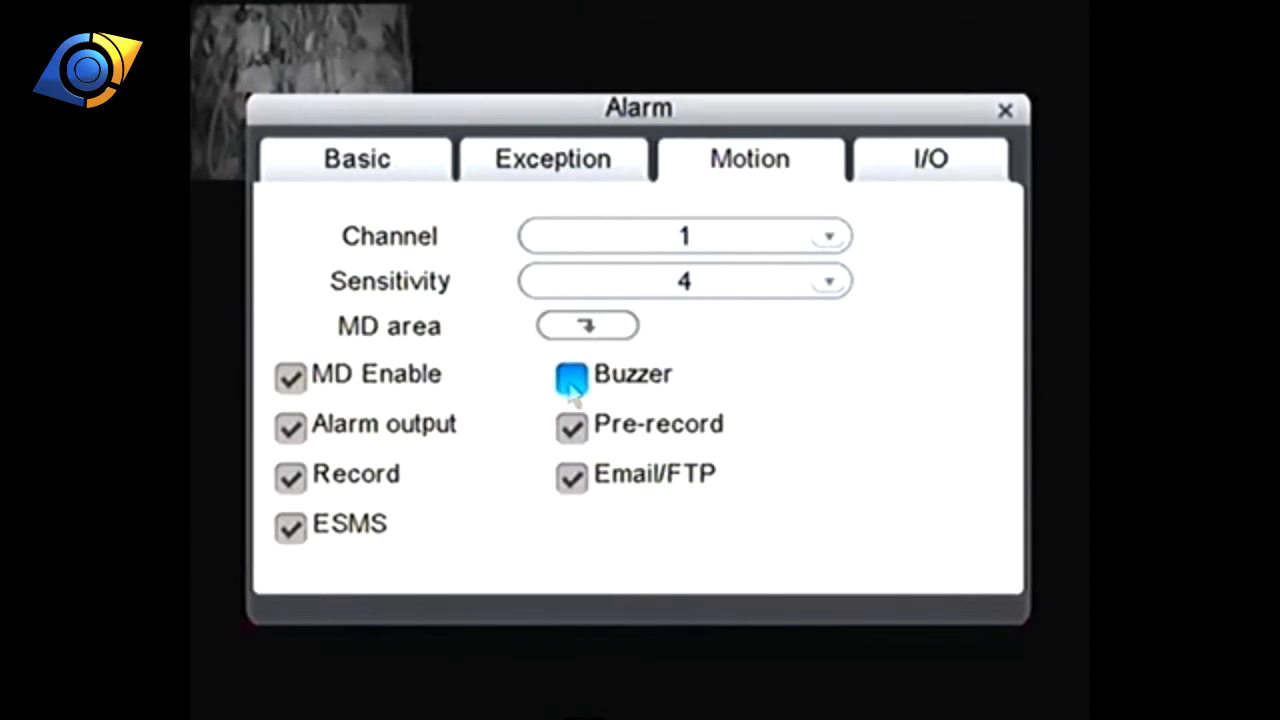
mouse_move(323, 440)
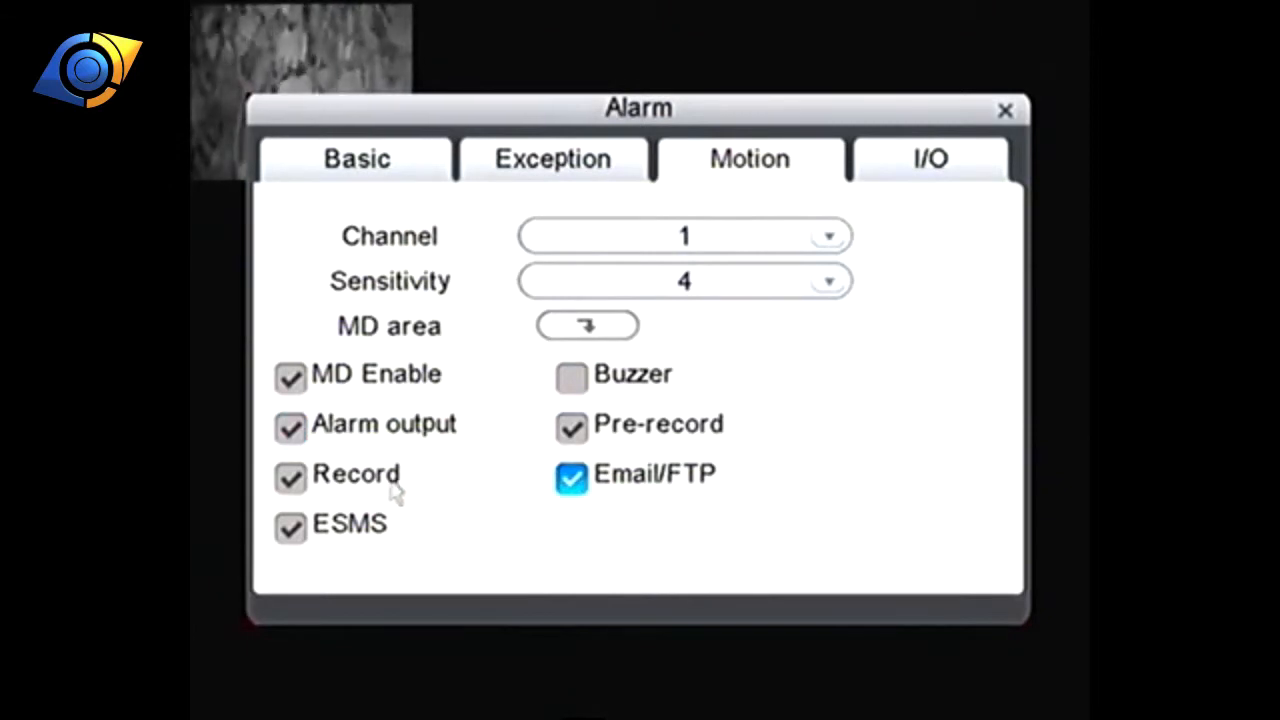
left_click(290, 478)
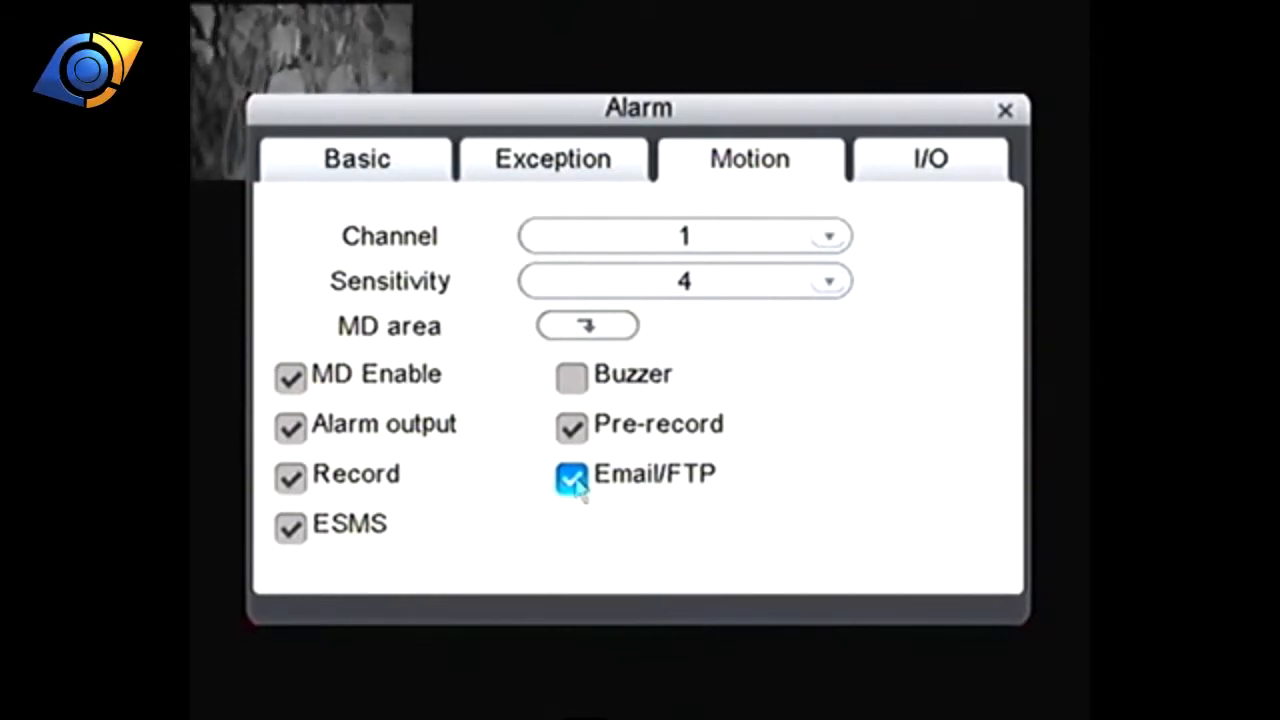
left_click(568, 475)
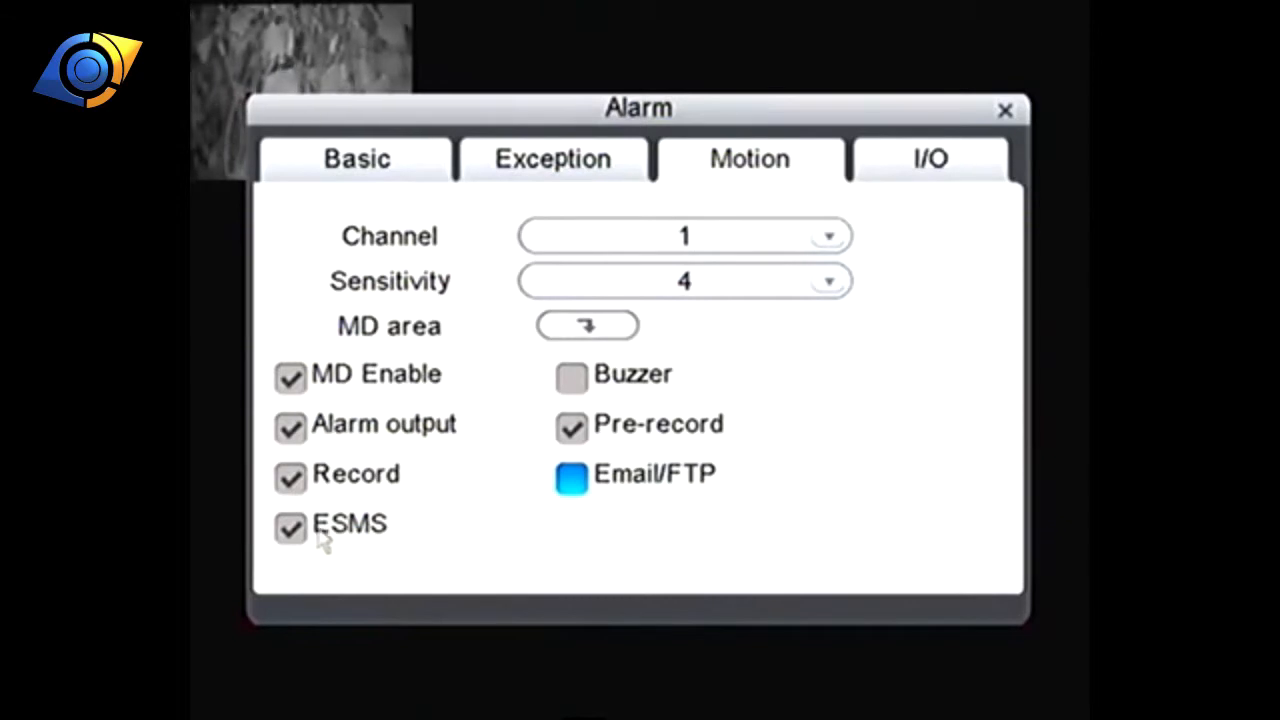
left_click(290, 527)
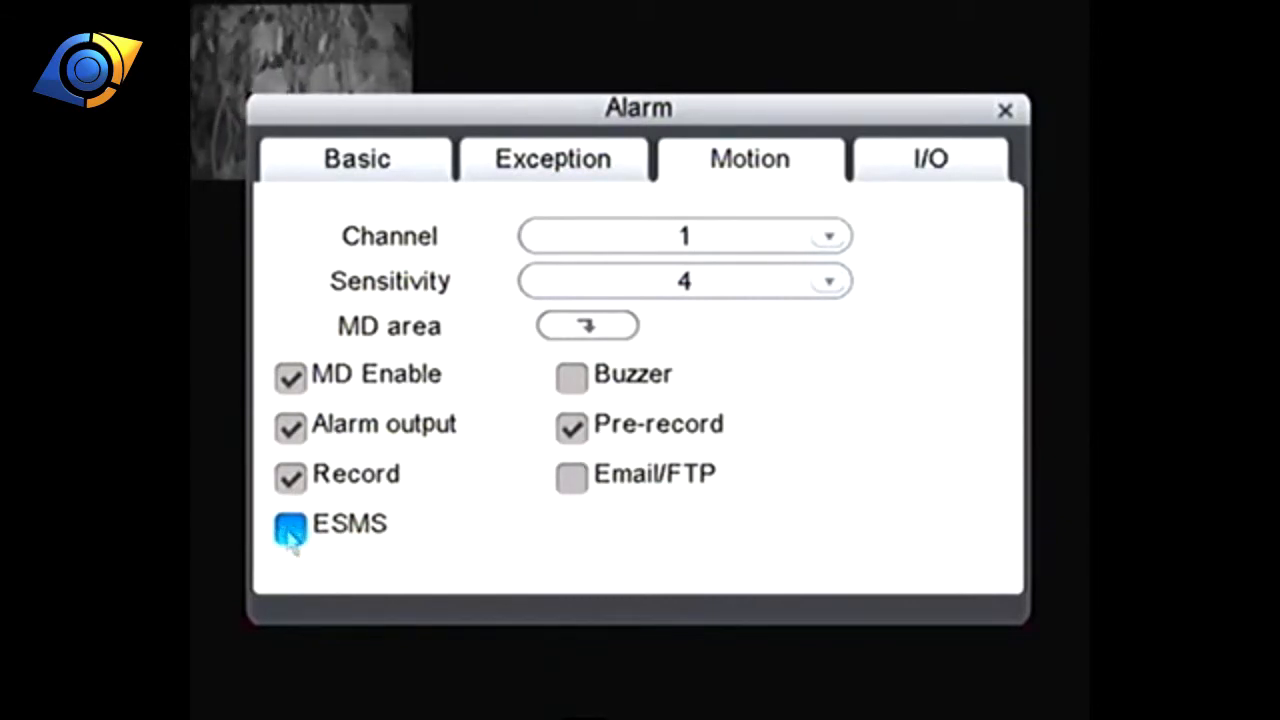
left_click(290, 524)
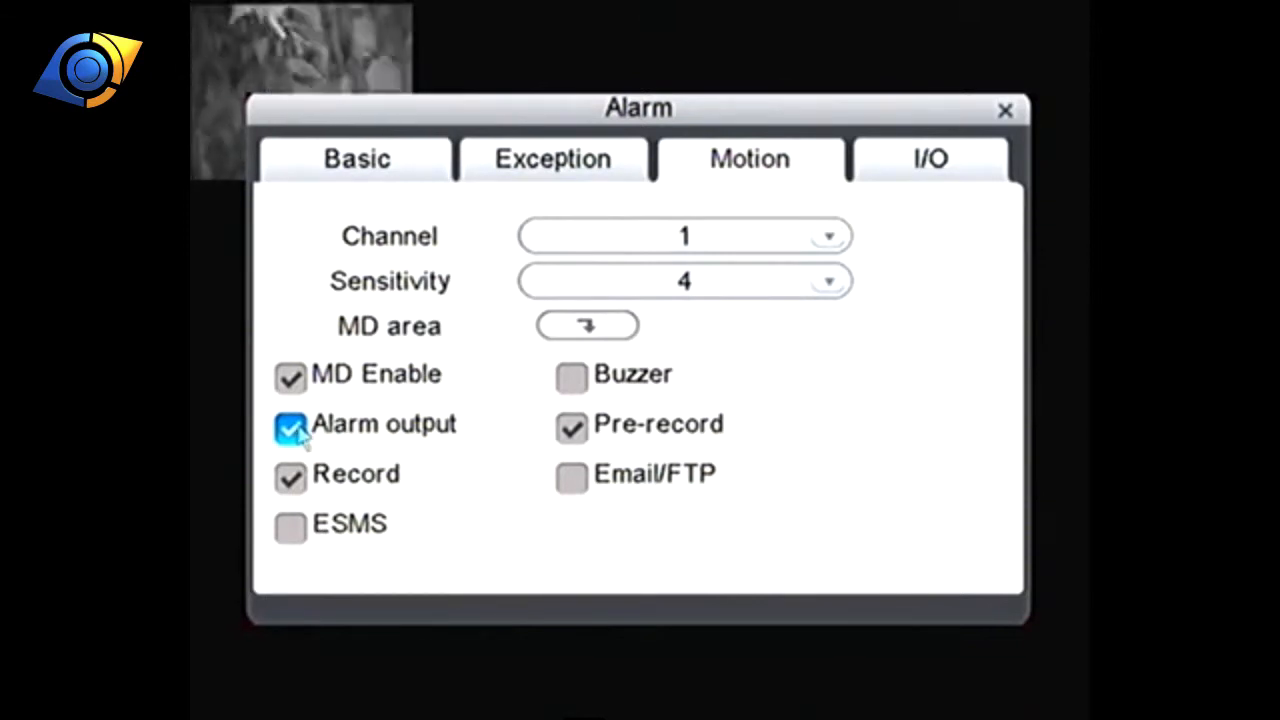
left_click(290, 425)
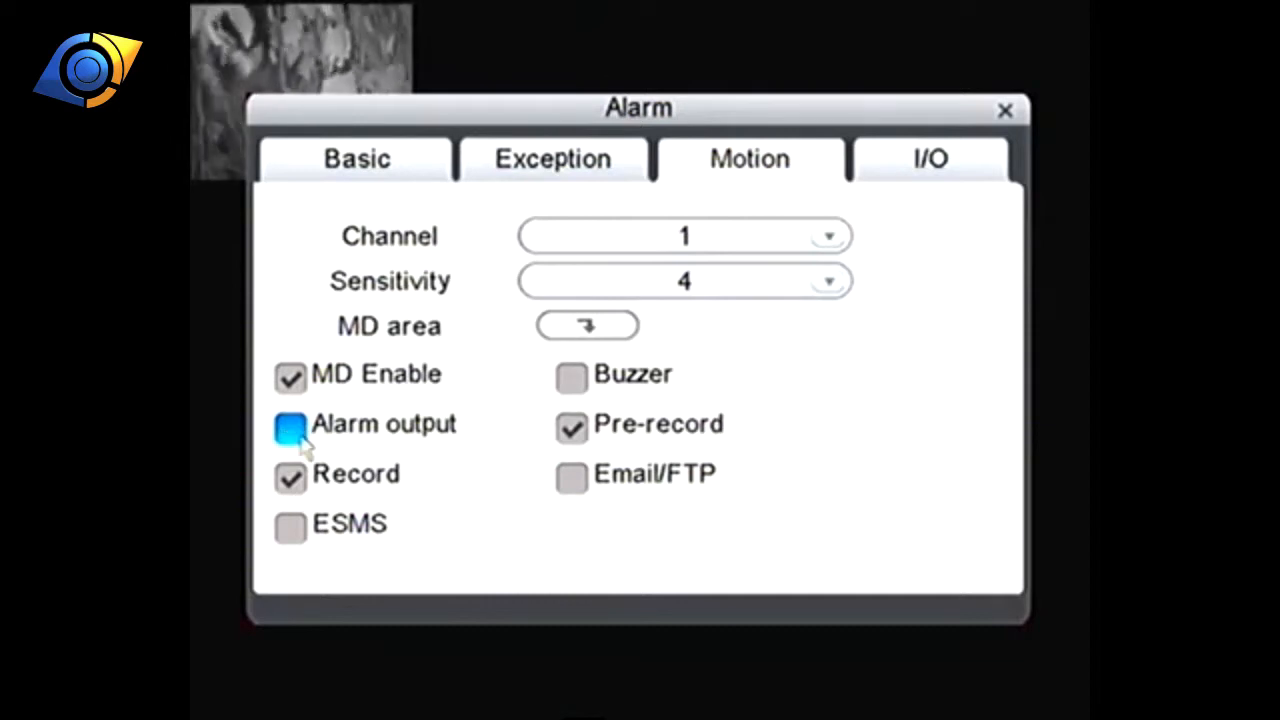
left_click(291, 424)
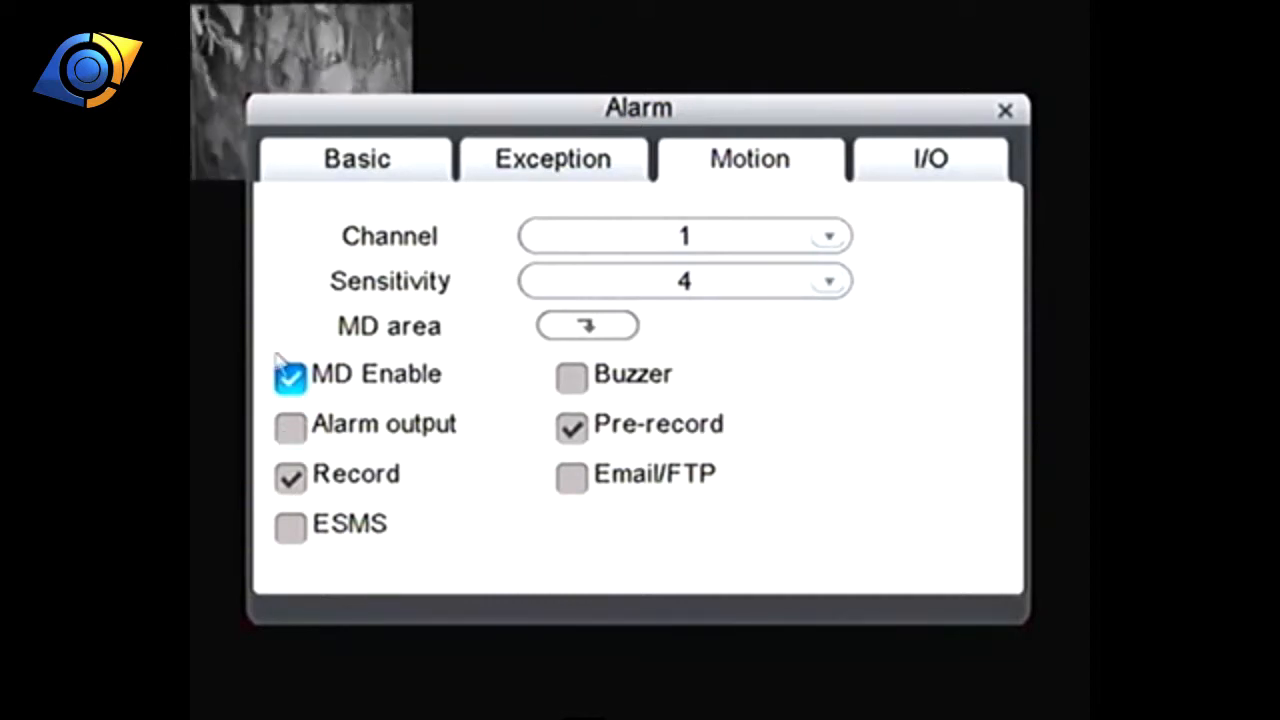
mouse_move(280, 375)
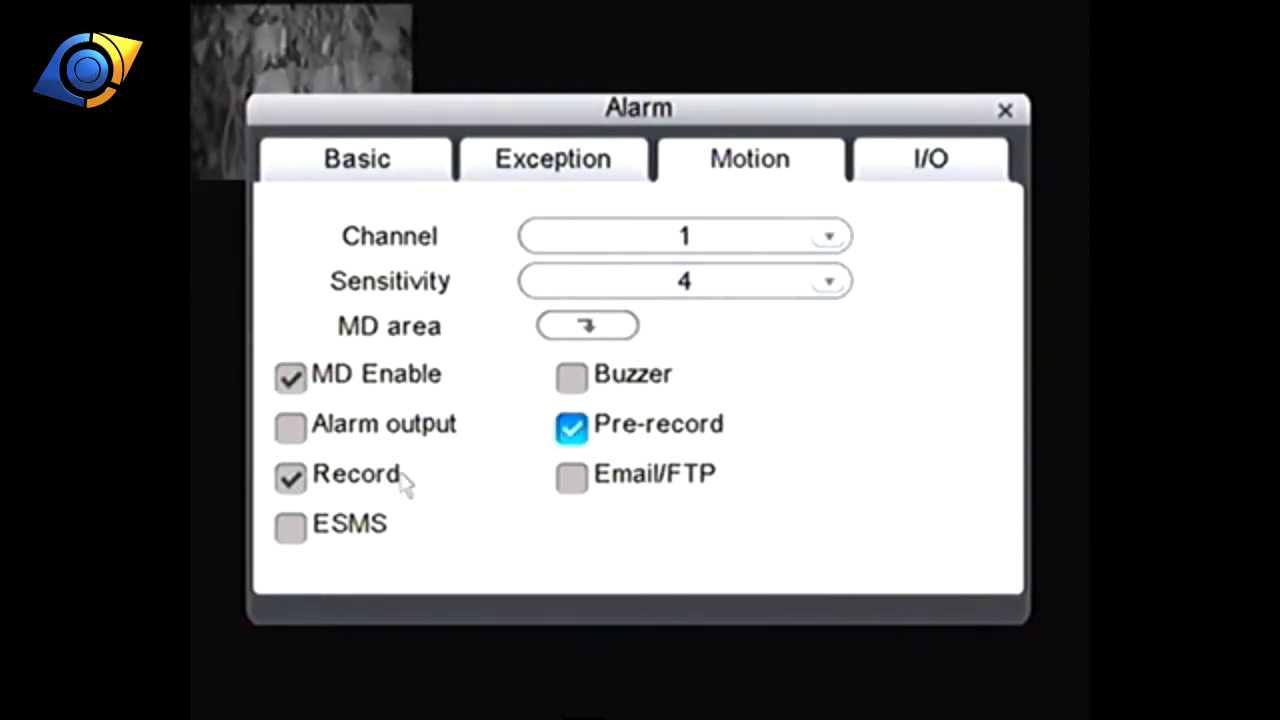
left_click(685, 281)
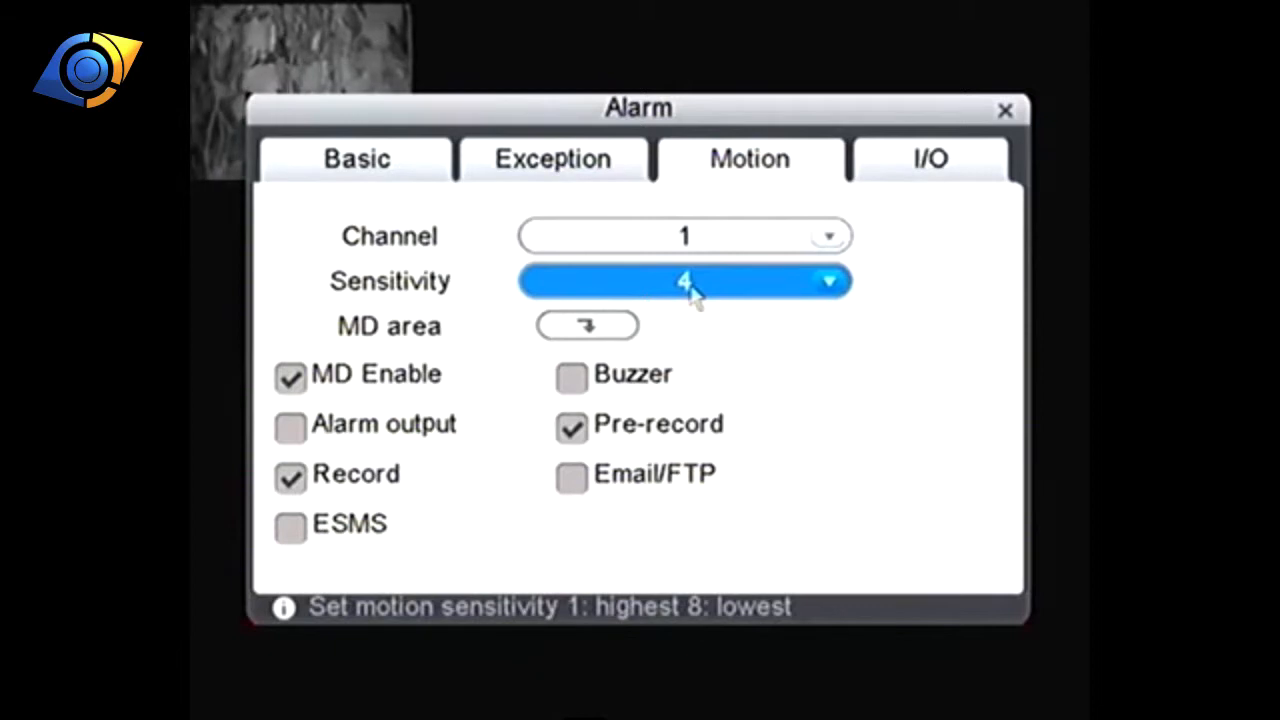
left_click(825, 281)
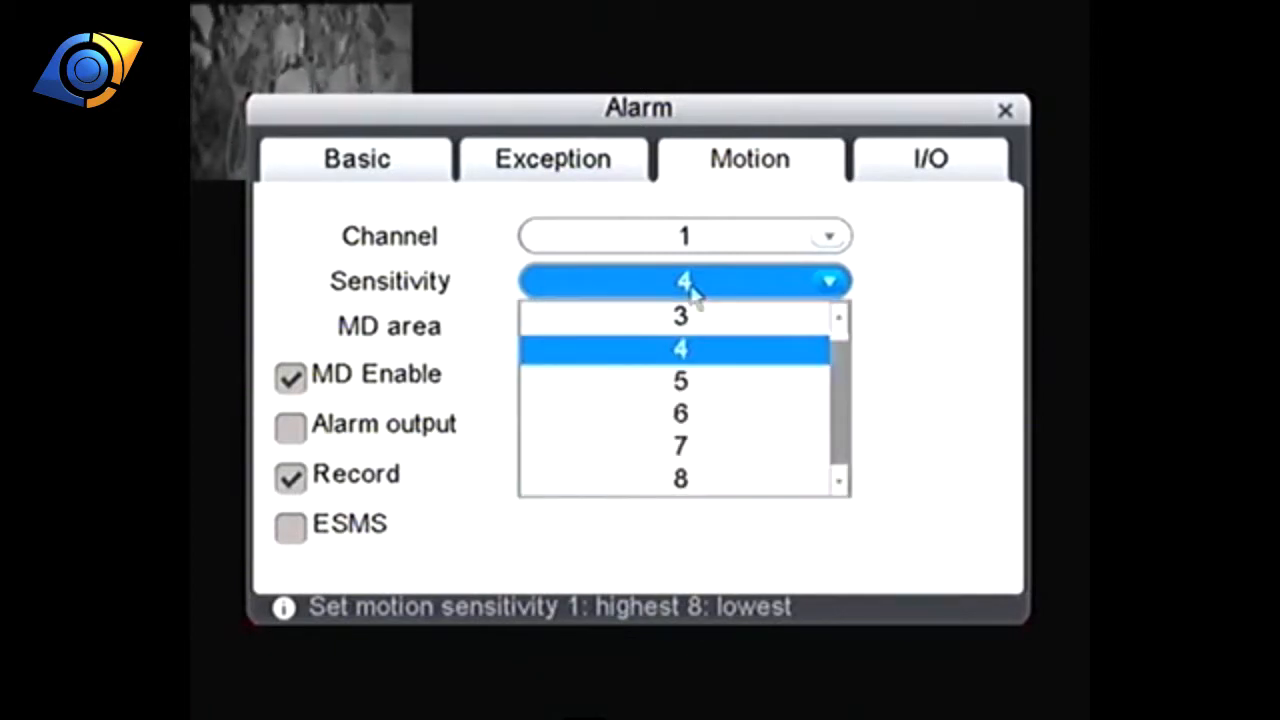
mouse_move(727, 375)
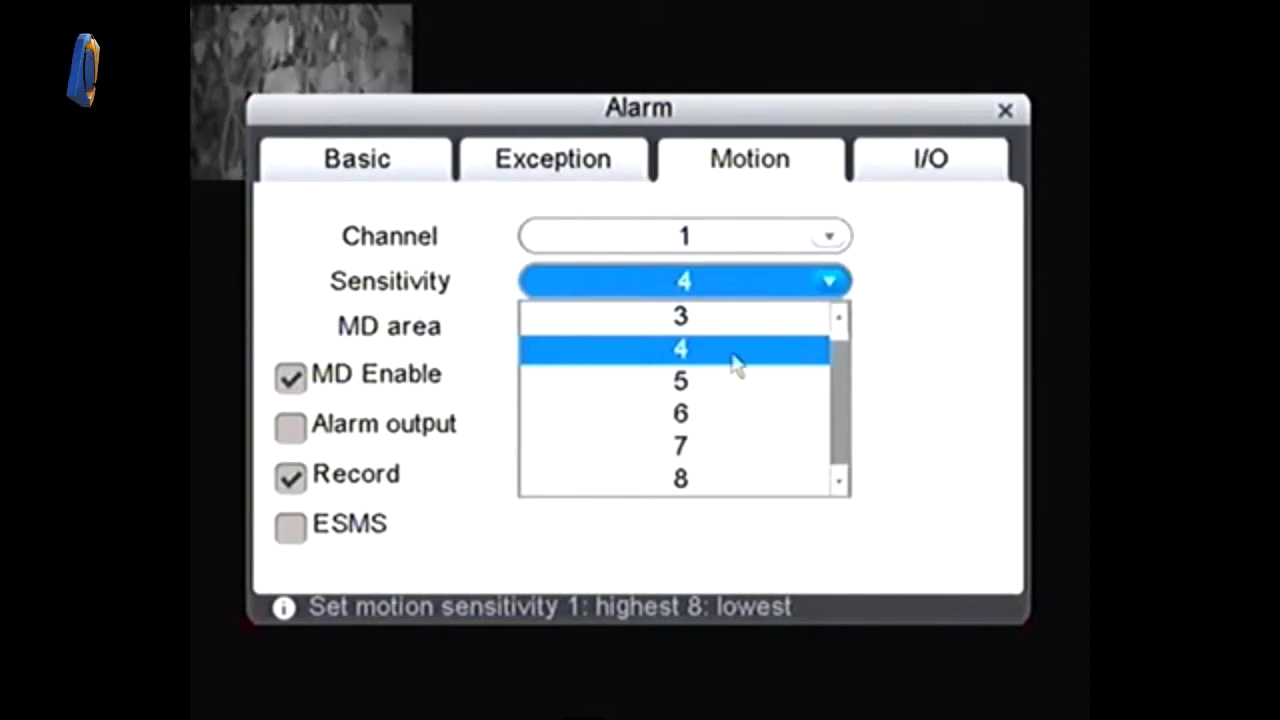
left_click(680, 349)
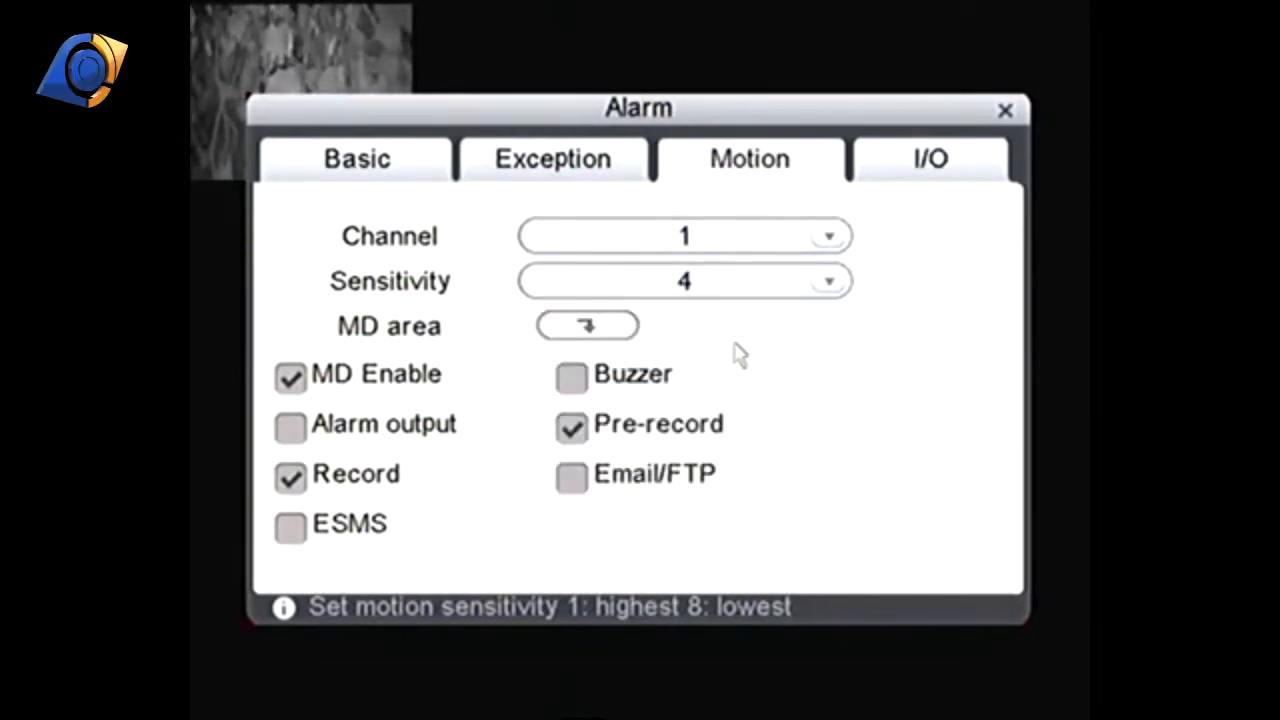
mouse_move(611, 328)
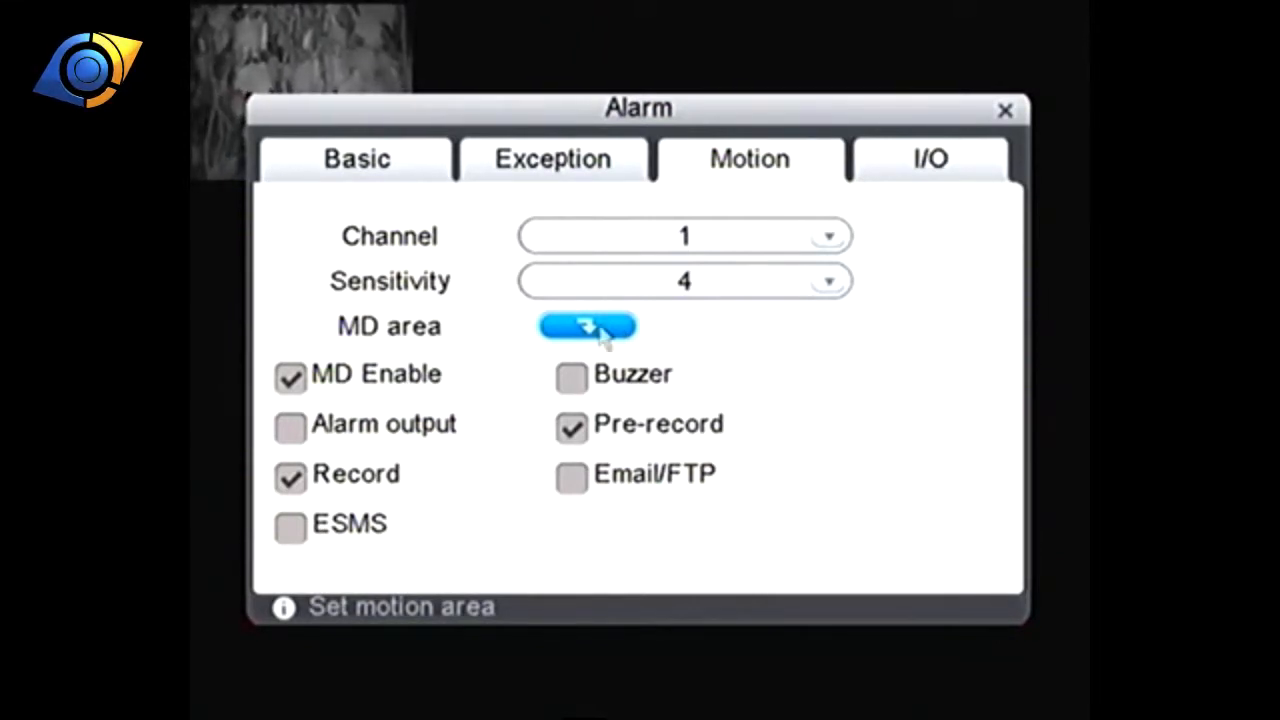
mouse_move(752, 397)
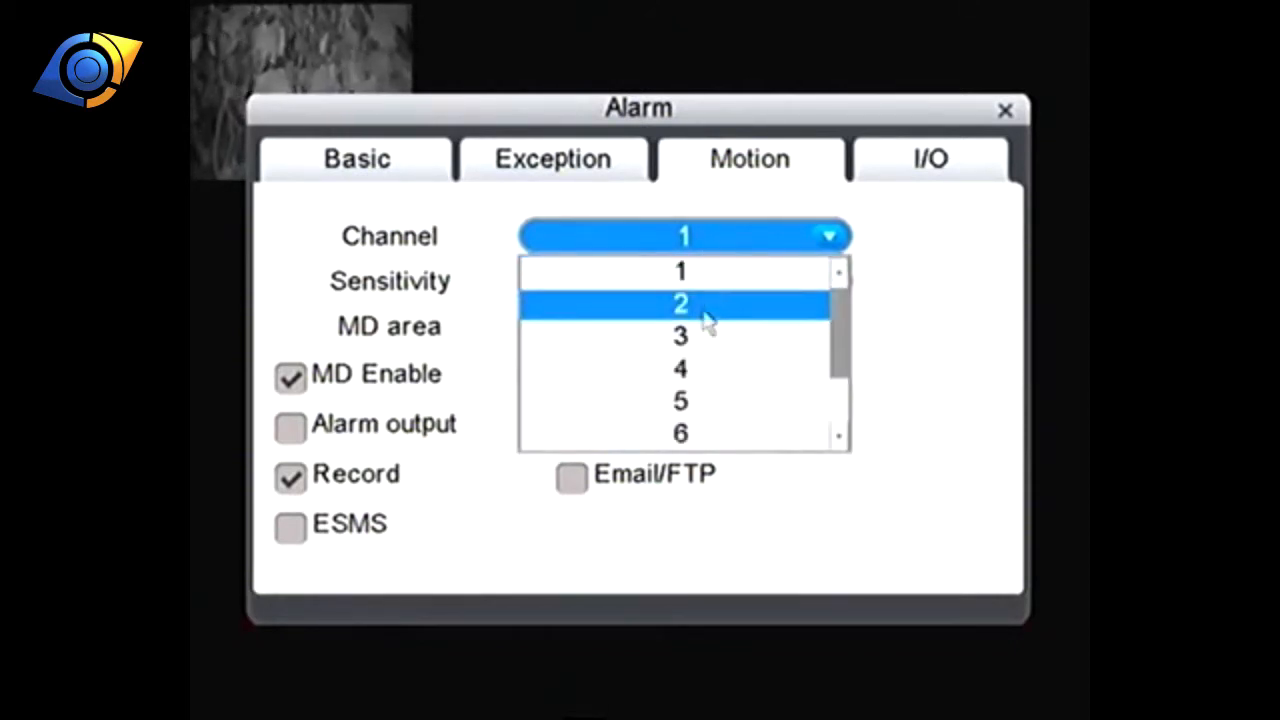
- Select channel 2, enable motion detection, and turn off its buzzer and ESMS alerts
left_click(682, 304)
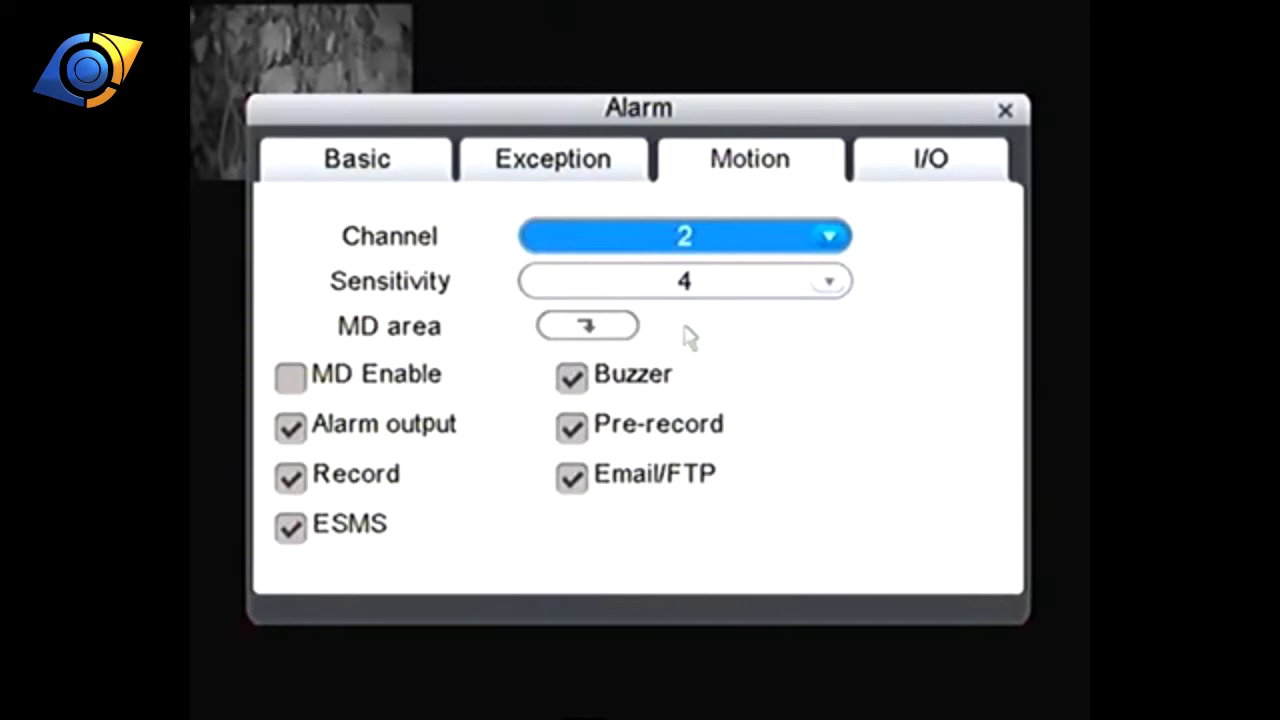
left_click(290, 375)
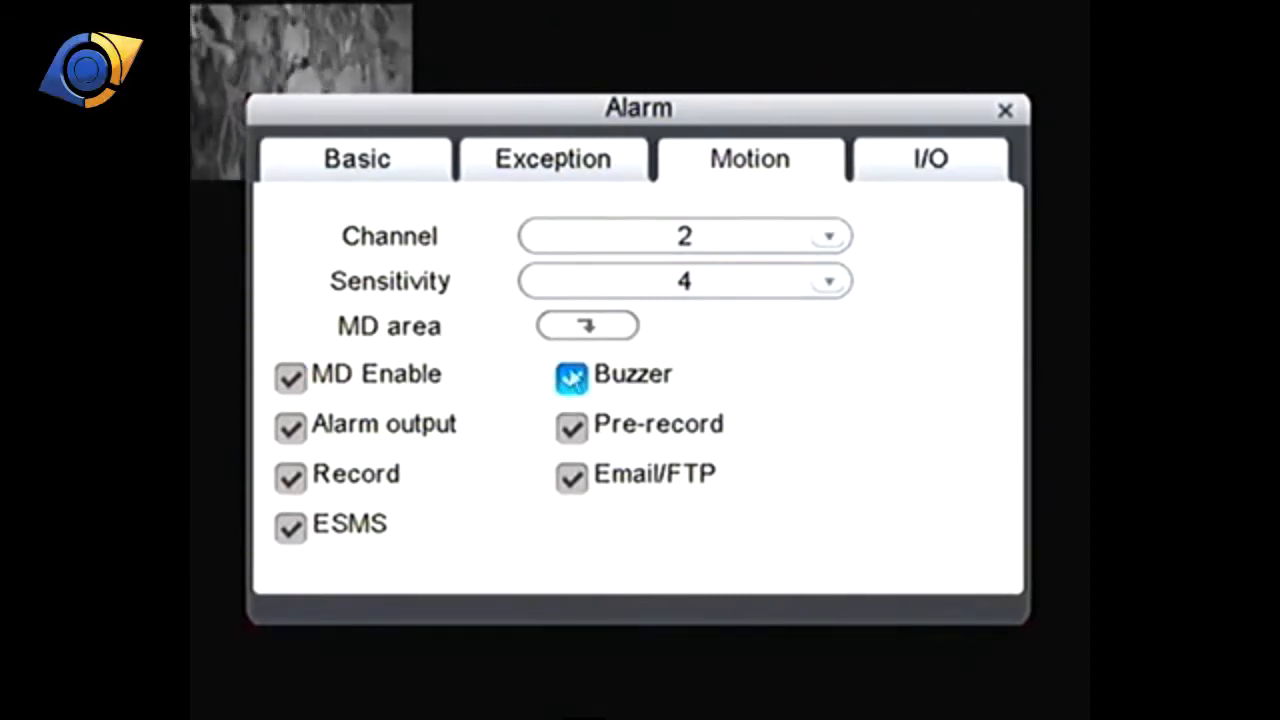
left_click(571, 478)
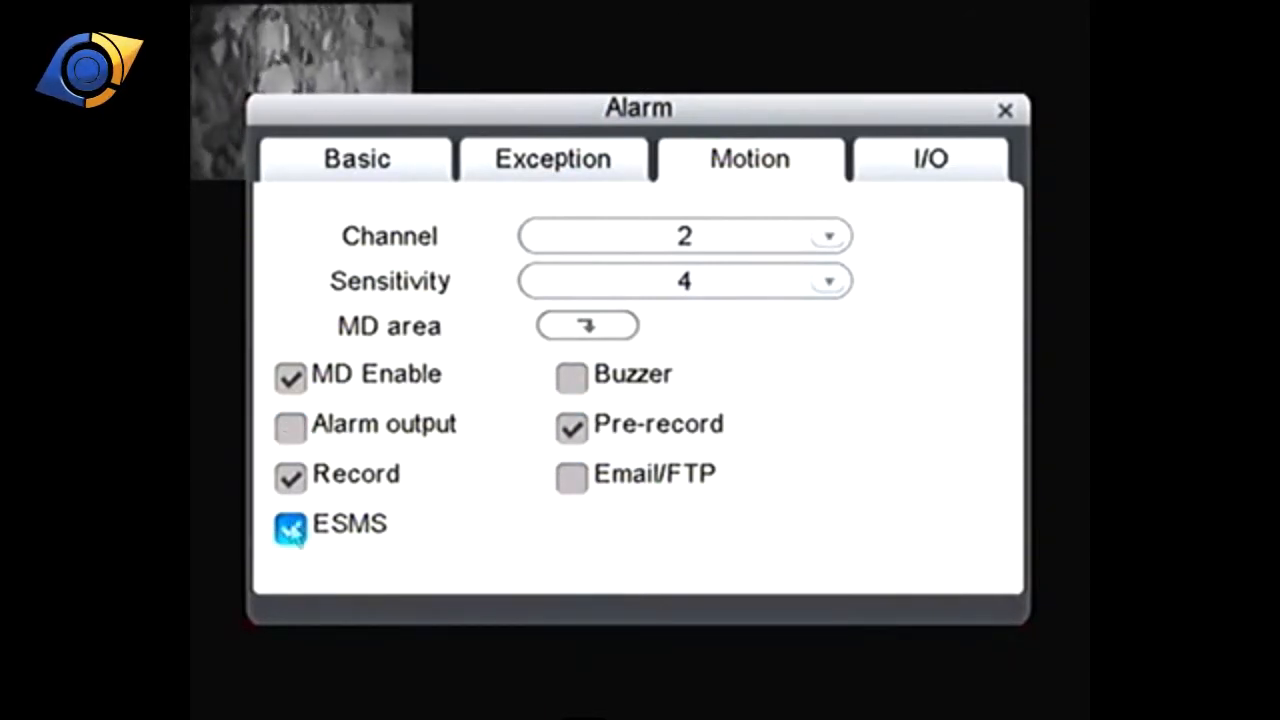
left_click(290, 524)
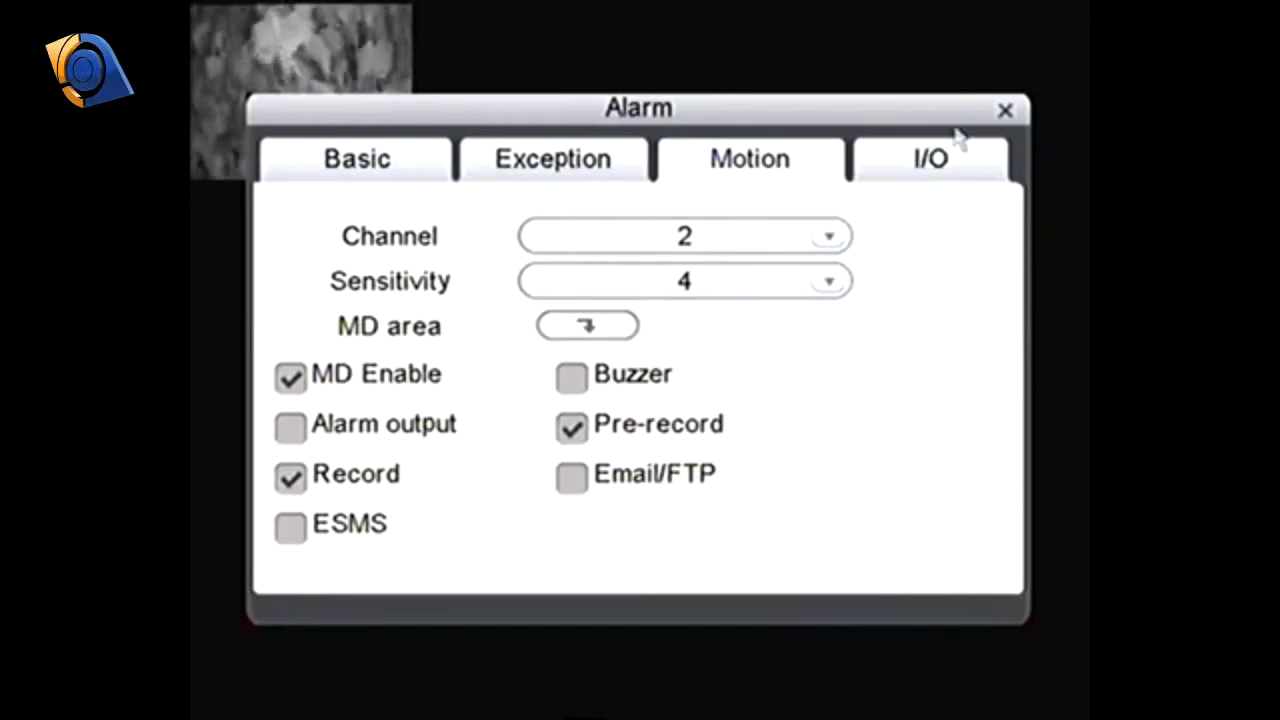
left_click(684, 236)
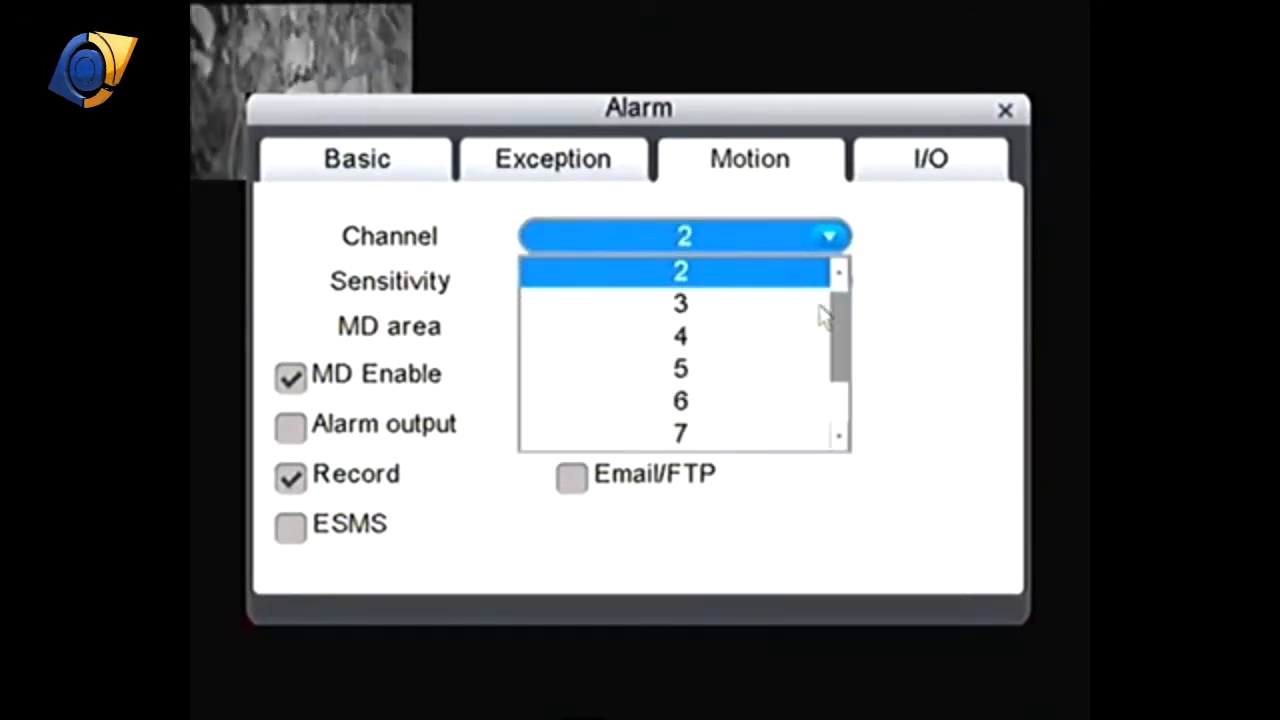
mouse_move(922, 293)
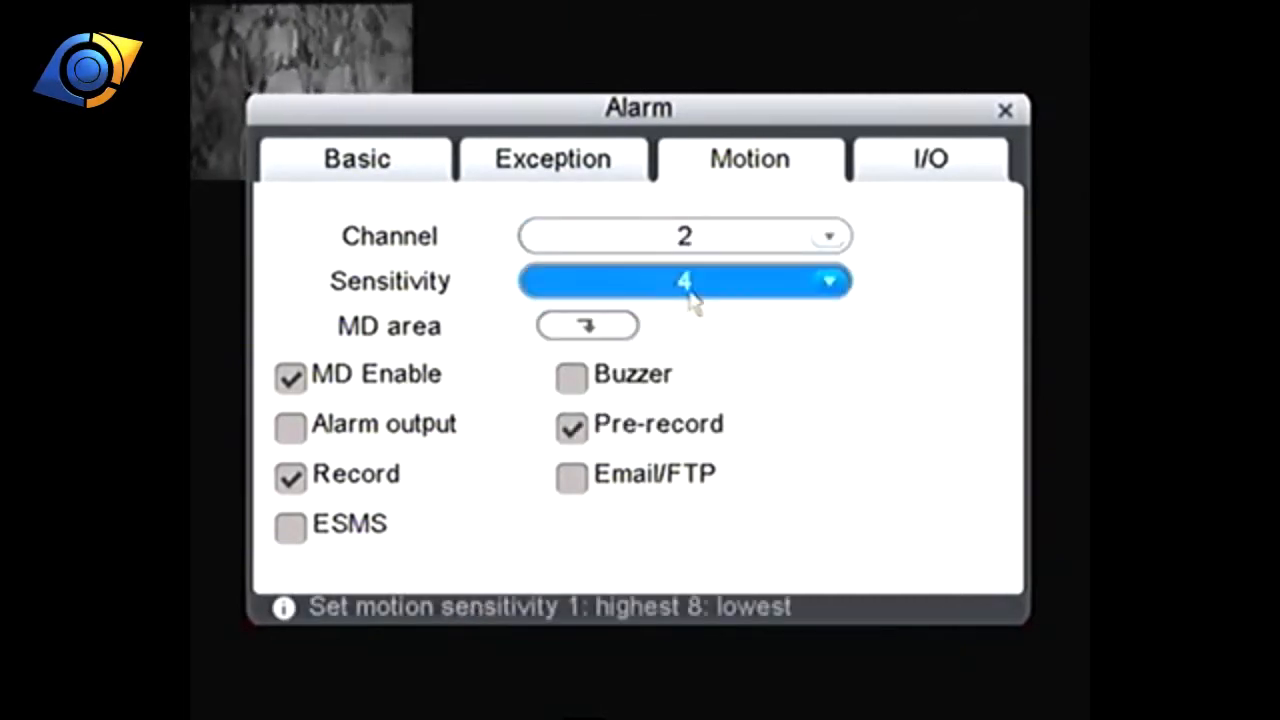
mouse_move(743, 342)
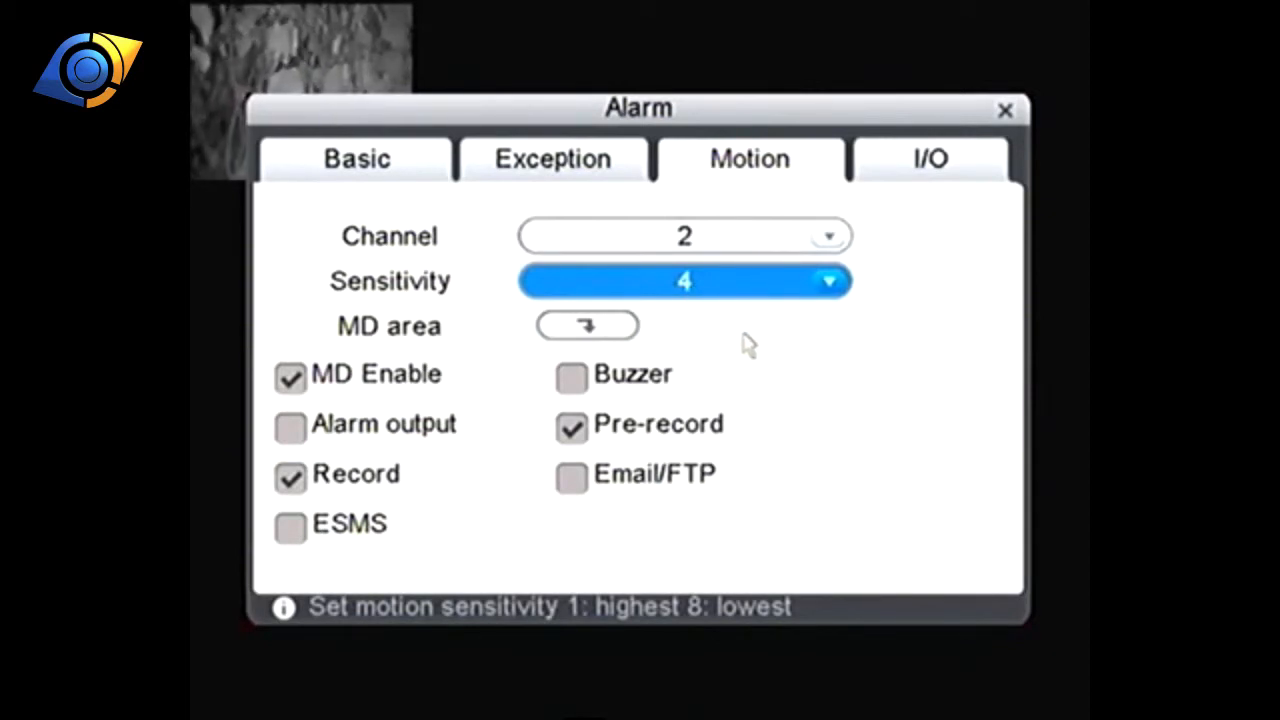
mouse_move(662, 438)
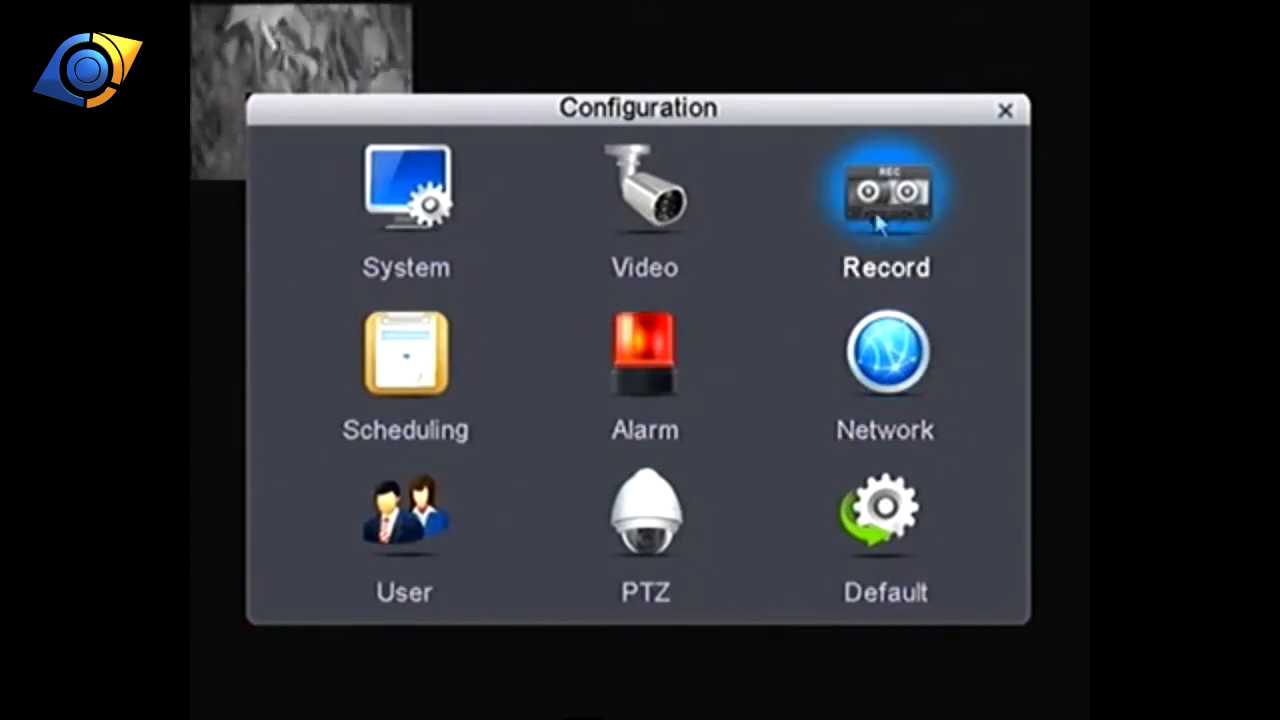
mouse_move(720, 288)
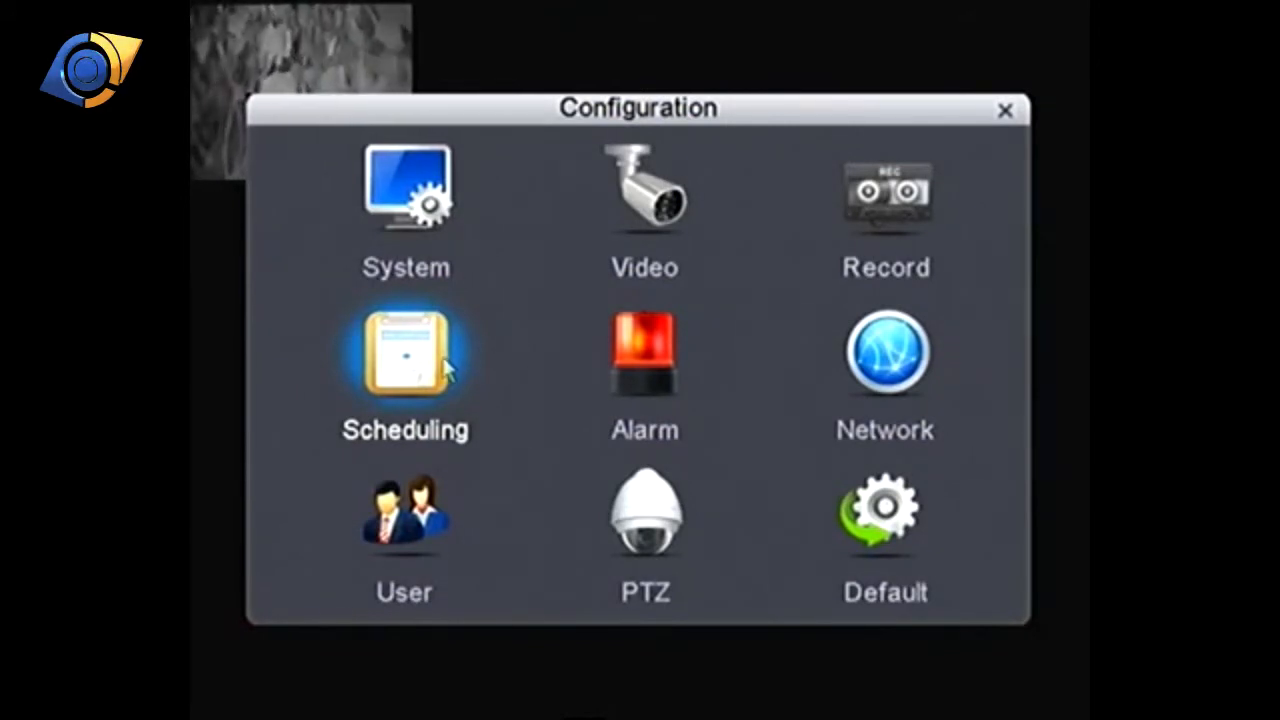
mouse_move(493, 398)
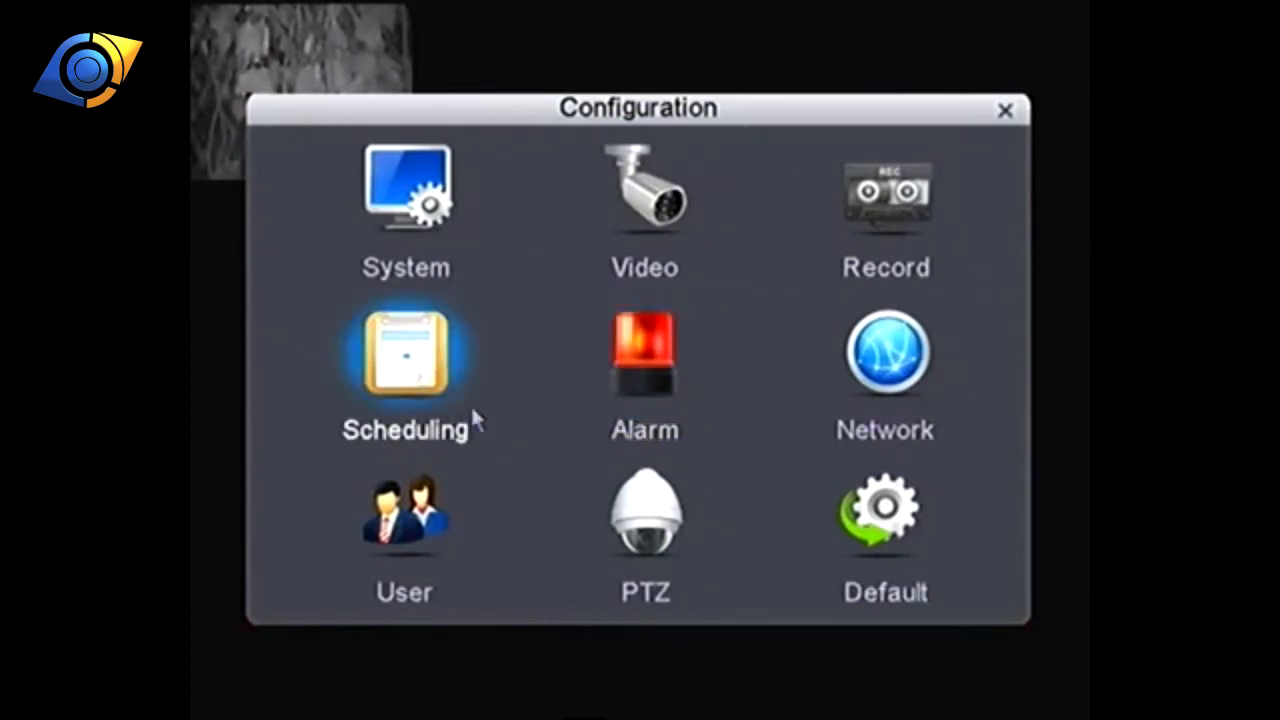
mouse_move(515, 431)
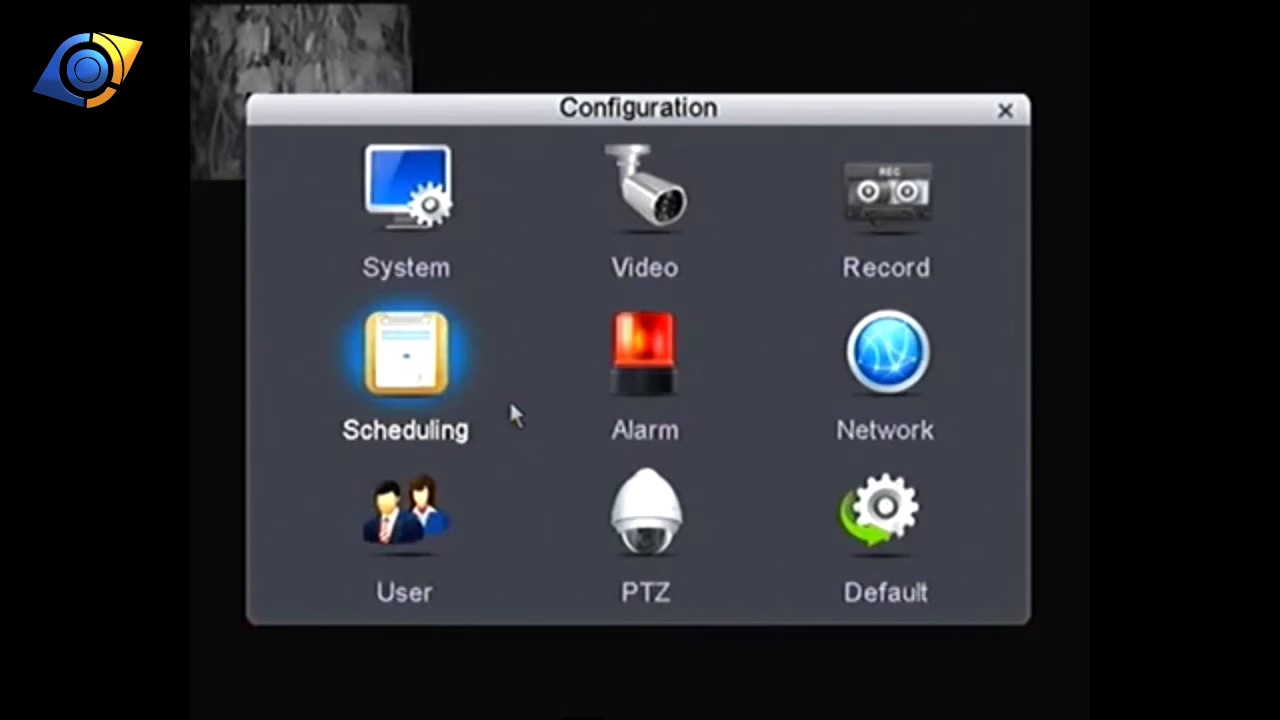
- Save the parameters through Save/Exit, acknowledge success, and exit to the 16-channel live view
left_click(1004, 108)
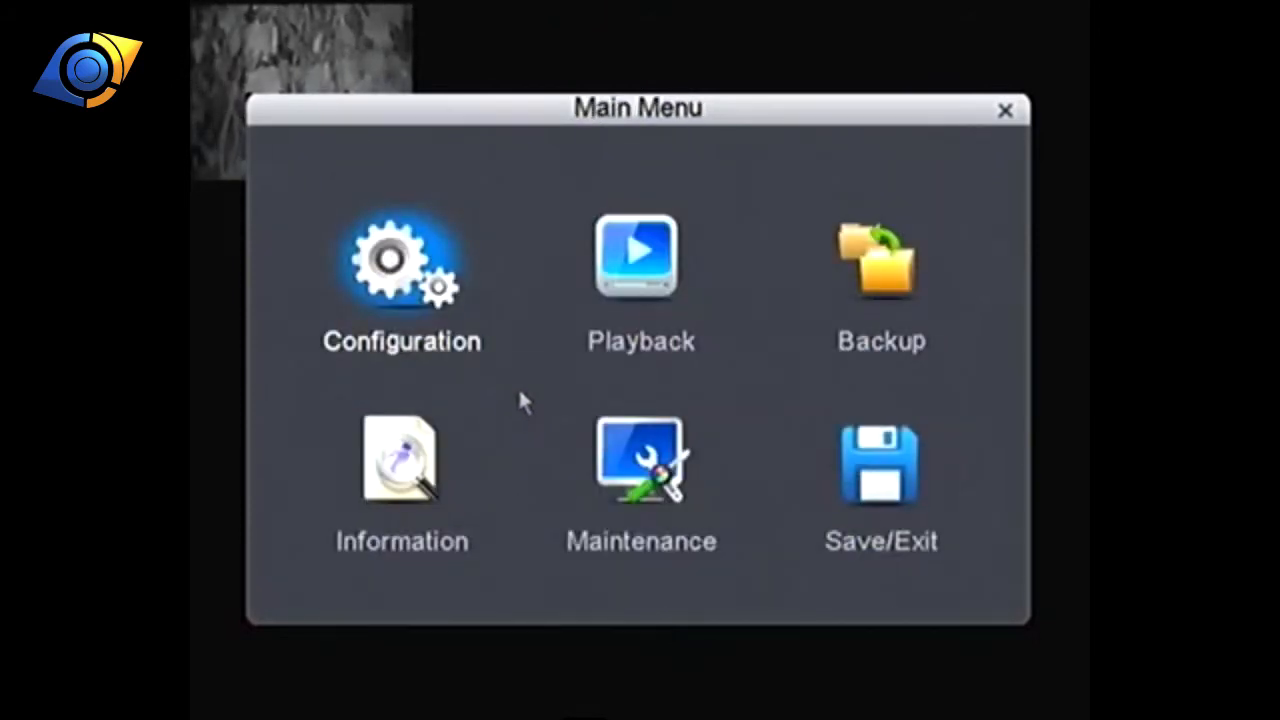
mouse_move(865, 490)
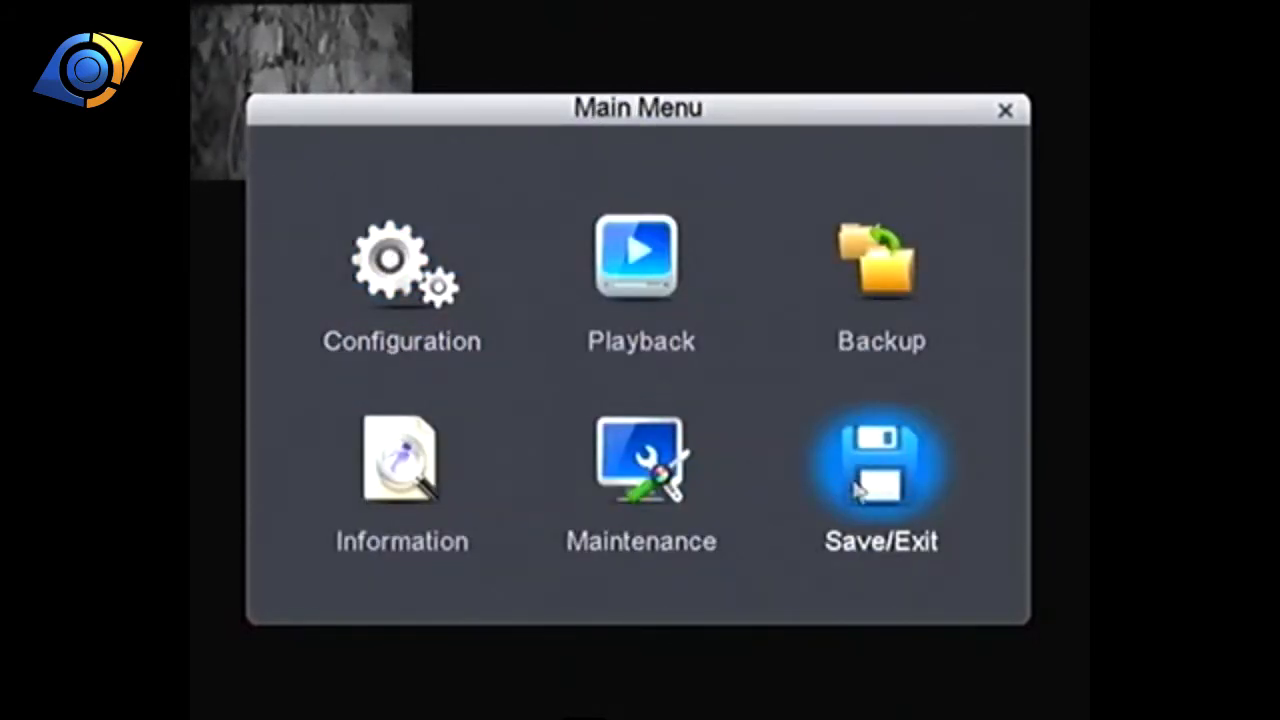
left_click(880, 470)
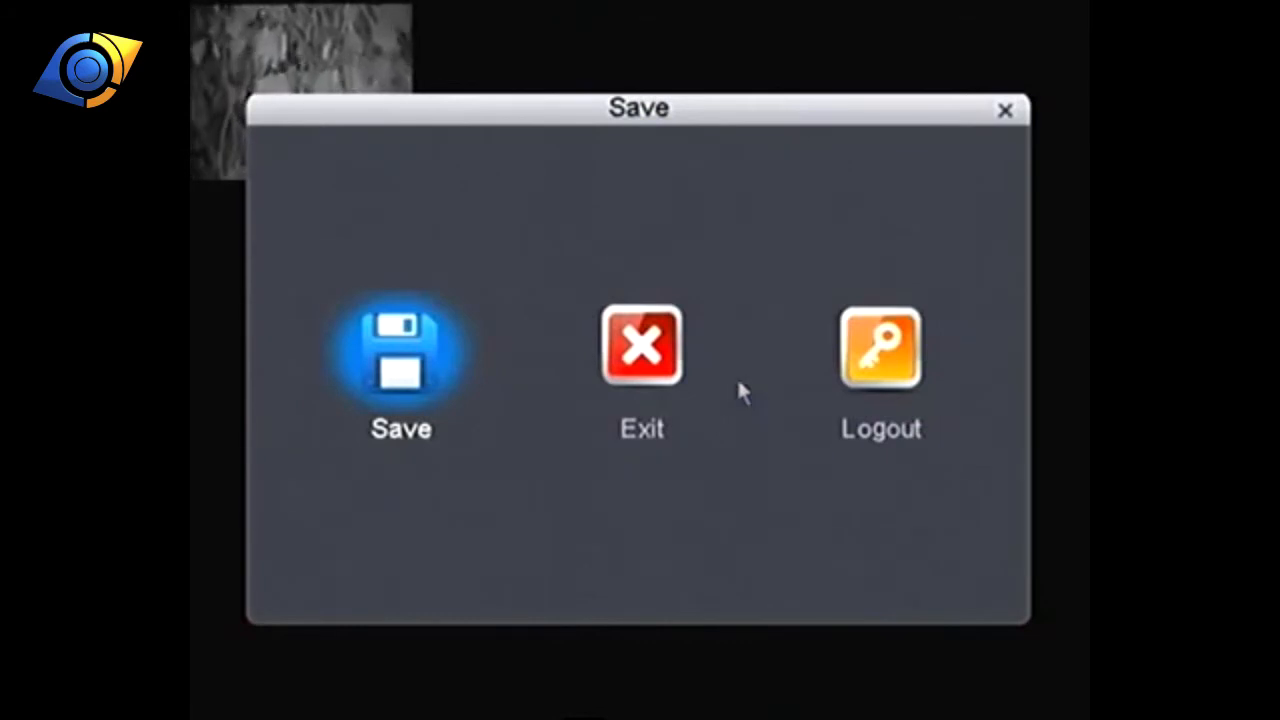
mouse_move(418, 373)
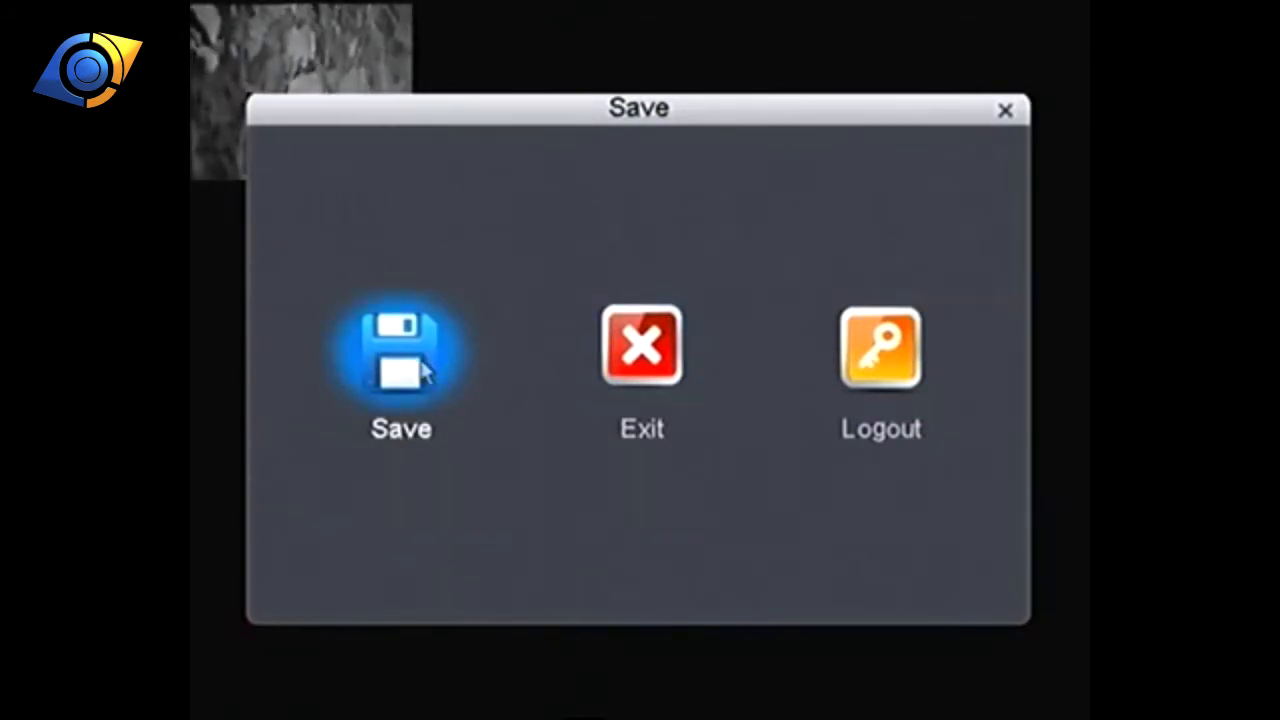
left_click(399, 345)
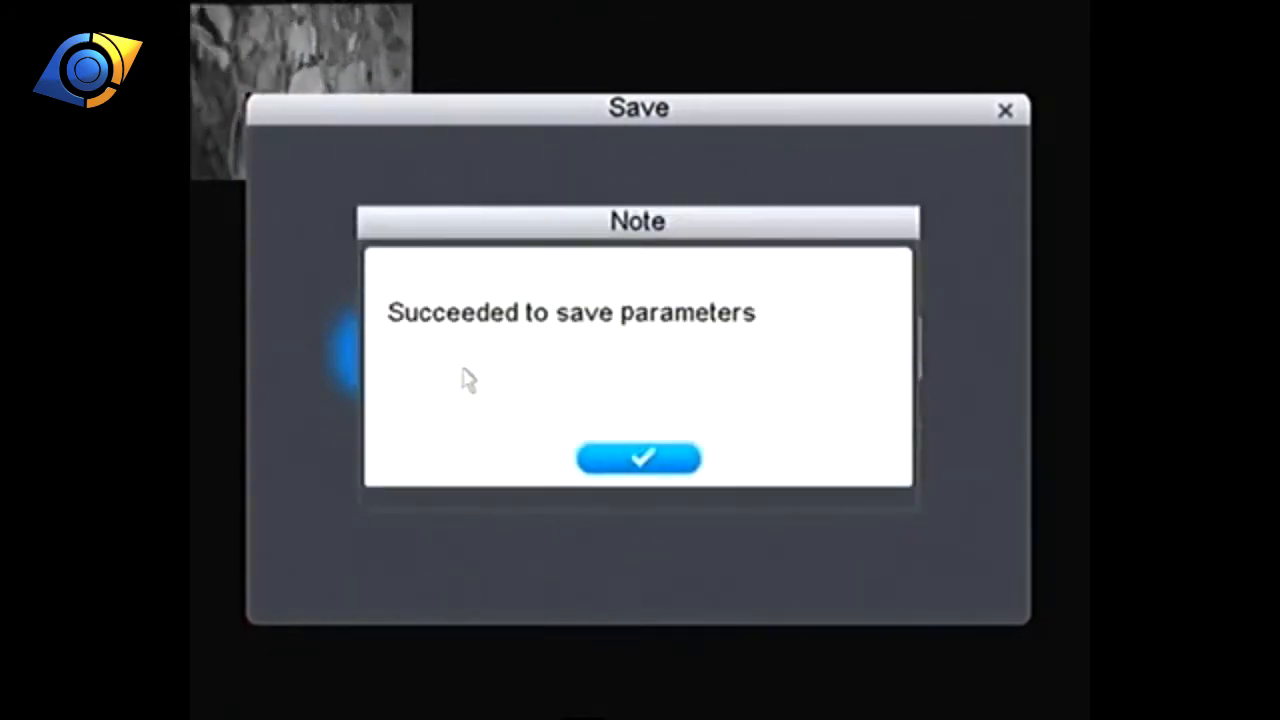
mouse_move(592, 465)
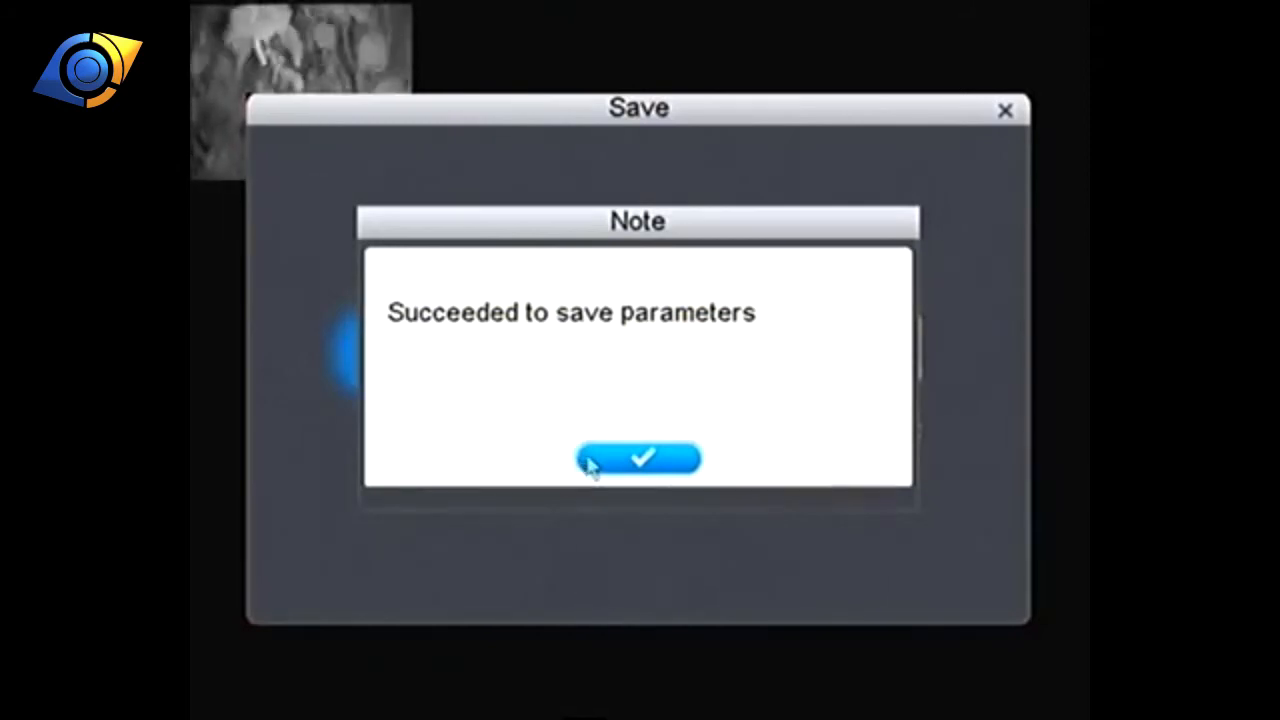
left_click(638, 459)
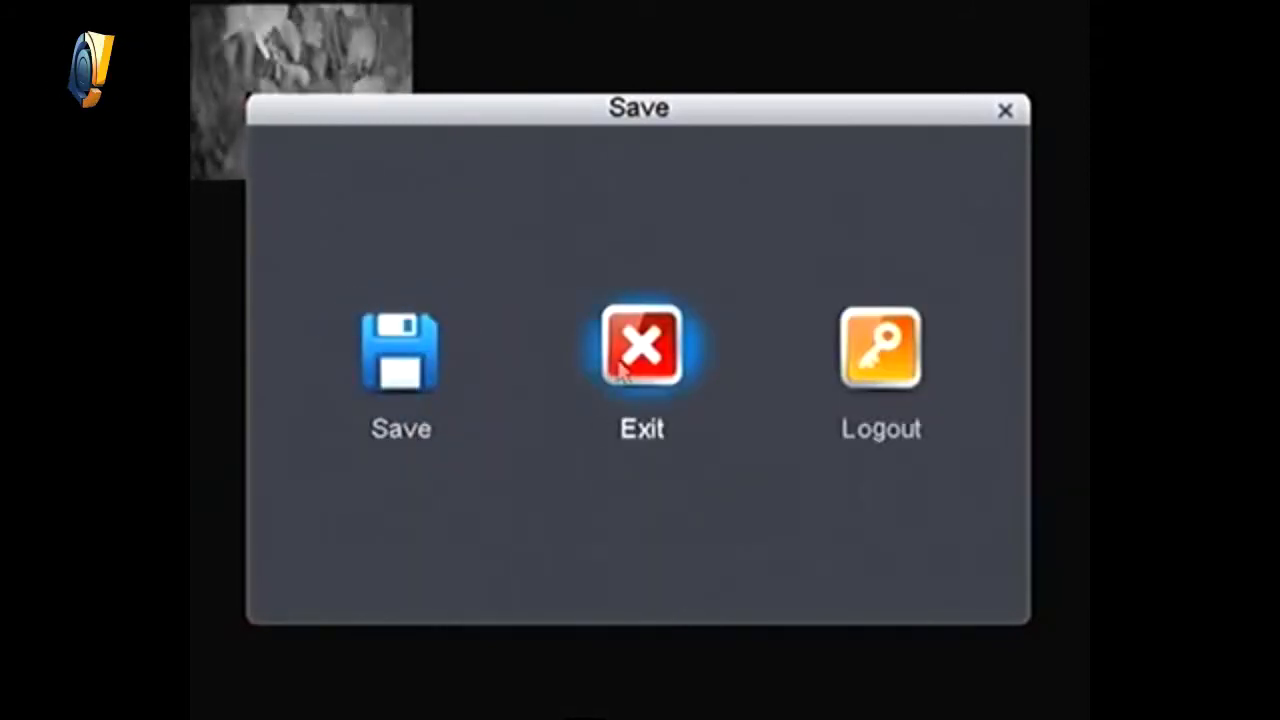
left_click(640, 347)
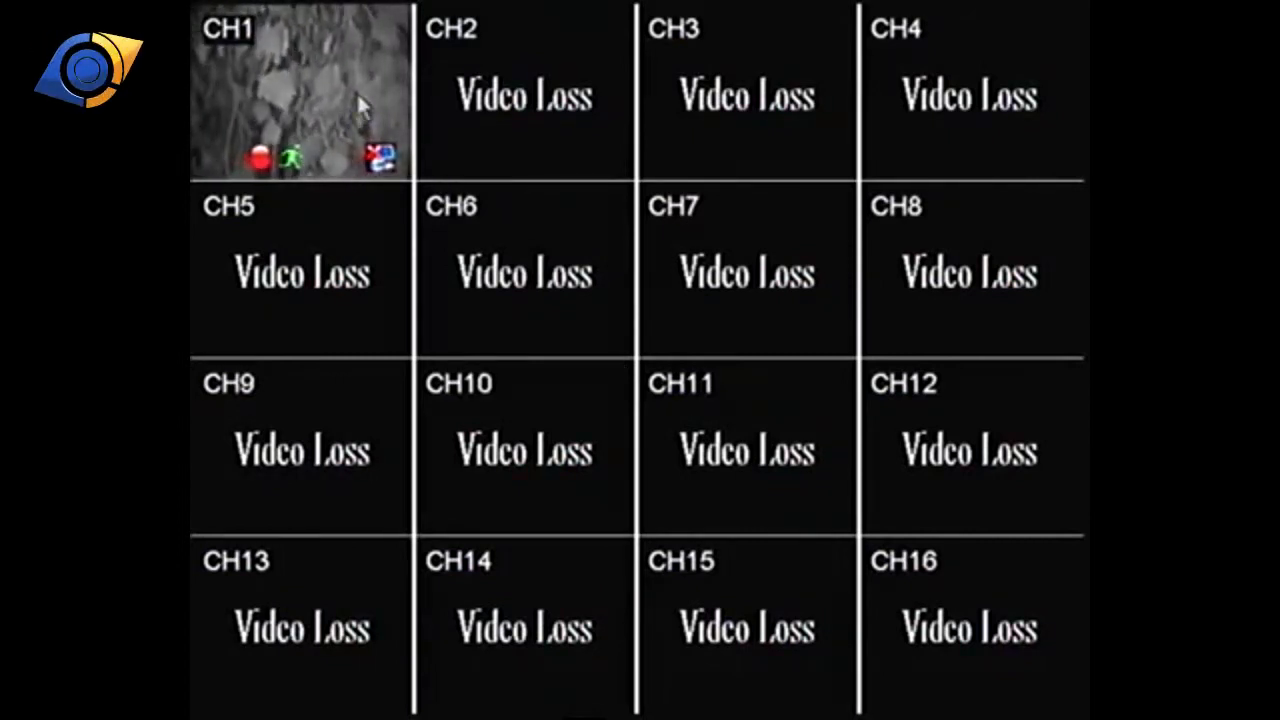
- Maximise channel 1's camera full screen and bring up the quick-access menu bar
double_click(300, 90)
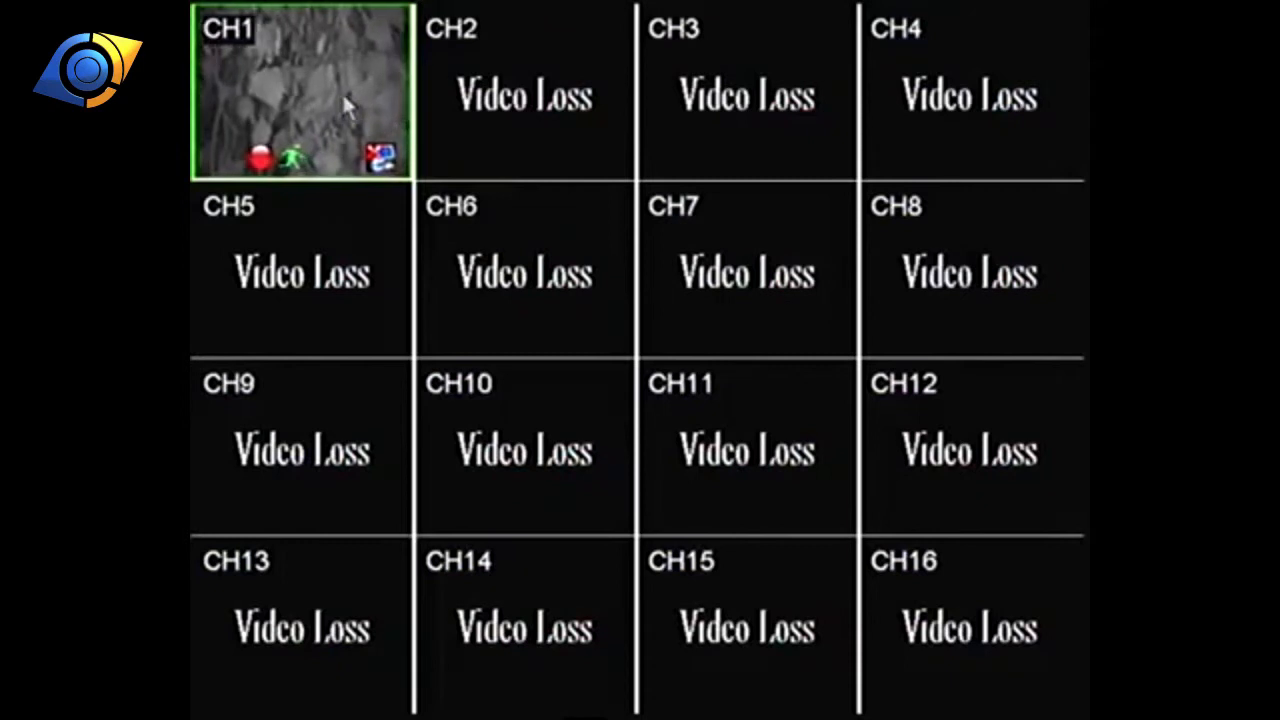
double_click(300, 95)
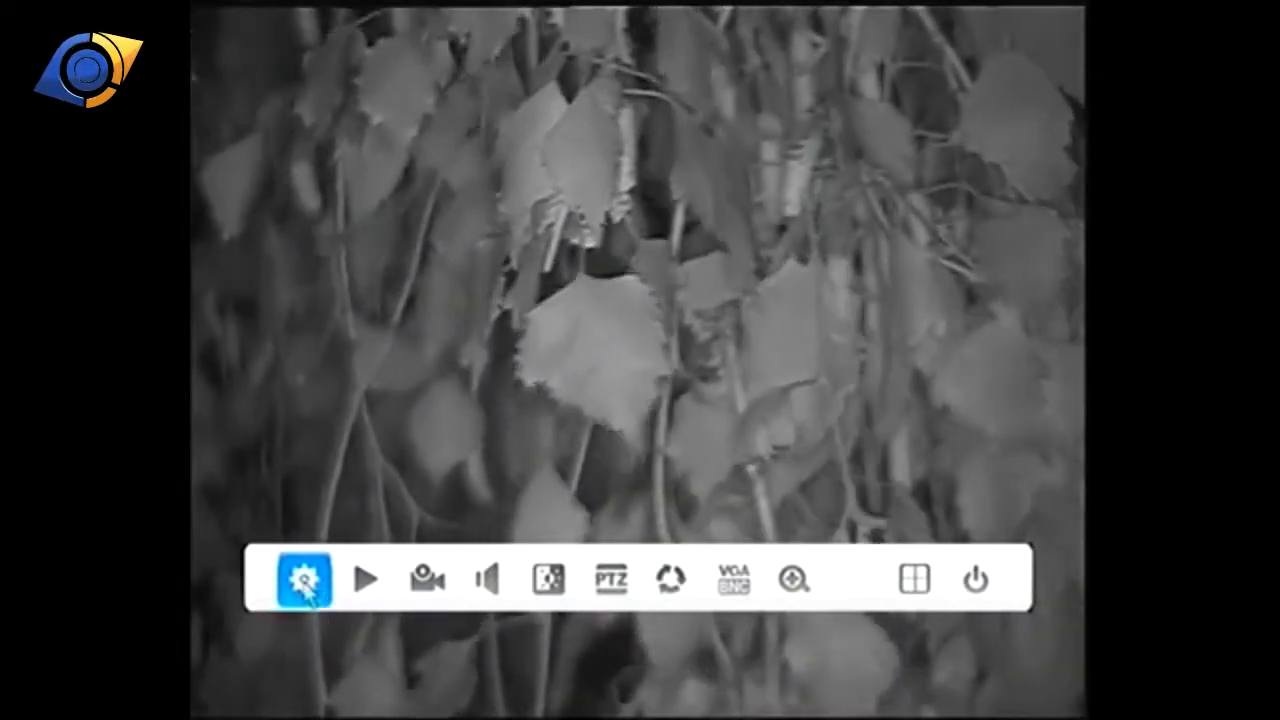
- Check channel 1's Motion alarm settings (sensitivity 6, record, pre-record), then return to Main Menu
left_click(302, 581)
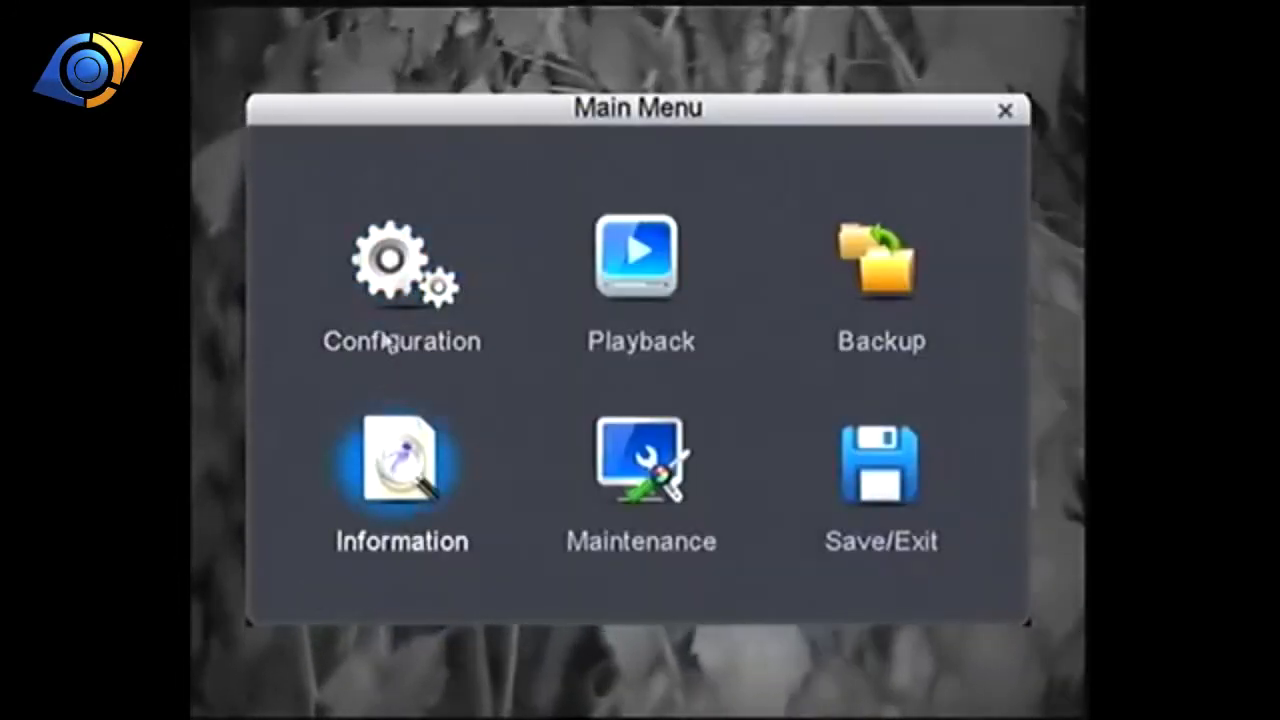
left_click(402, 270)
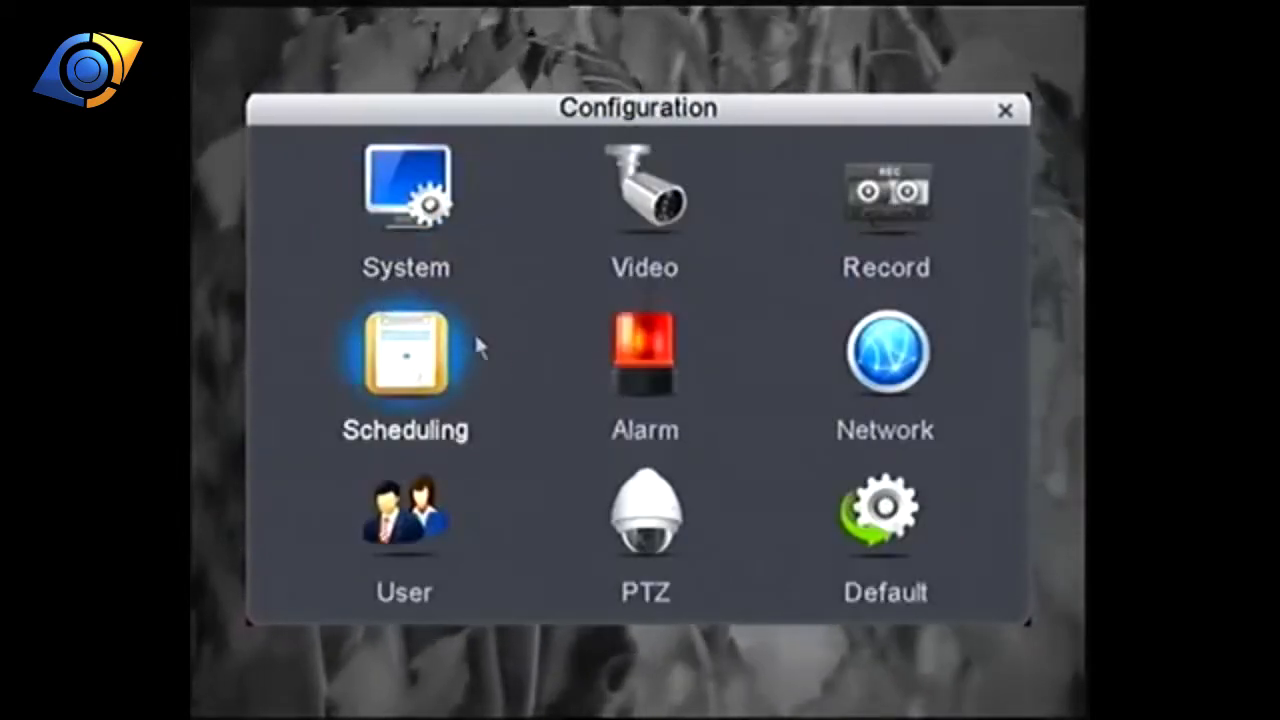
left_click(645, 355)
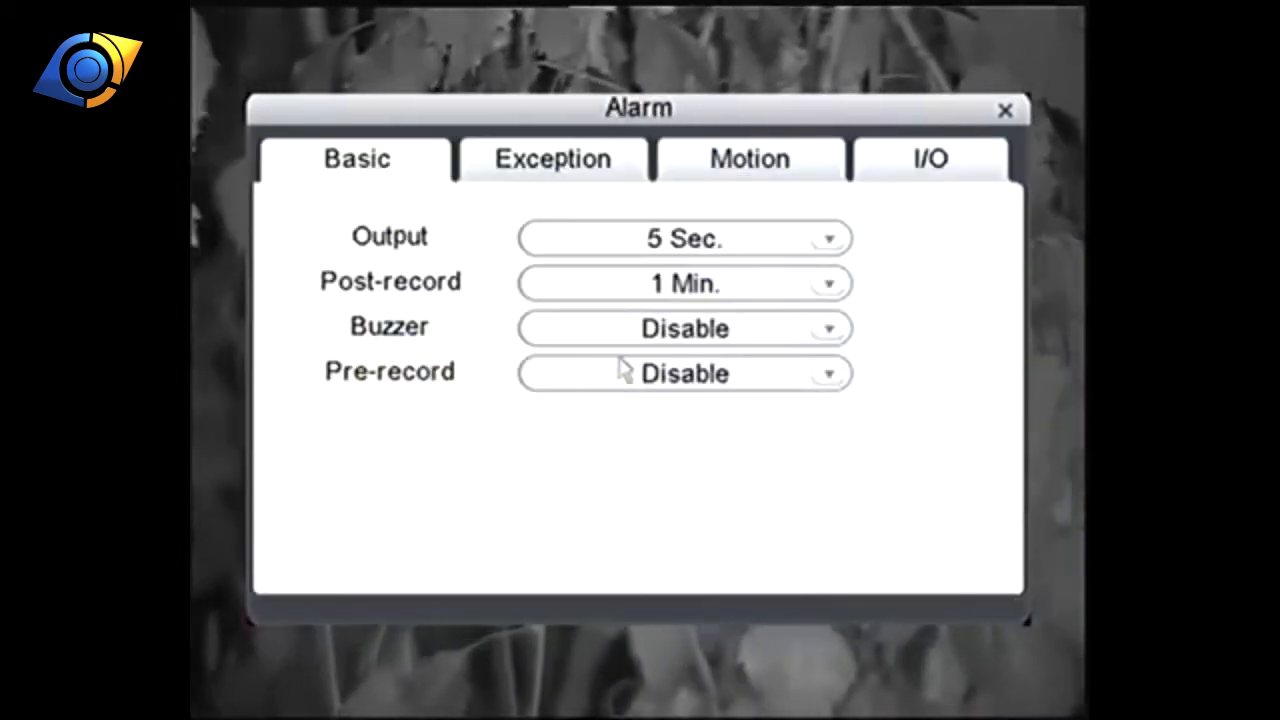
mouse_move(725, 192)
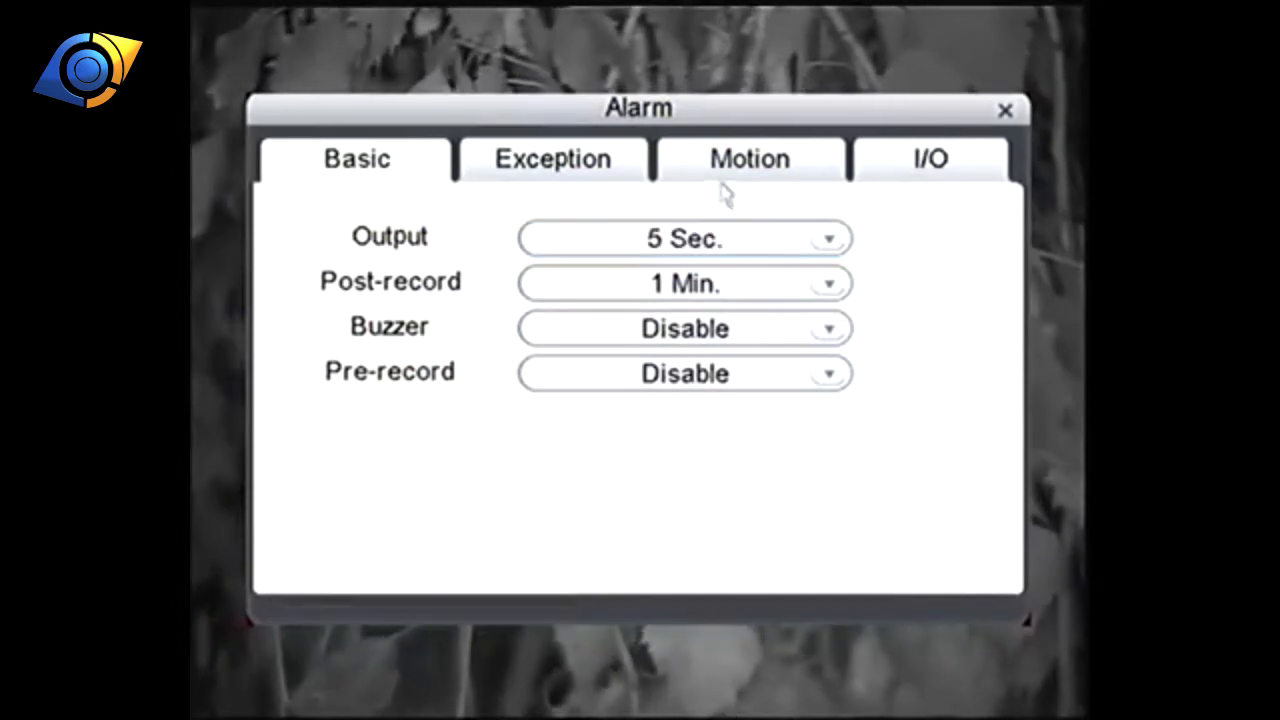
left_click(748, 159)
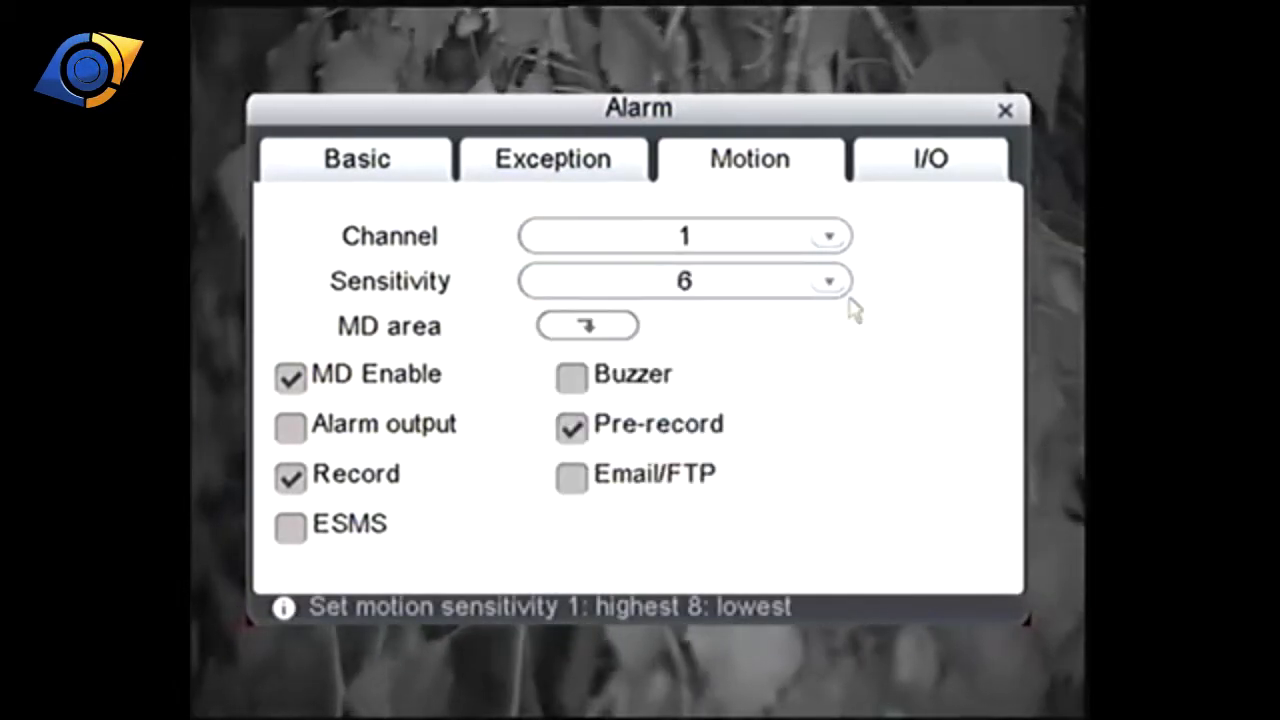
left_click(1002, 109)
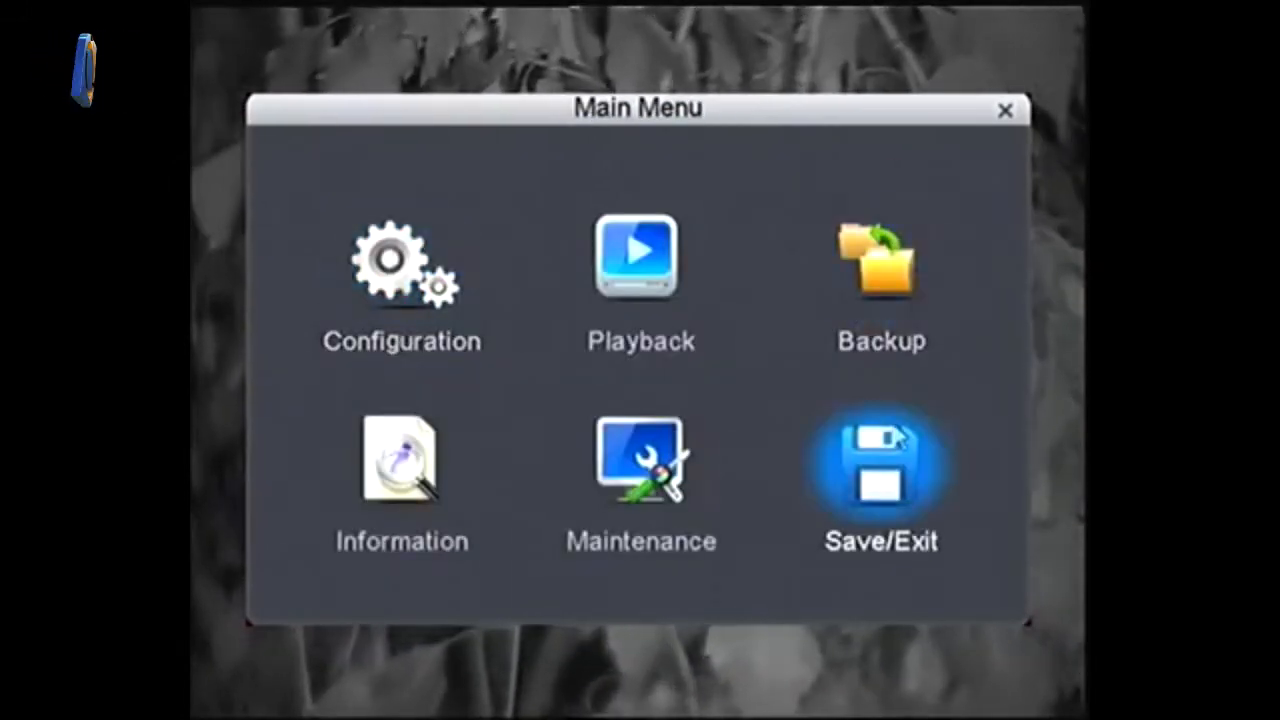
- Save the parameters, acknowledge the success note, and exit to channel 1's live view
left_click(881, 470)
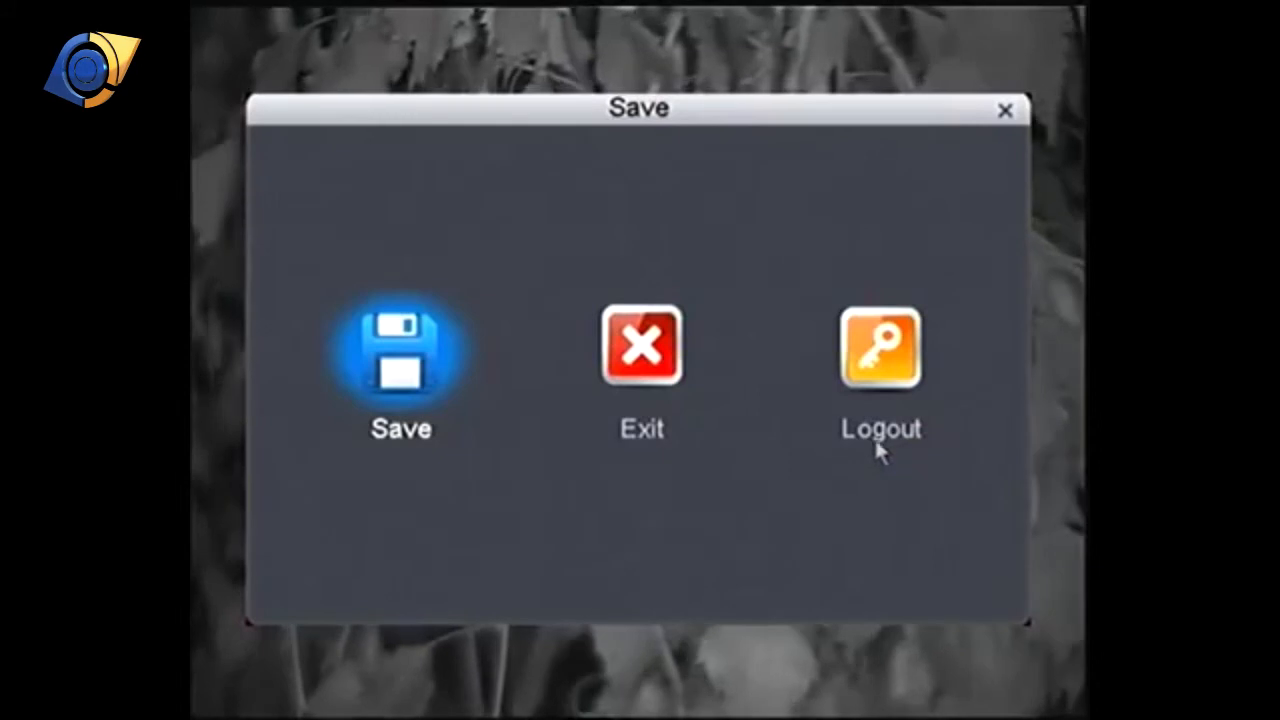
left_click(400, 355)
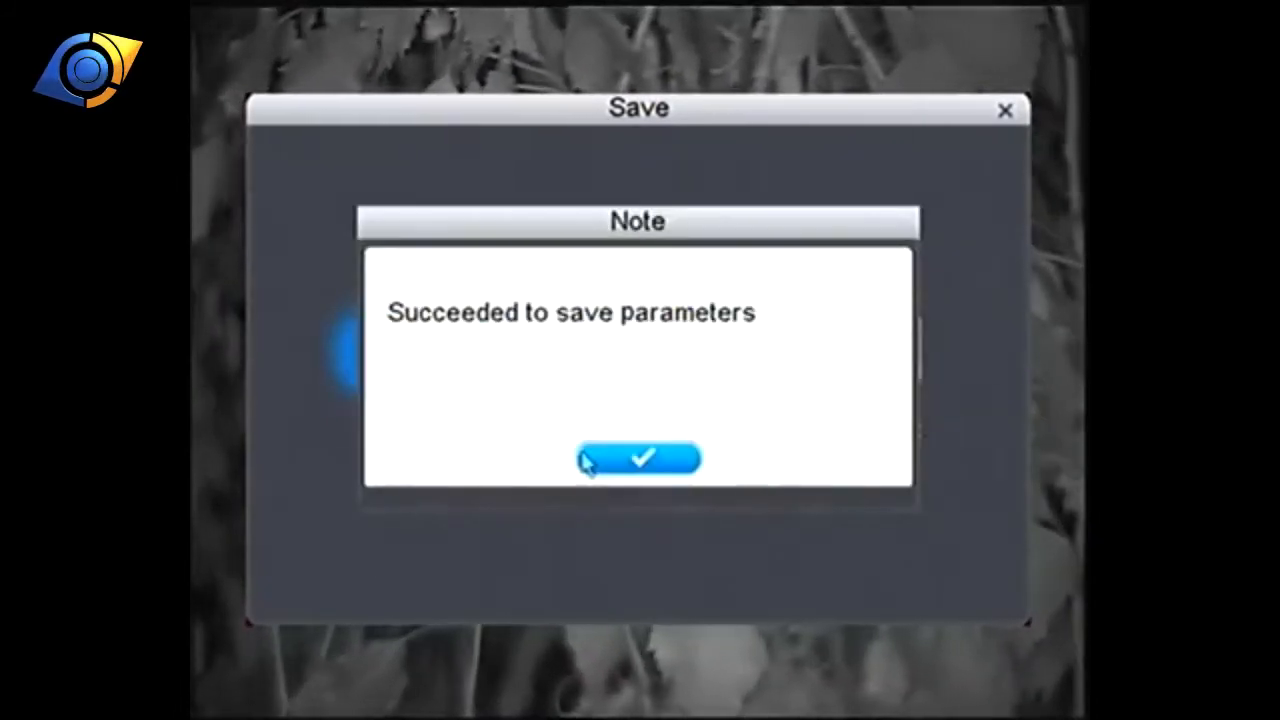
left_click(637, 458)
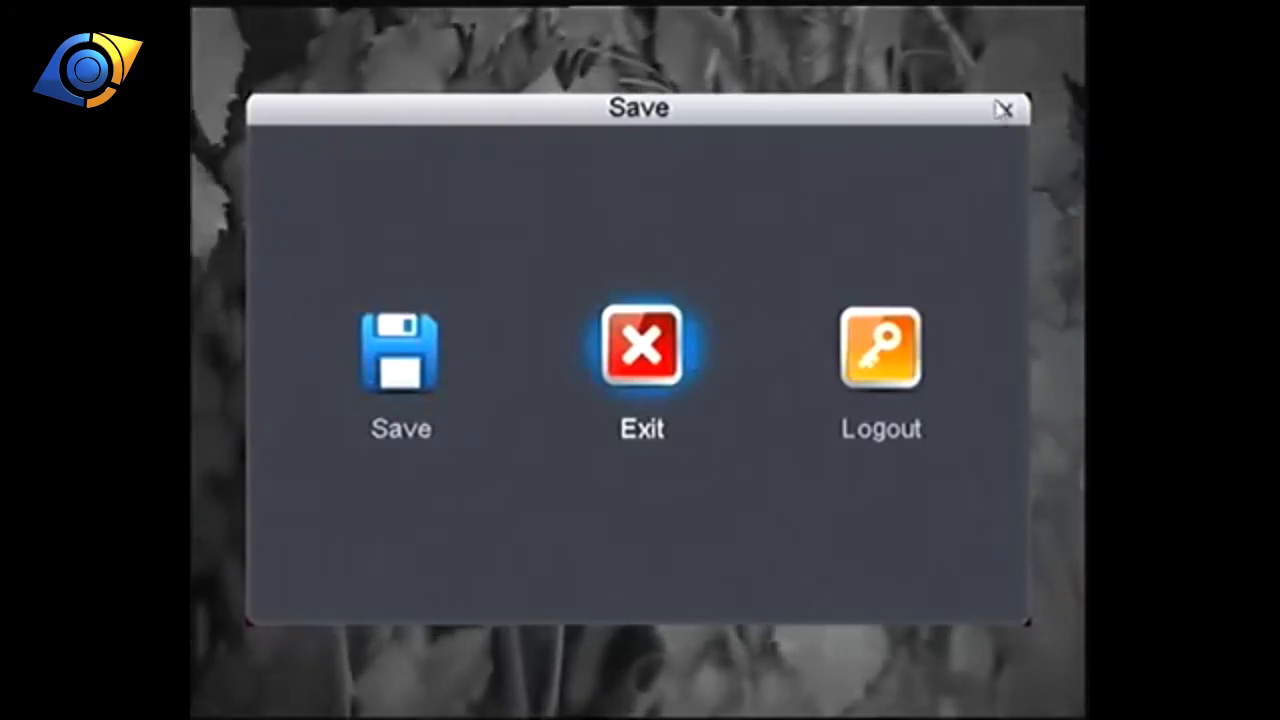
left_click(639, 347)
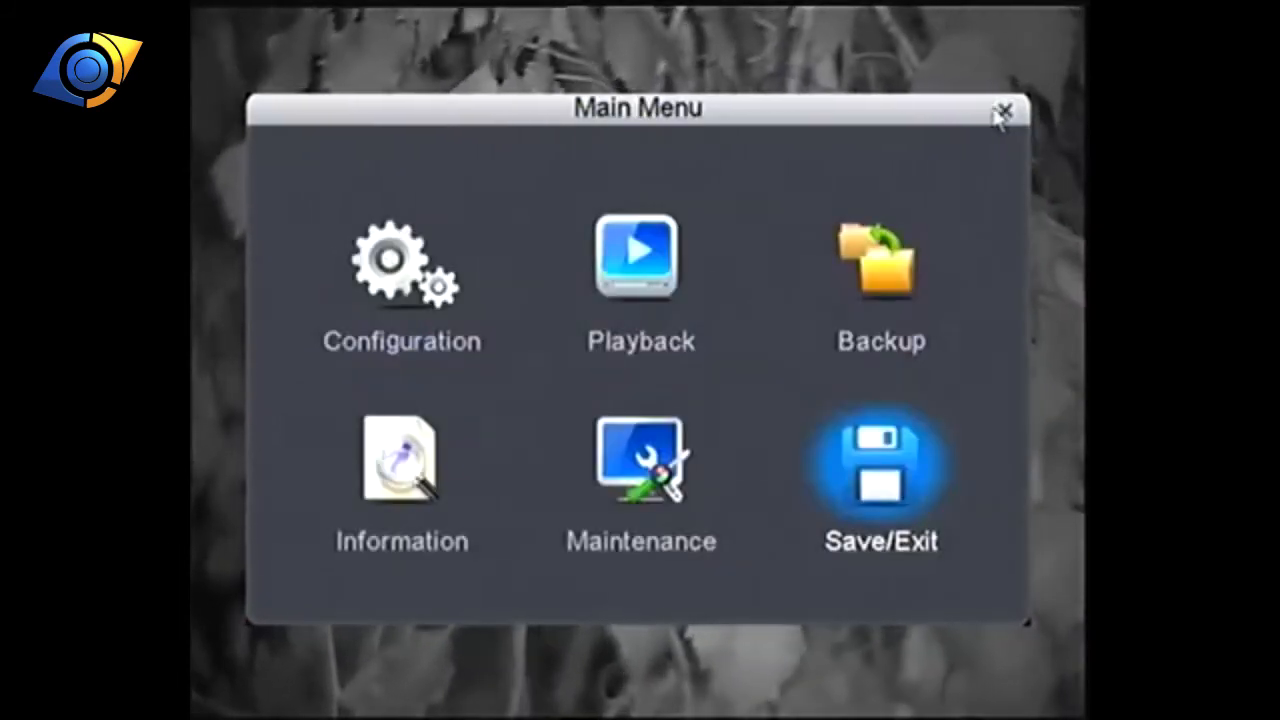
left_click(882, 470)
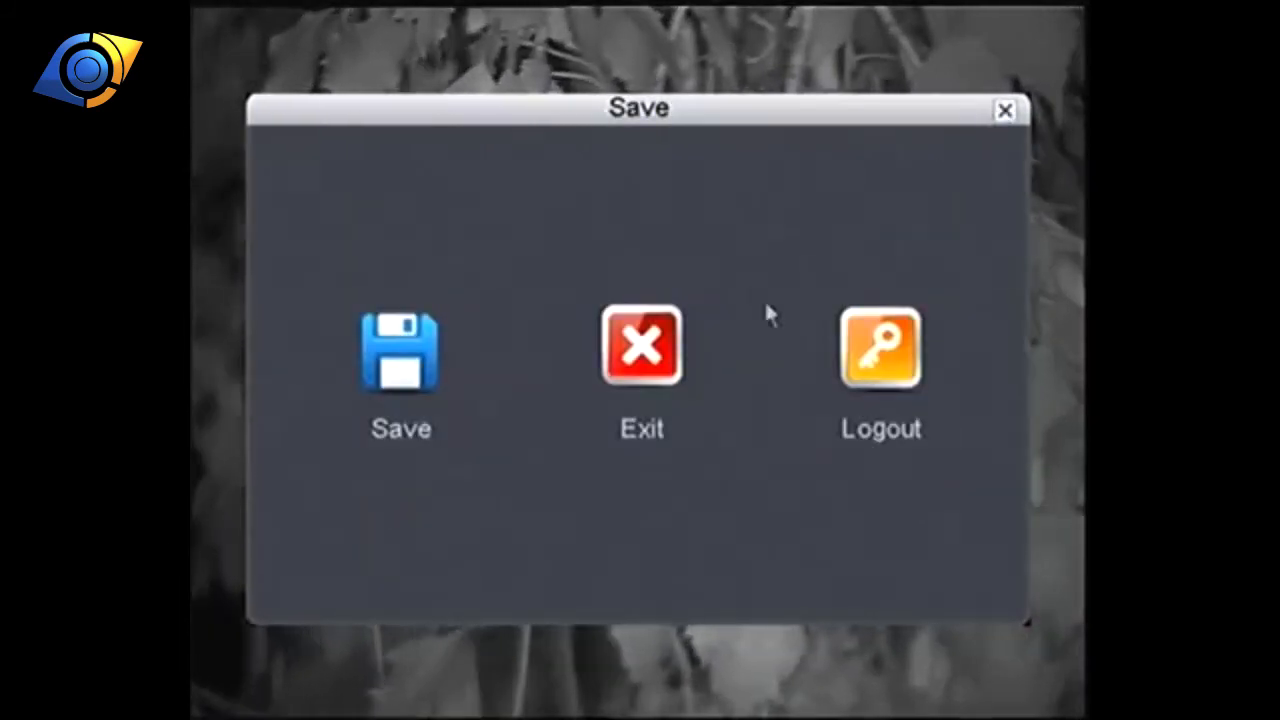
left_click(641, 345)
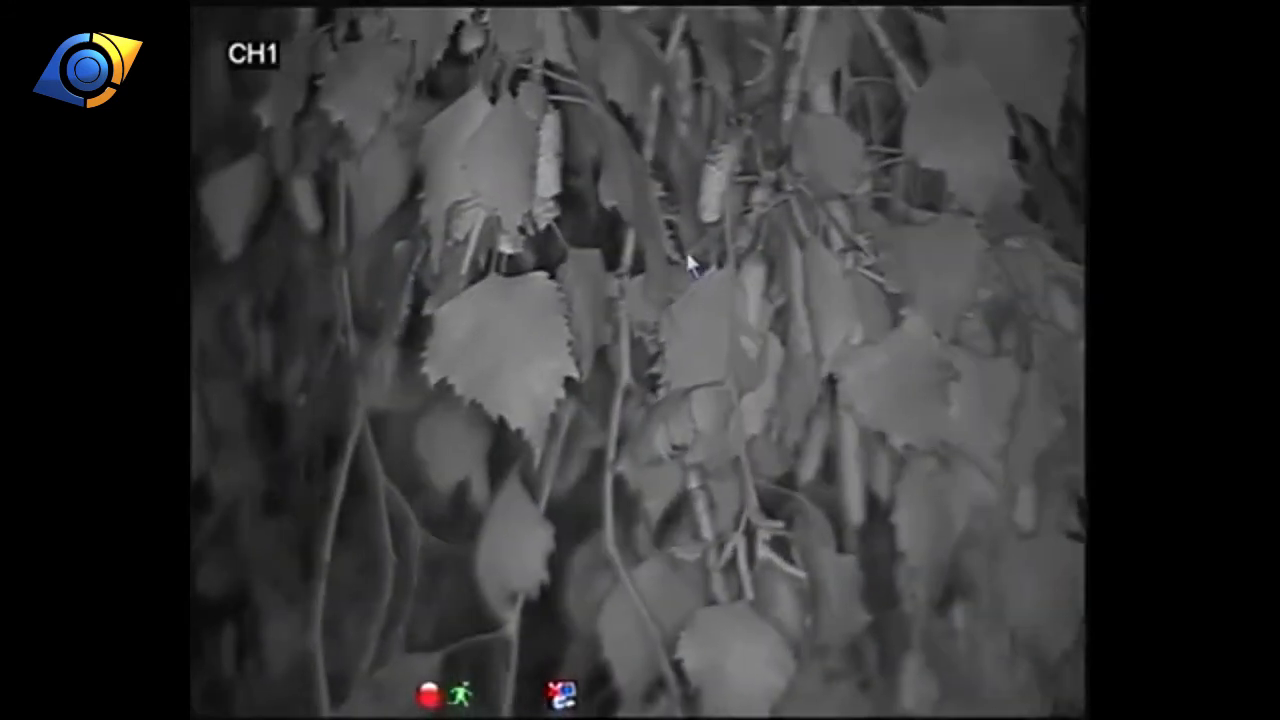